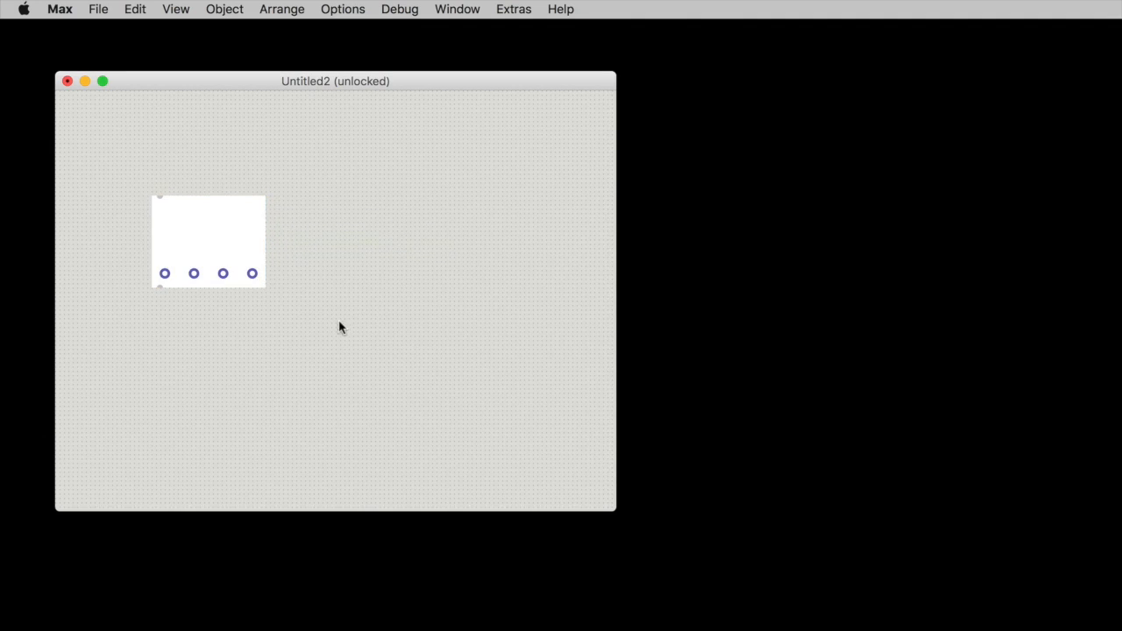
Move the plot~ object slightly lower in the Untitled2 patcher
{"action": "left_click_drag", "start_coordinate": [207, 242], "coordinate": [203, 271]}
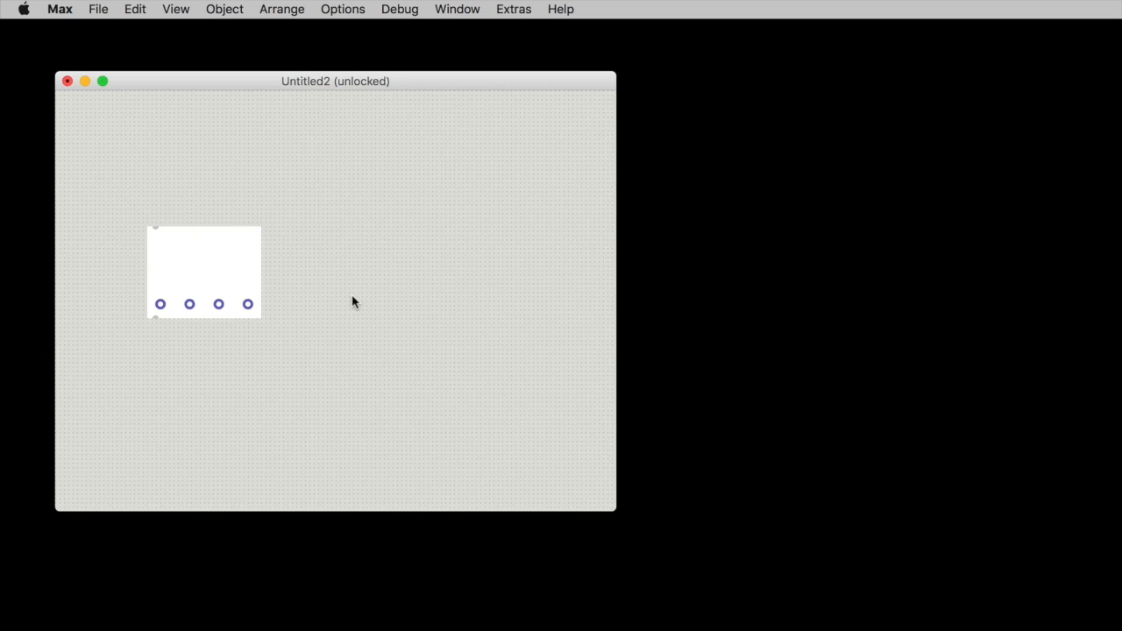
{"action": "mouse_move", "coordinate": [270, 273]}
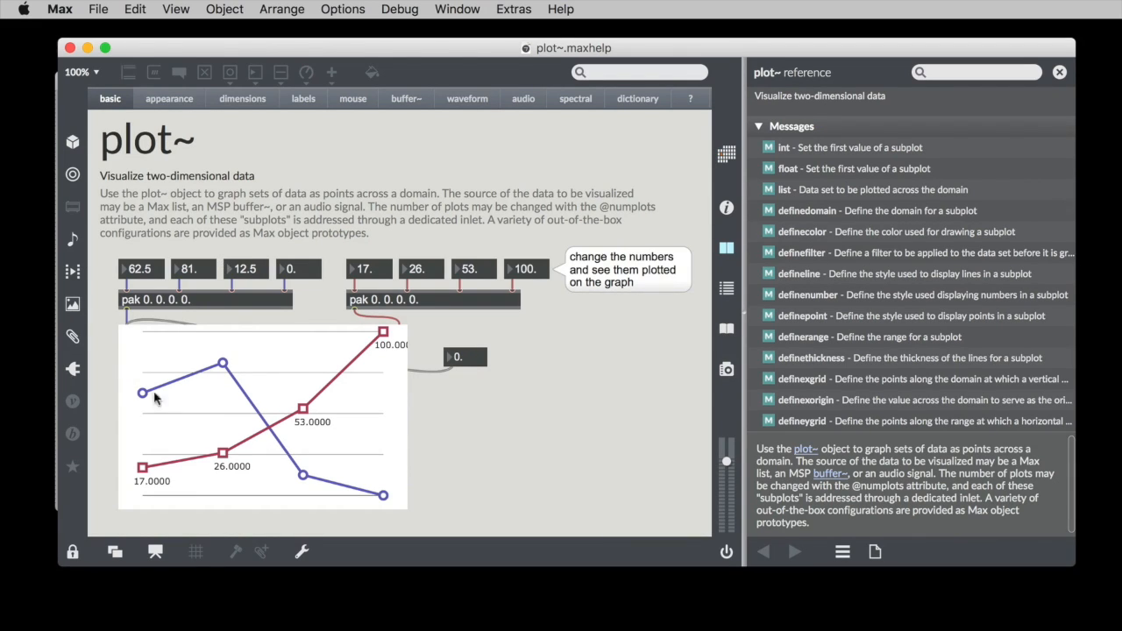
{"action": "mouse_move", "coordinate": [302, 407]}
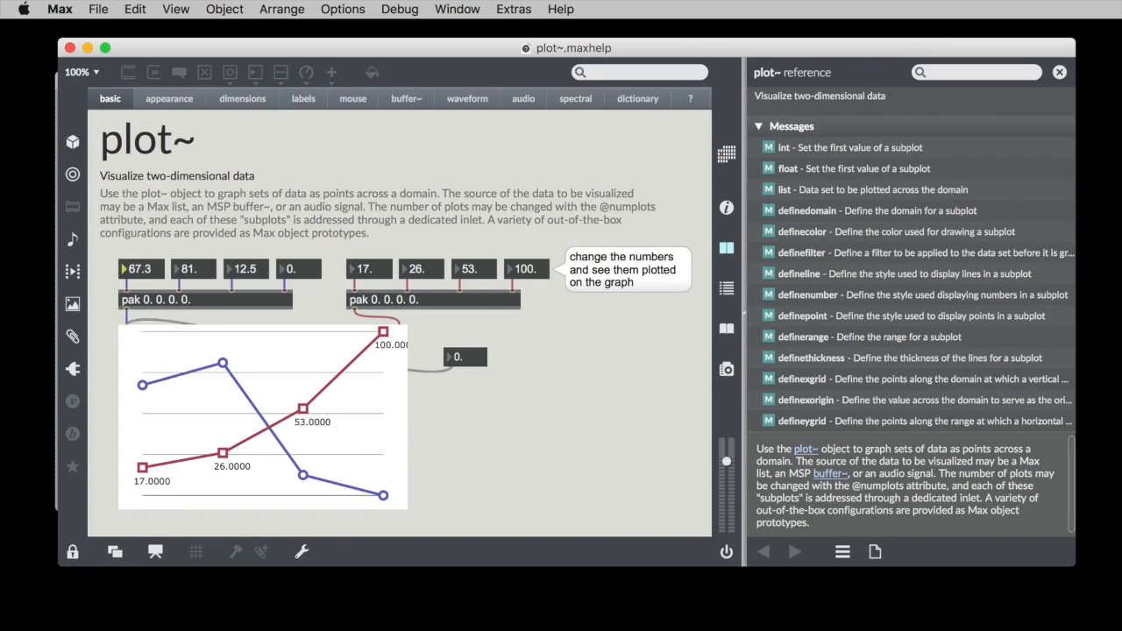
Drag the first two blue-line number boxes to 52.70 and 79, reshaping the graph
{"action": "left_click_drag", "start_coordinate": [140, 269], "coordinate": [140, 280]}
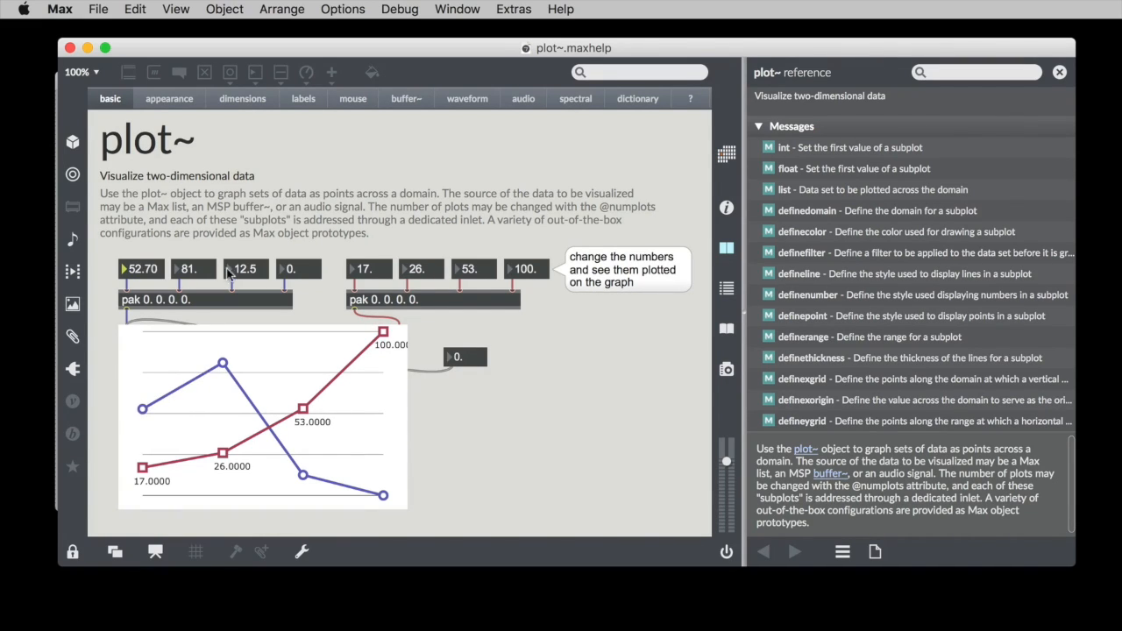
{"action": "left_click_drag", "start_coordinate": [193, 269], "coordinate": [193, 281]}
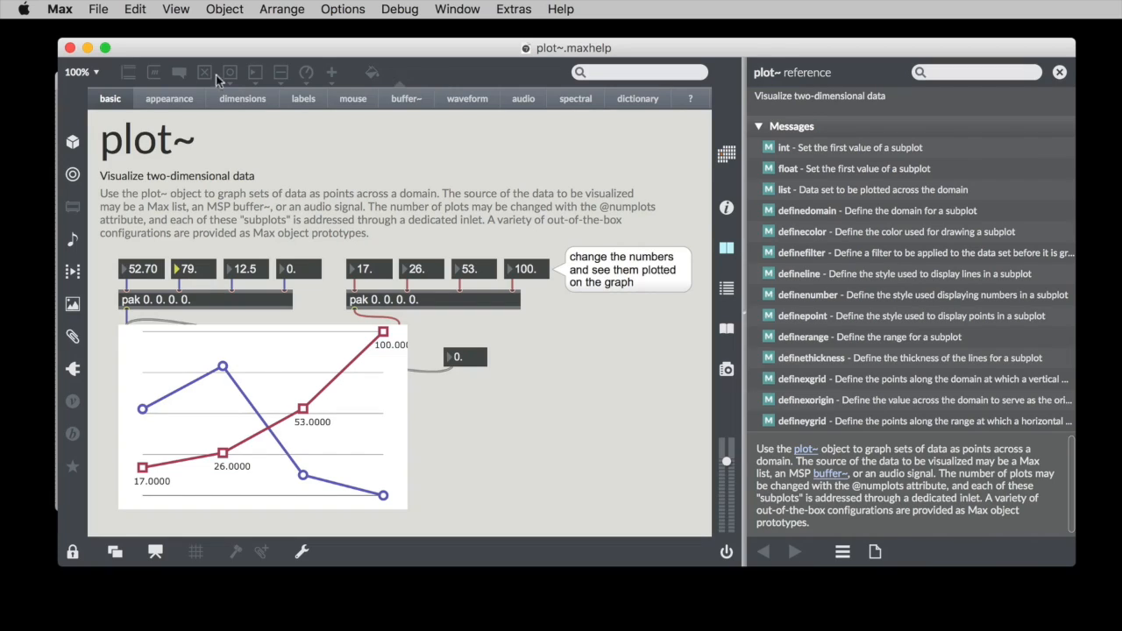
{"action": "mouse_move", "coordinate": [620, 155]}
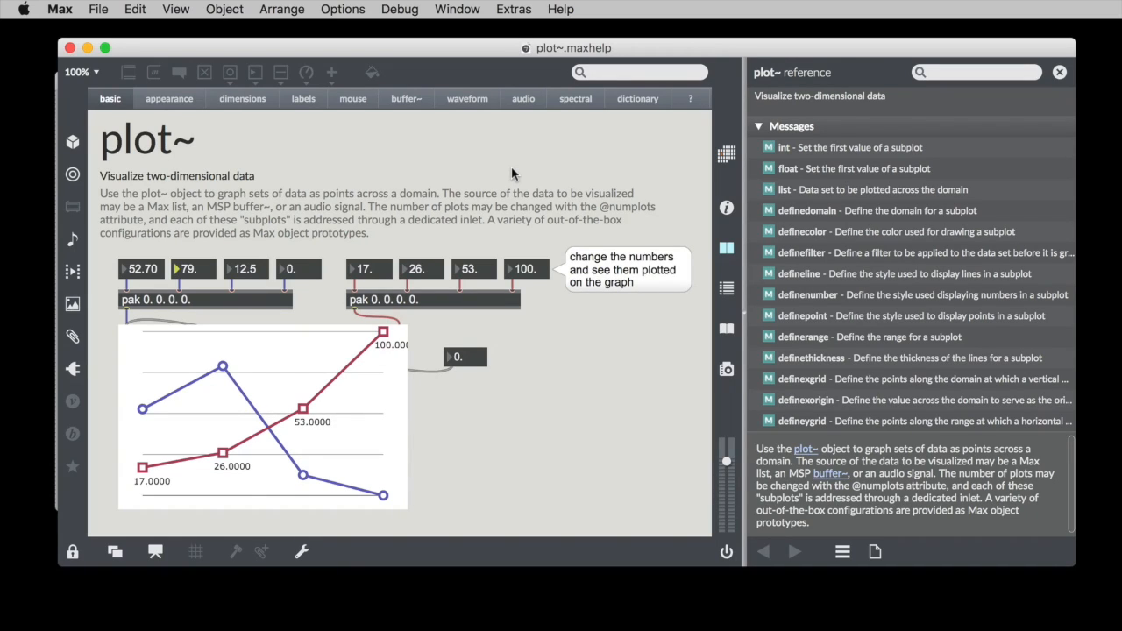
{"action": "mouse_move", "coordinate": [211, 507]}
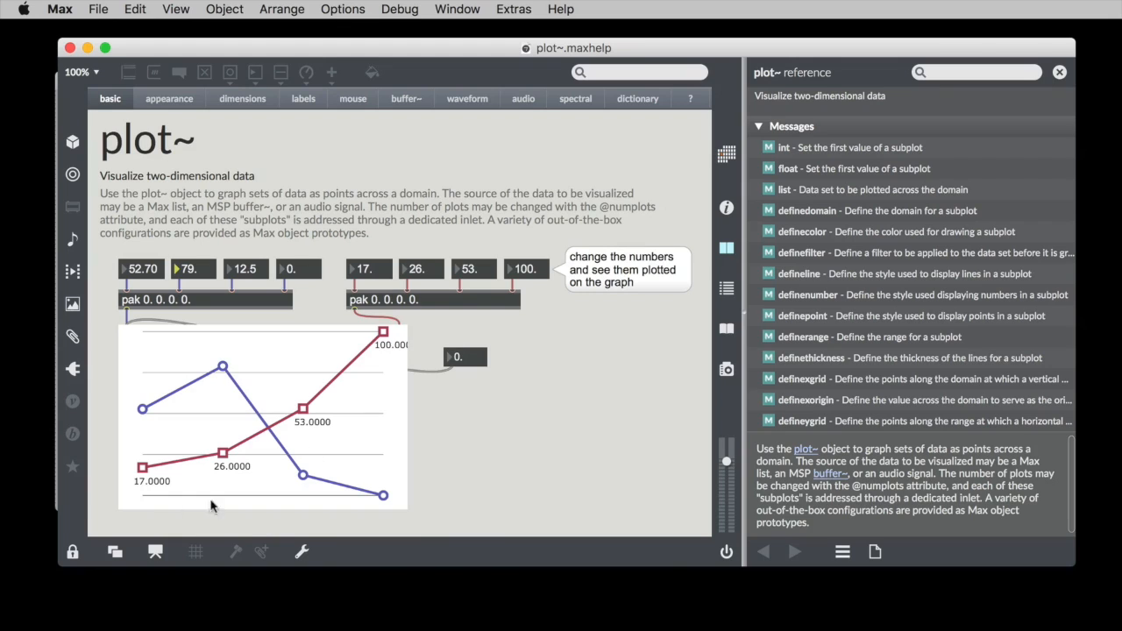
Browse the appearance, dimensions, labels, mouse and buffer~ examples of the plot~ help
{"action": "left_click", "coordinate": [168, 98]}
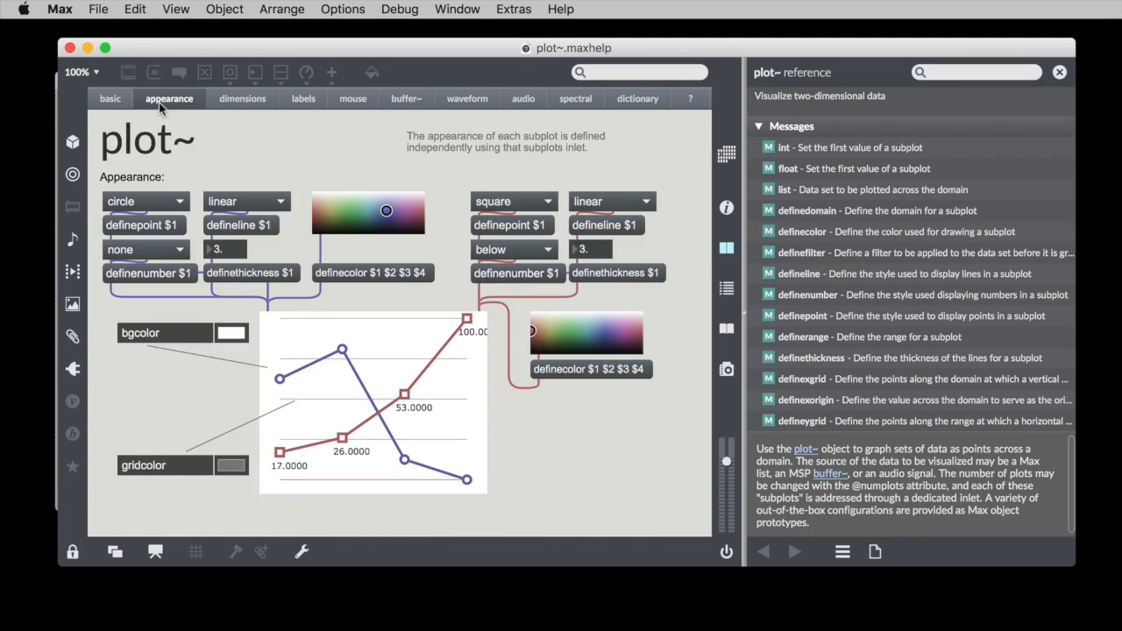
{"action": "left_click", "coordinate": [242, 98]}
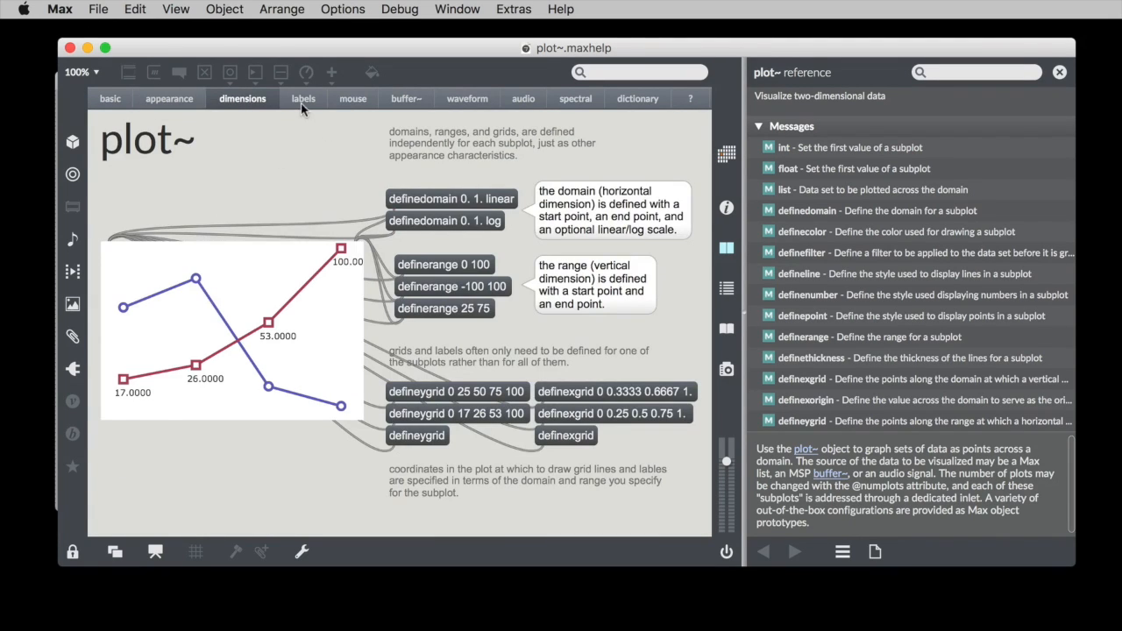
{"action": "left_click", "coordinate": [301, 98]}
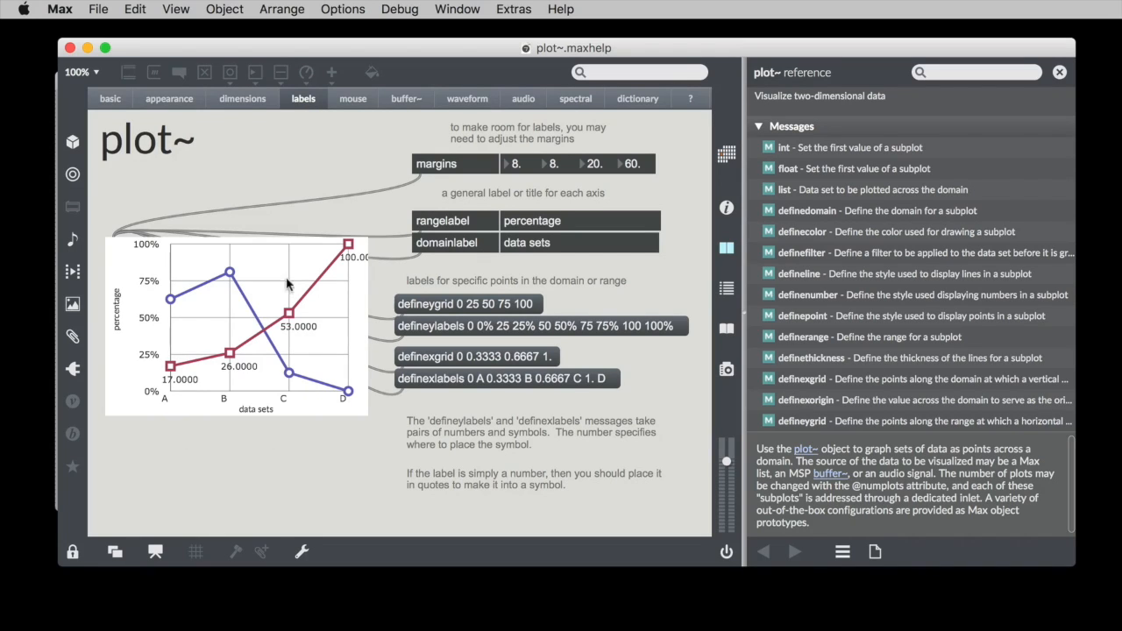
{"action": "mouse_move", "coordinate": [154, 403]}
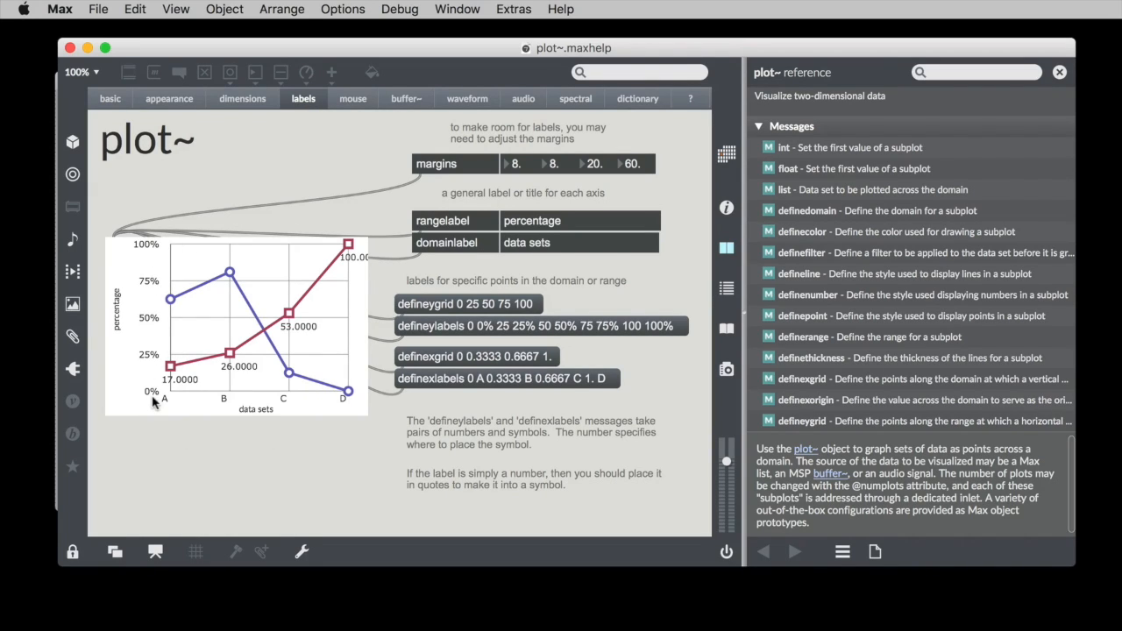
{"action": "mouse_move", "coordinate": [267, 410]}
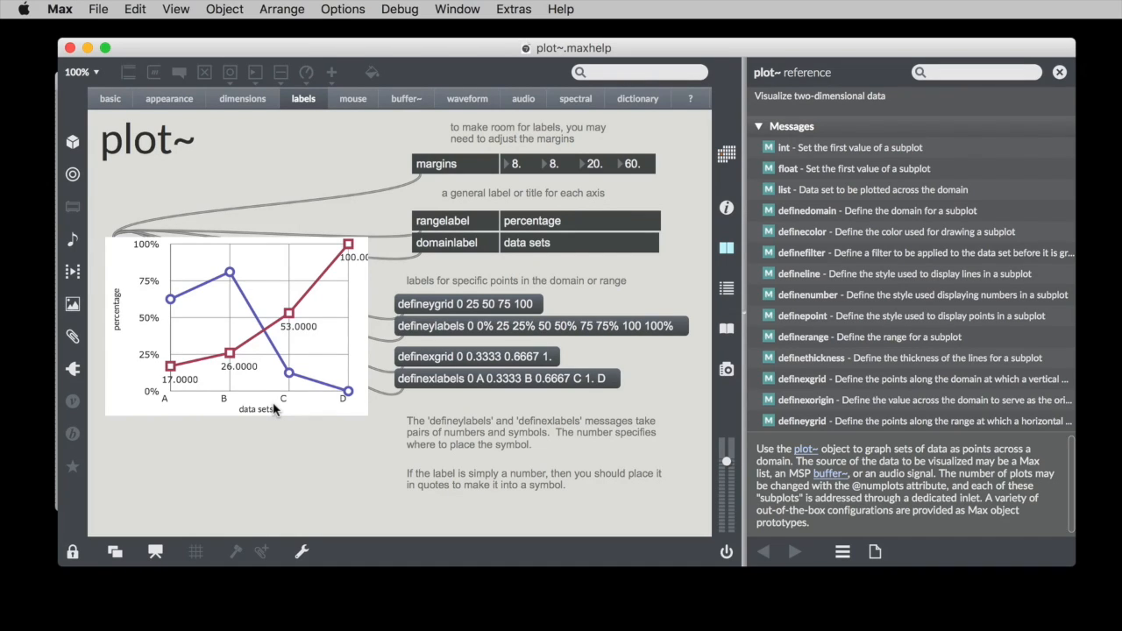
{"action": "mouse_move", "coordinate": [191, 393]}
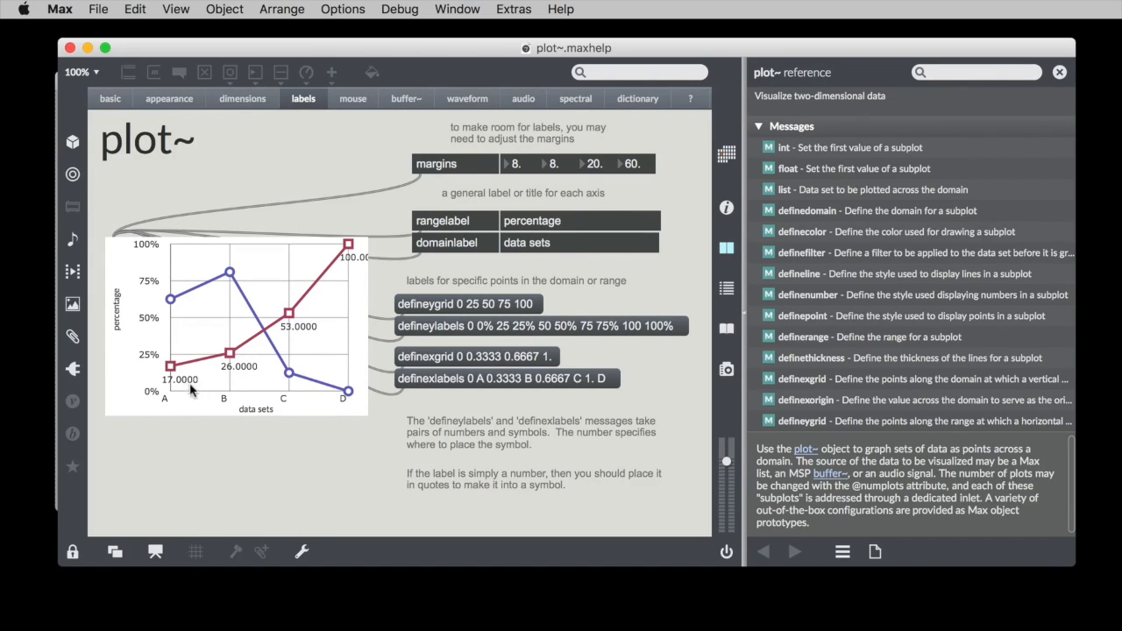
{"action": "left_click", "coordinate": [353, 98]}
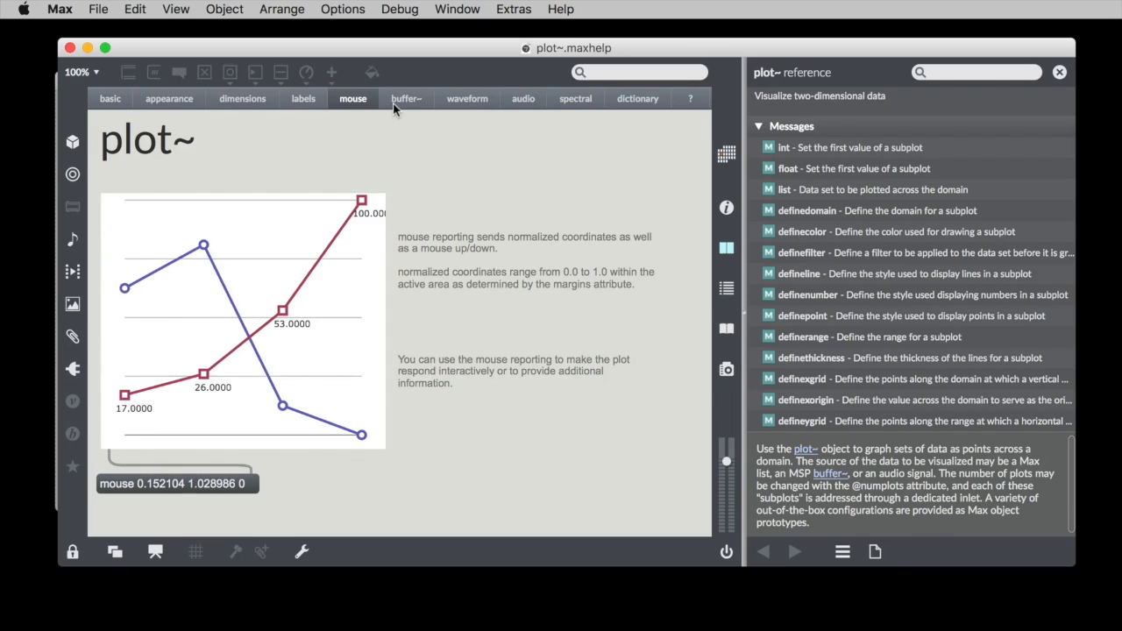
{"action": "left_click", "coordinate": [407, 98]}
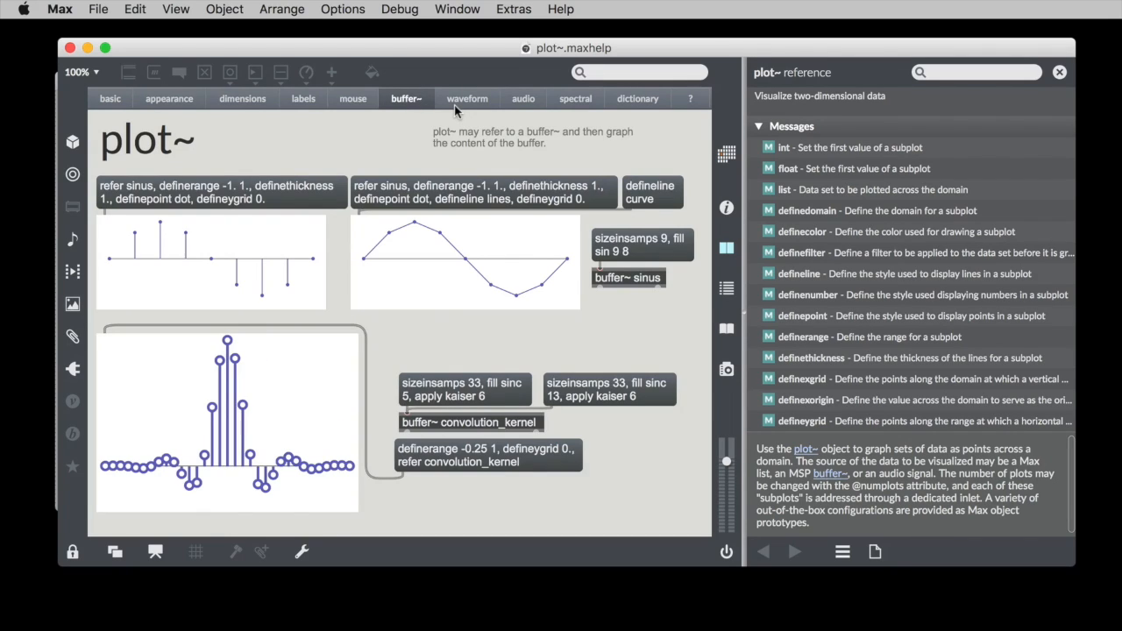
{"action": "mouse_move", "coordinate": [221, 463]}
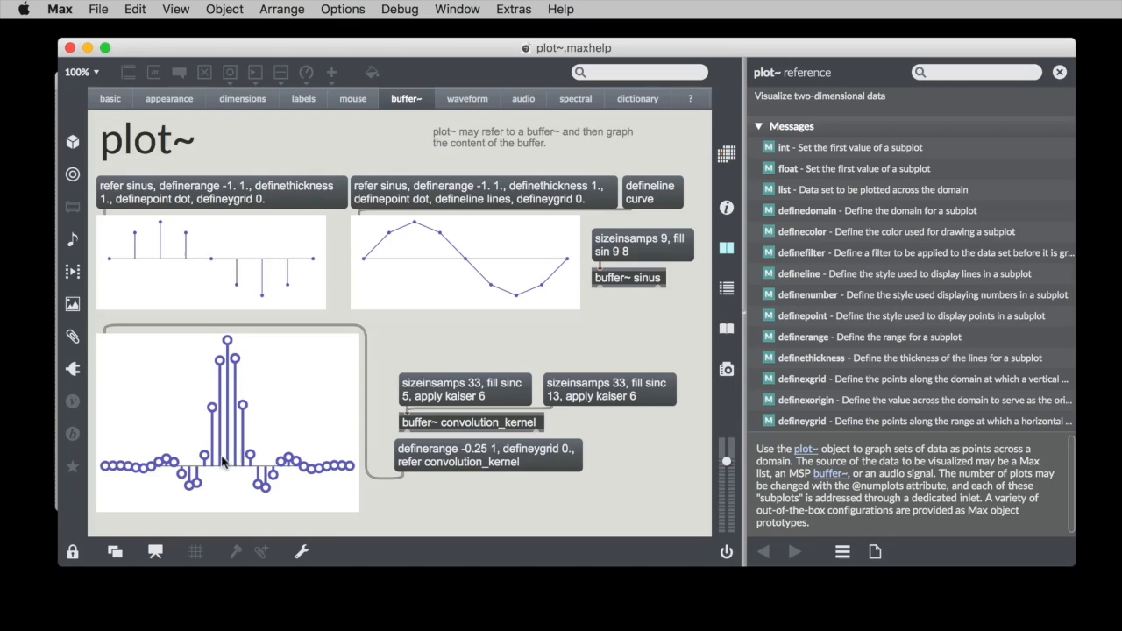
{"action": "mouse_move", "coordinate": [242, 435]}
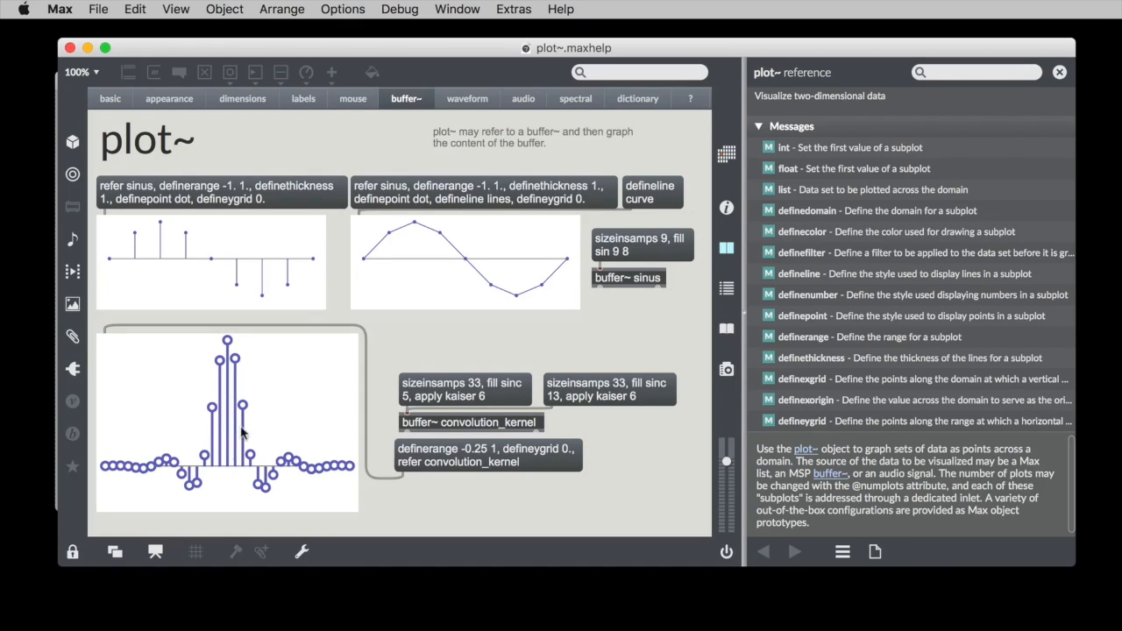
{"action": "mouse_move", "coordinate": [237, 363]}
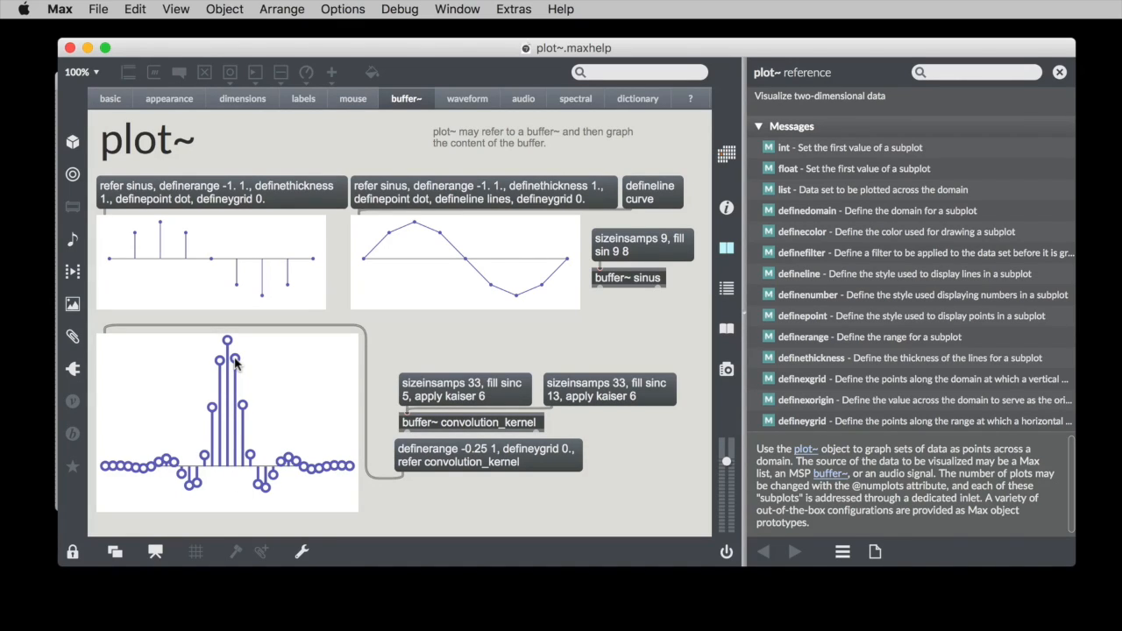
{"action": "mouse_move", "coordinate": [235, 354]}
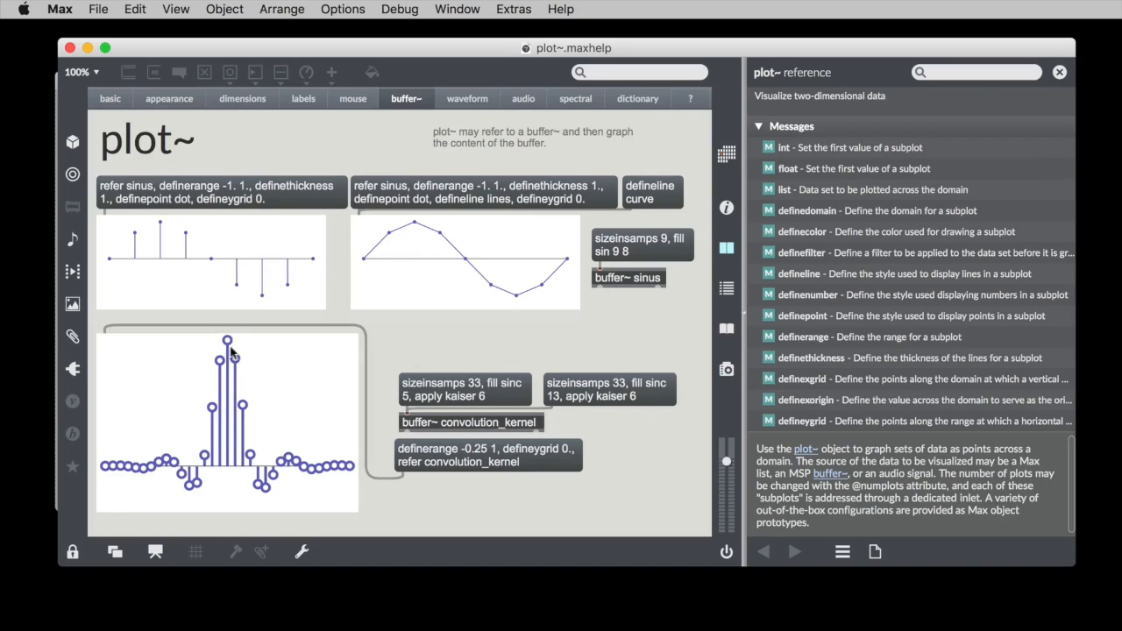
{"action": "mouse_move", "coordinate": [230, 344]}
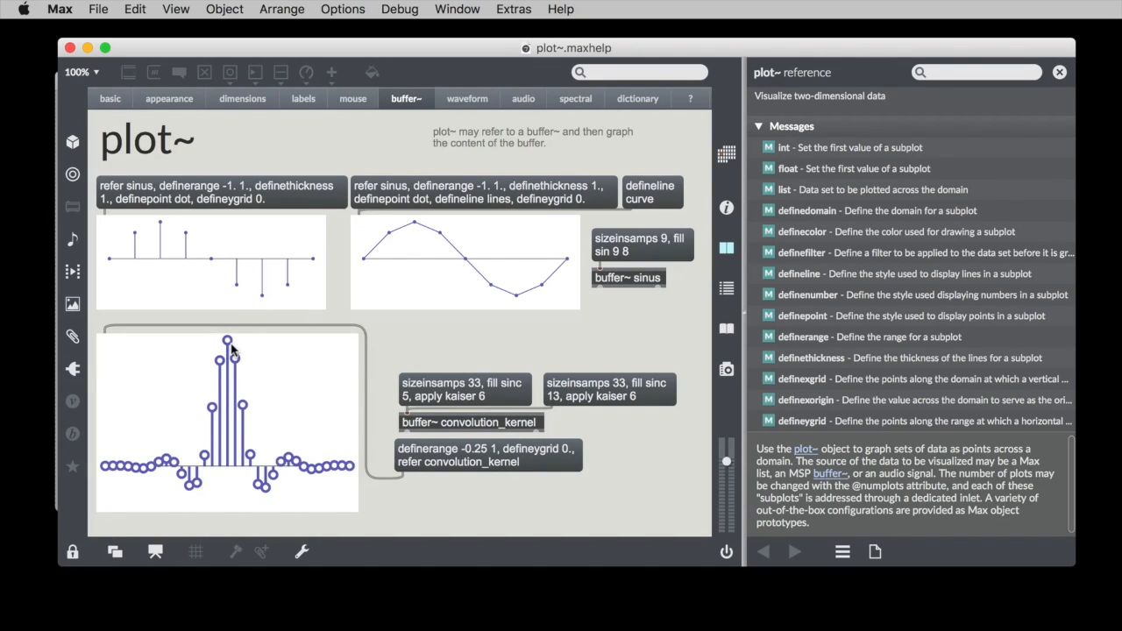
{"action": "mouse_move", "coordinate": [256, 354]}
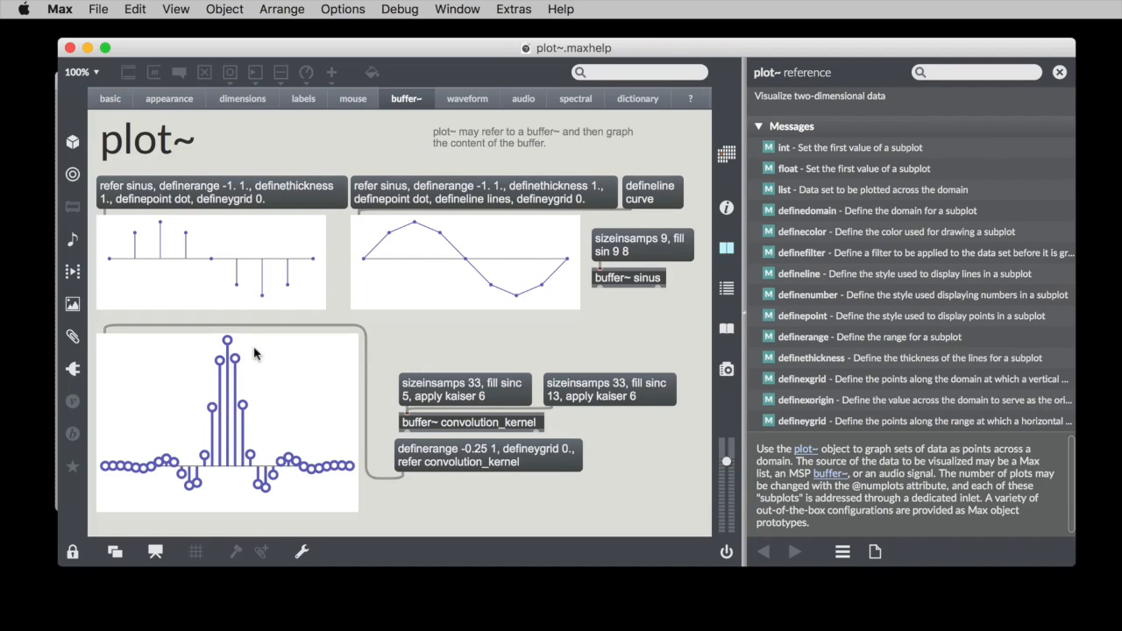
Browse the waveform, audio, spectral and dictionary examples, turning audio on for the live and FFT plots
{"action": "left_click", "coordinate": [467, 98]}
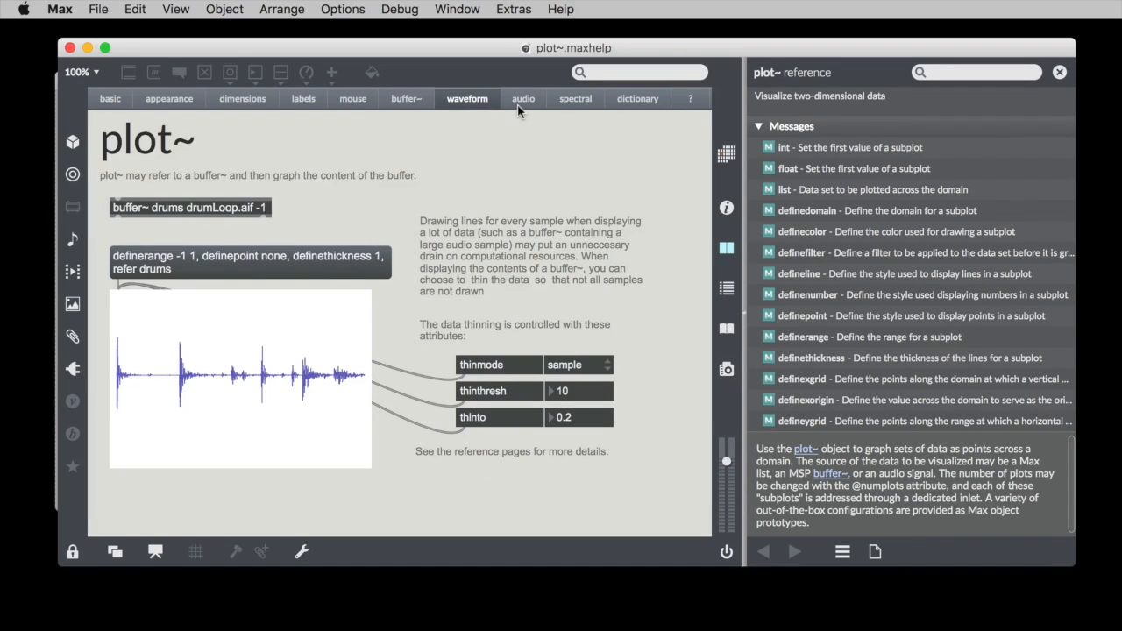
{"action": "mouse_move", "coordinate": [307, 414]}
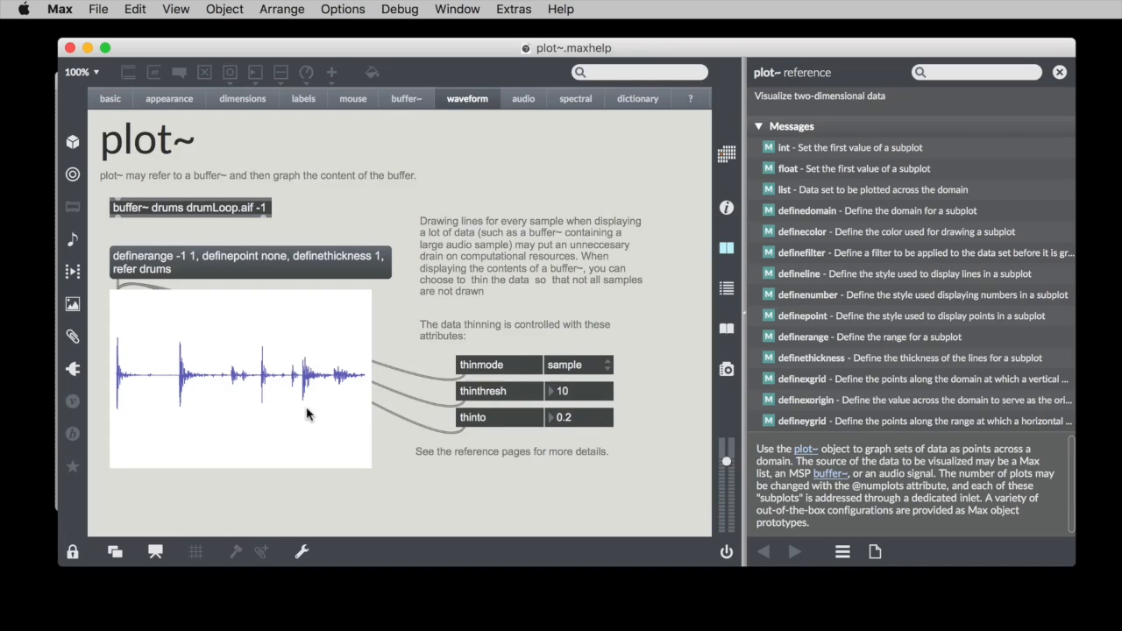
{"action": "left_click", "coordinate": [522, 98]}
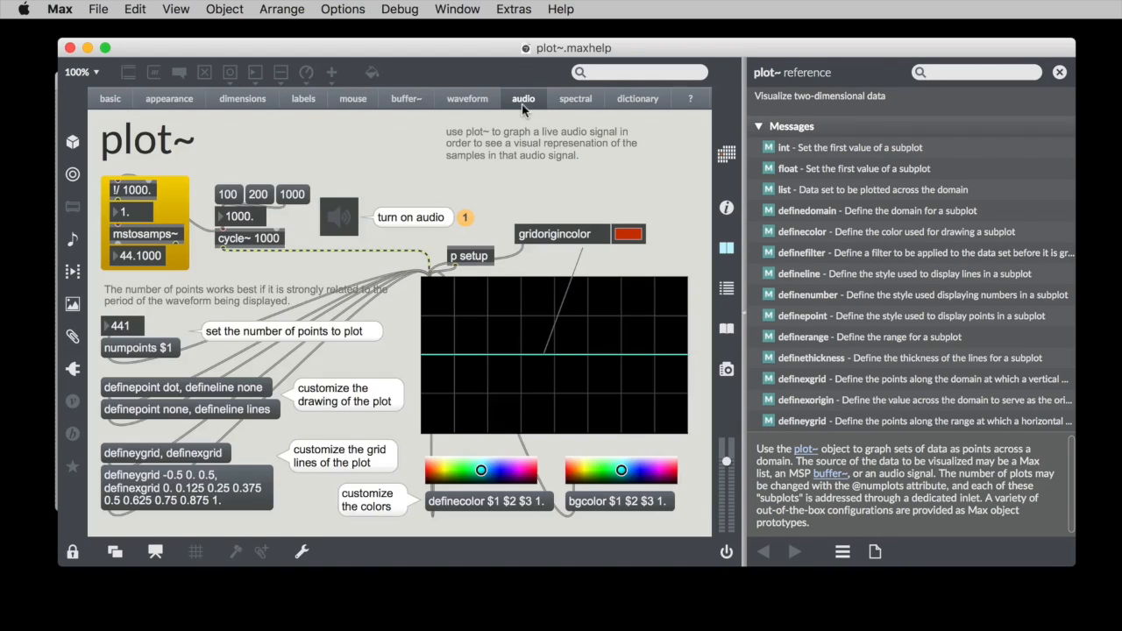
{"action": "left_click", "coordinate": [341, 217]}
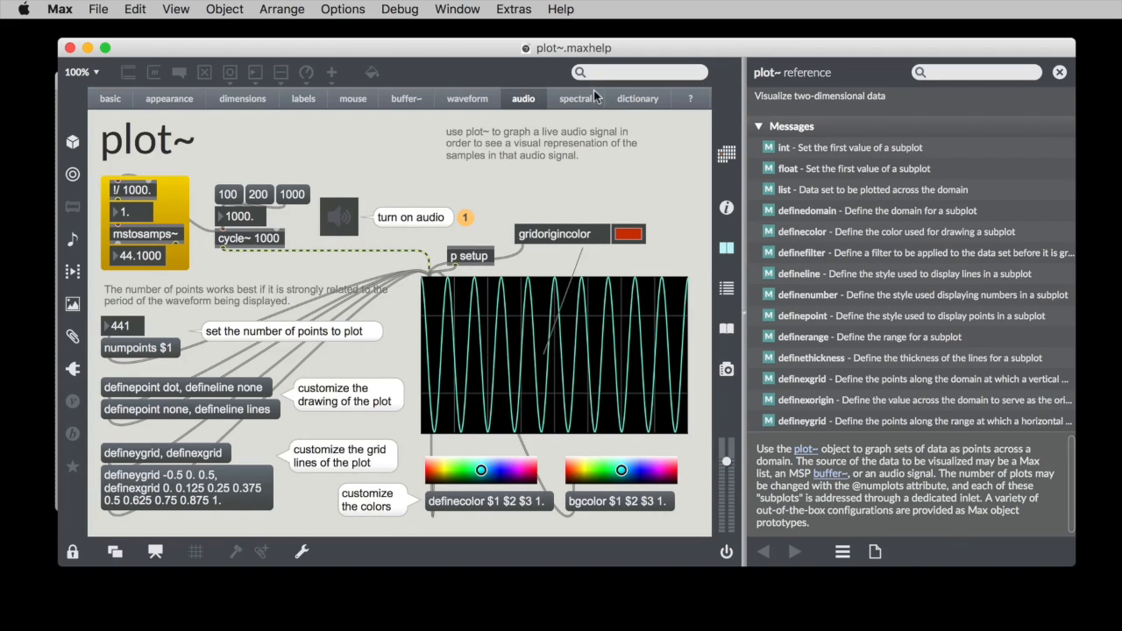
{"action": "left_click", "coordinate": [575, 98]}
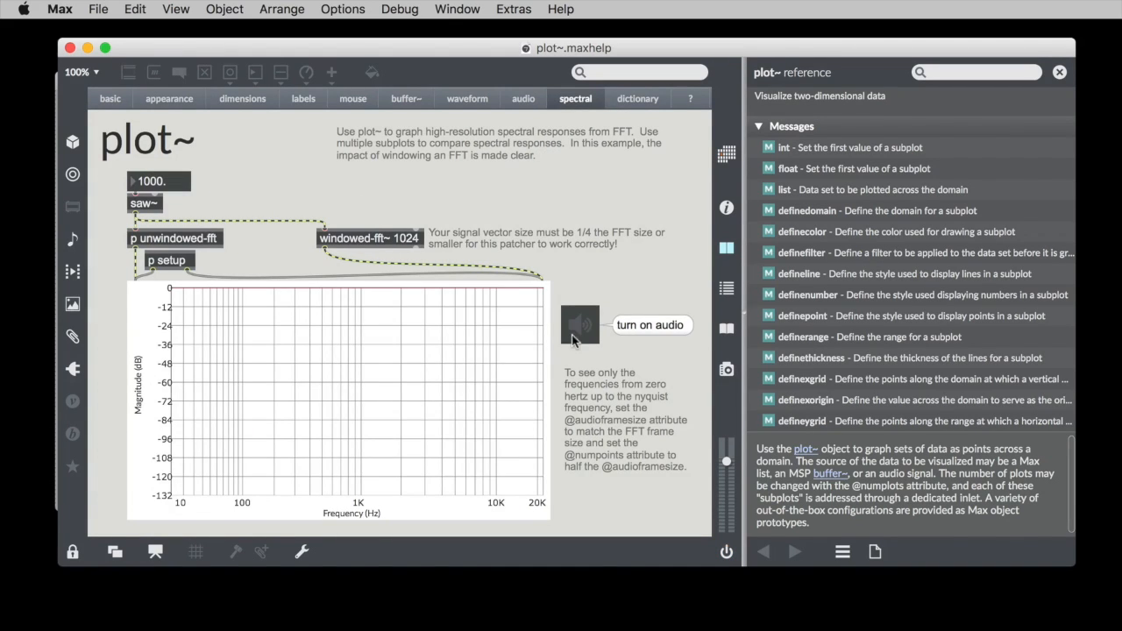
{"action": "left_click", "coordinate": [580, 324]}
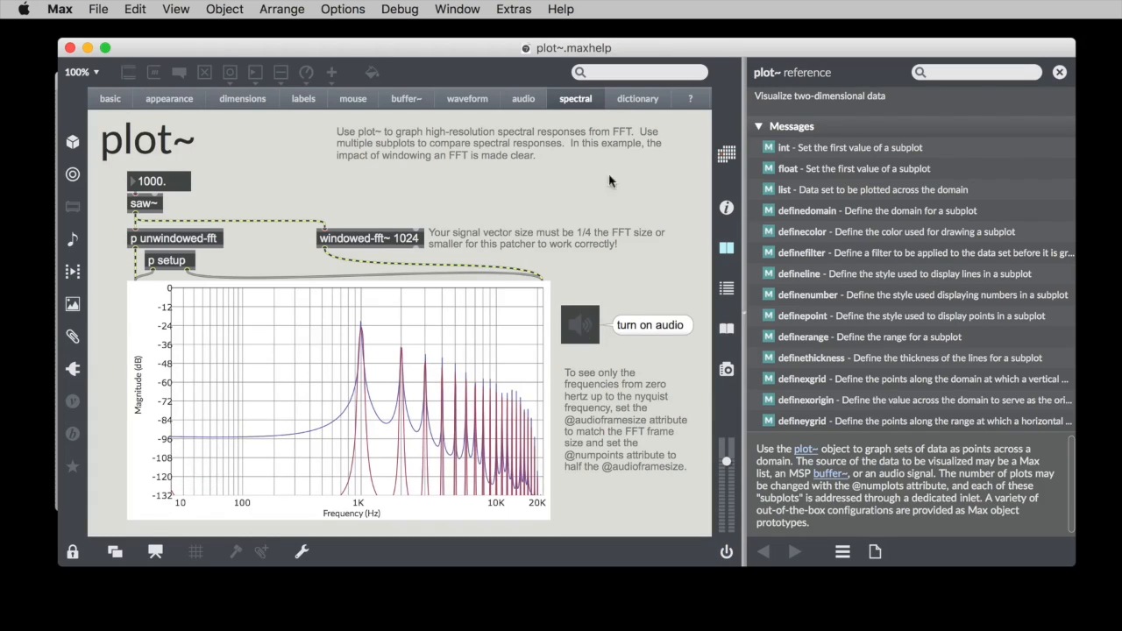
{"action": "left_click", "coordinate": [639, 98]}
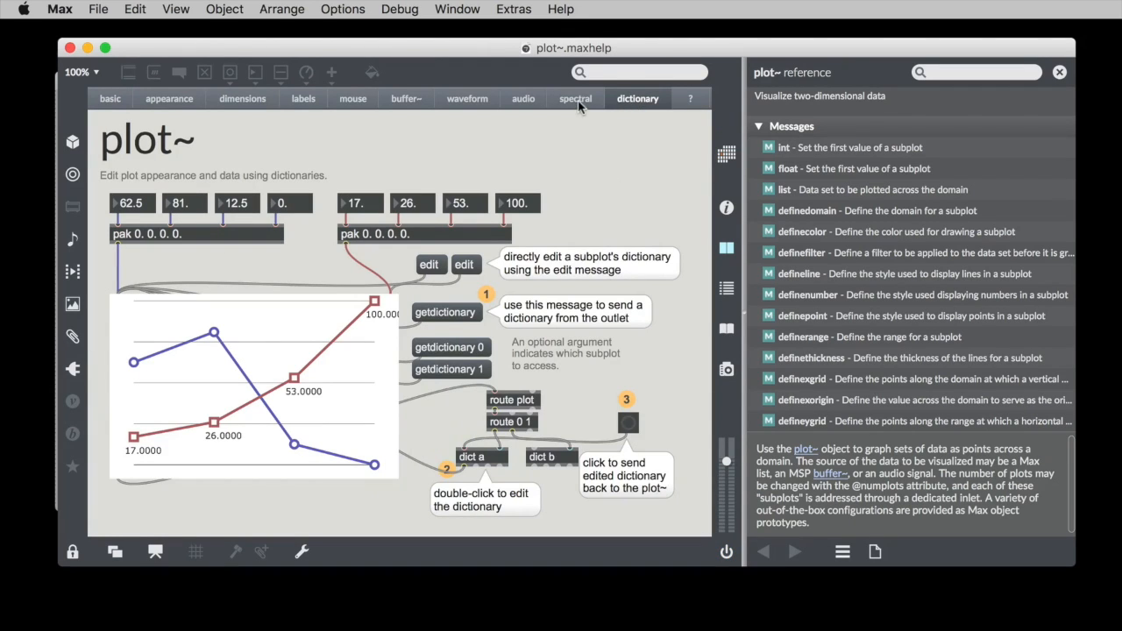
{"action": "left_click", "coordinate": [575, 99]}
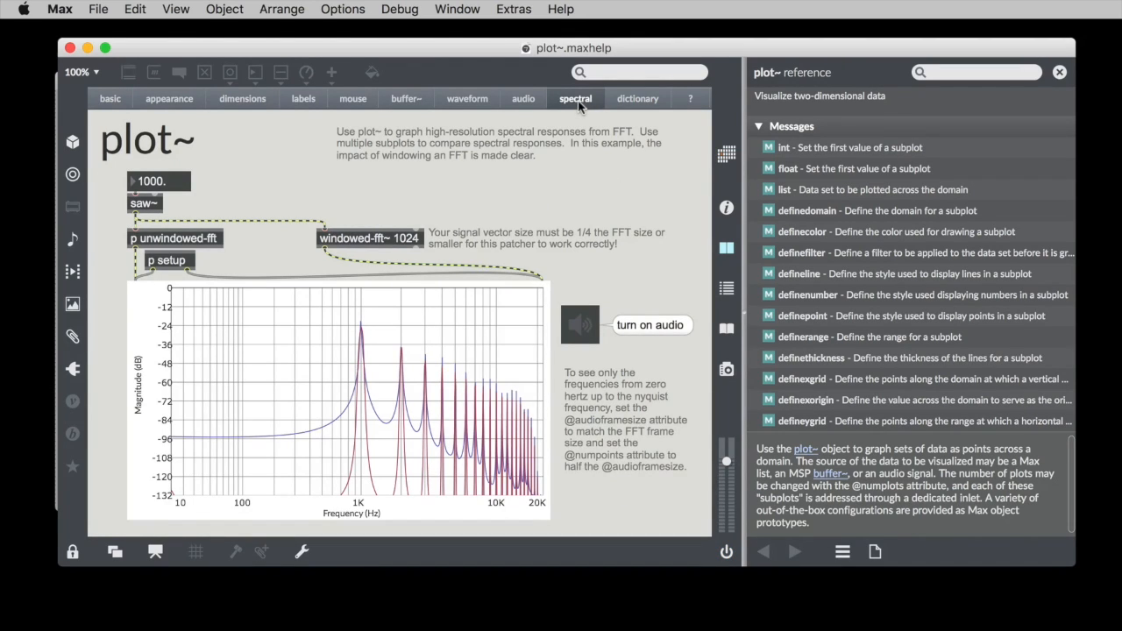
{"action": "mouse_move", "coordinate": [358, 354]}
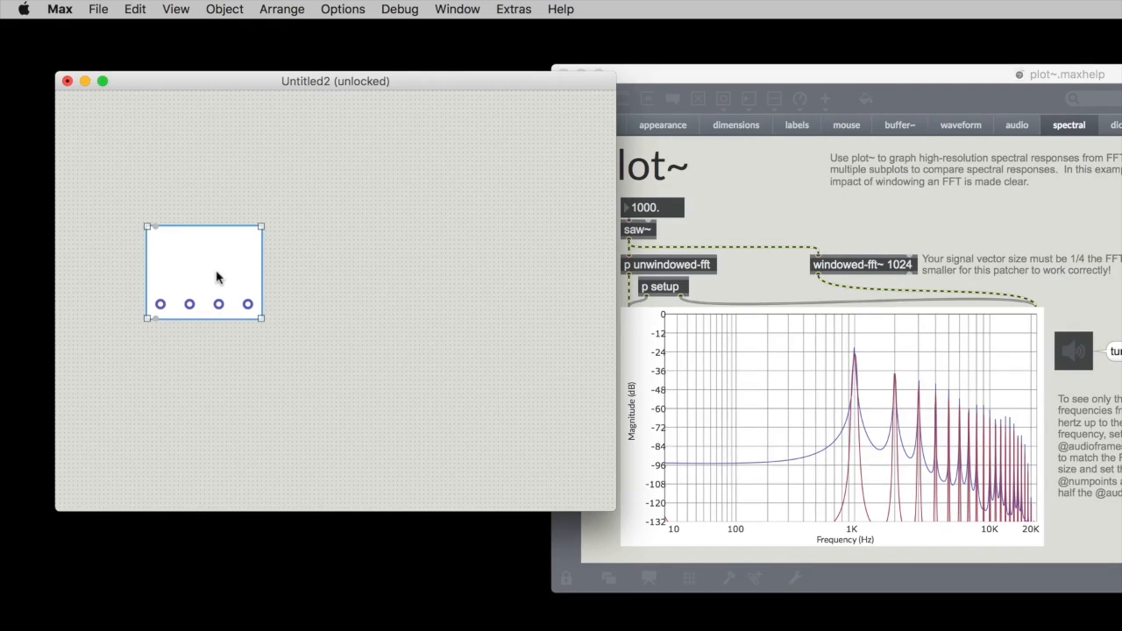
Apply the Phase Response prototype to plot~, then the Impulse Response - Fine prototype
{"action": "right_click", "coordinate": [217, 277]}
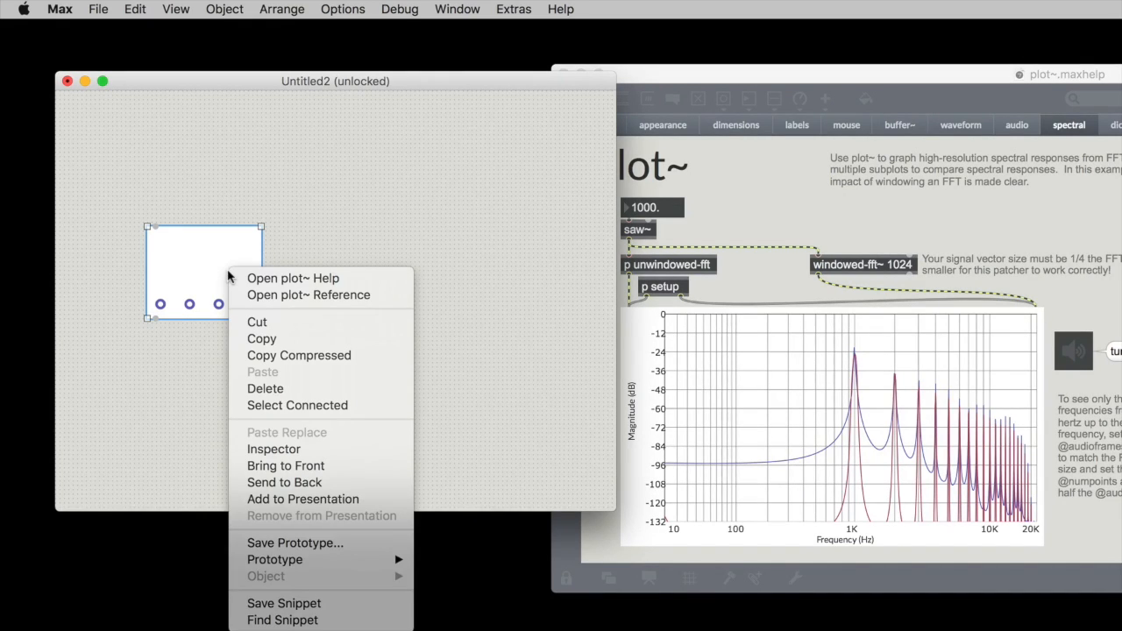
{"action": "mouse_move", "coordinate": [298, 354]}
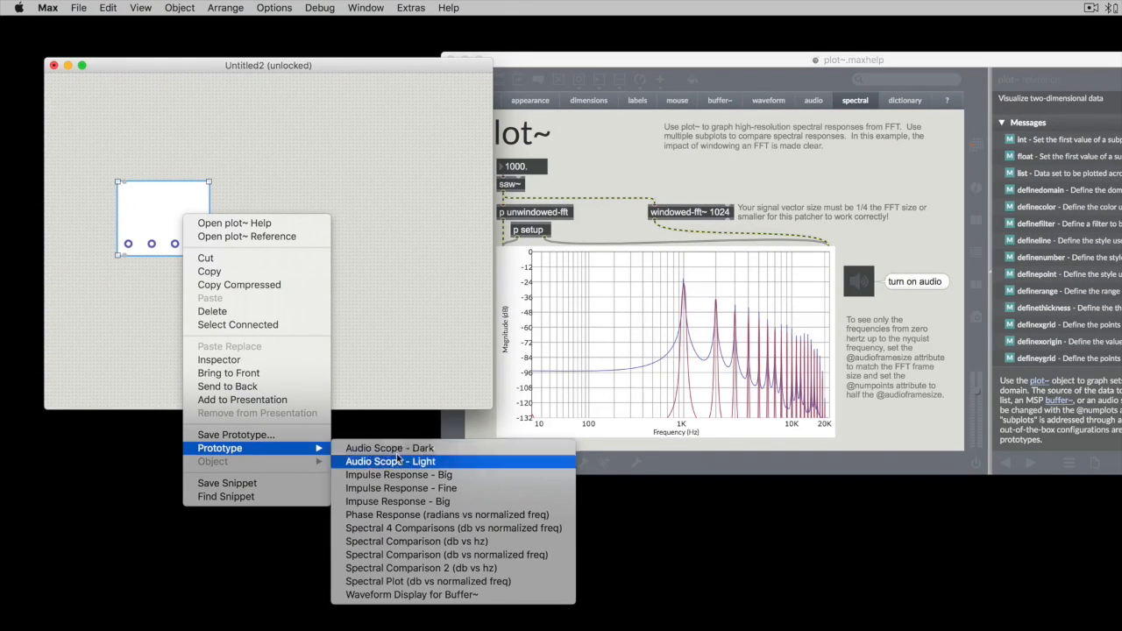
{"action": "mouse_move", "coordinate": [421, 568]}
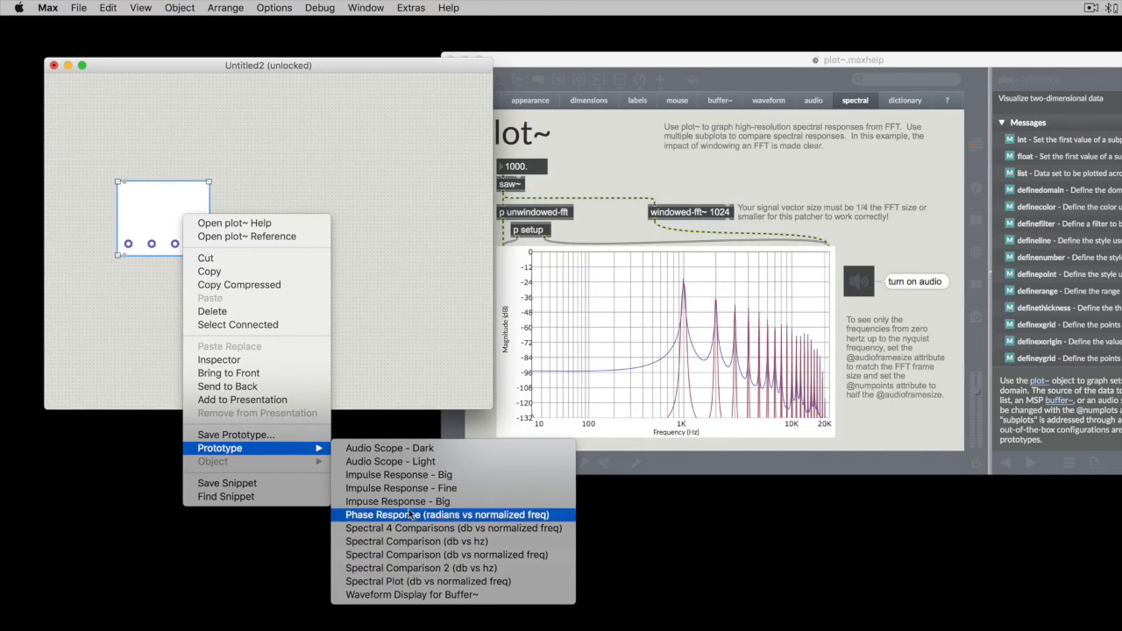
{"action": "left_click", "coordinate": [445, 516]}
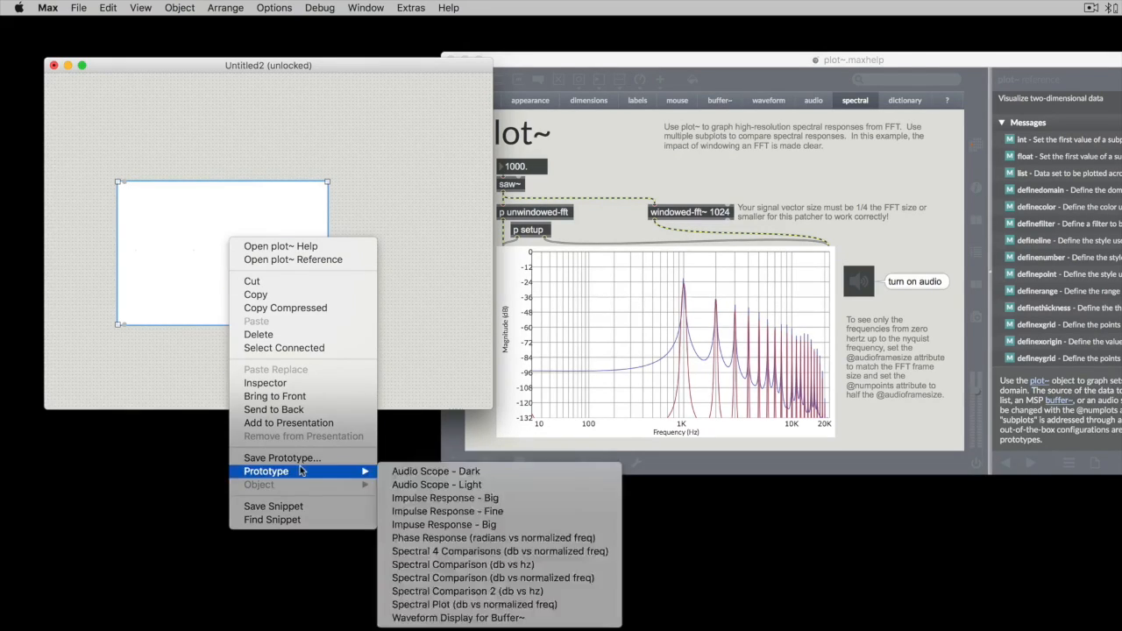
{"action": "mouse_move", "coordinate": [435, 470]}
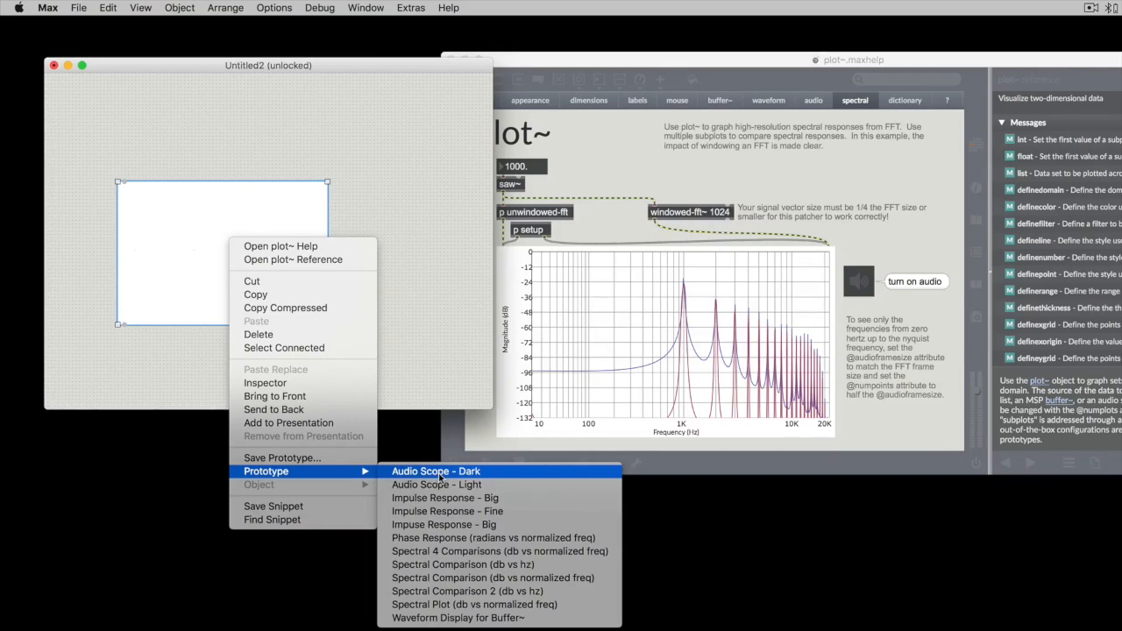
{"action": "mouse_move", "coordinate": [447, 512]}
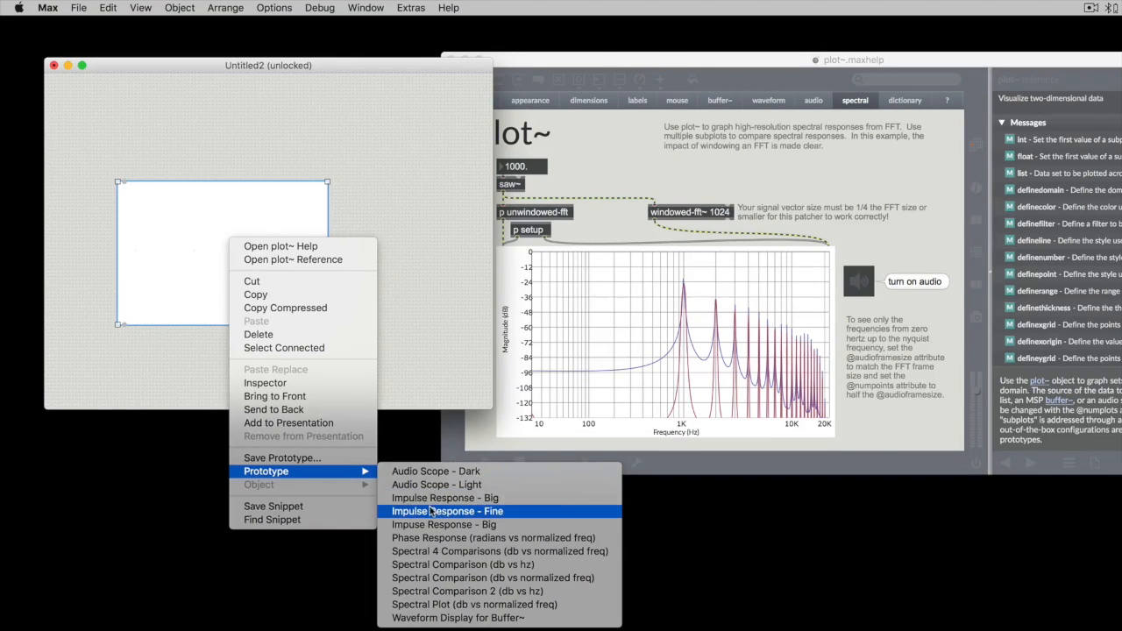
{"action": "left_click", "coordinate": [448, 512]}
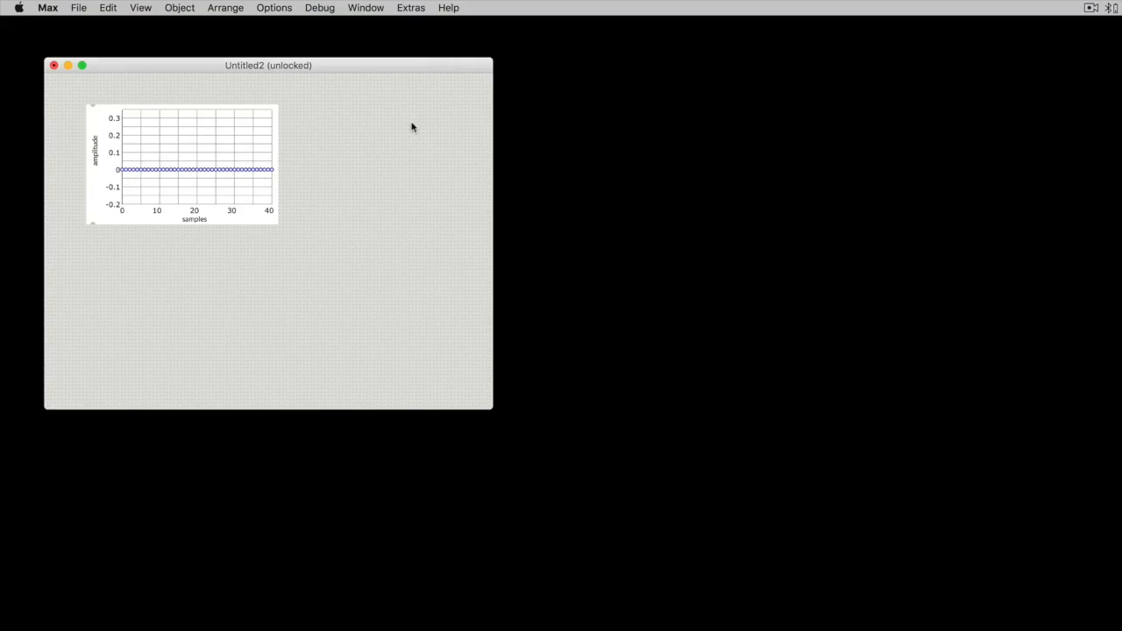
{"action": "mouse_move", "coordinate": [371, 140]}
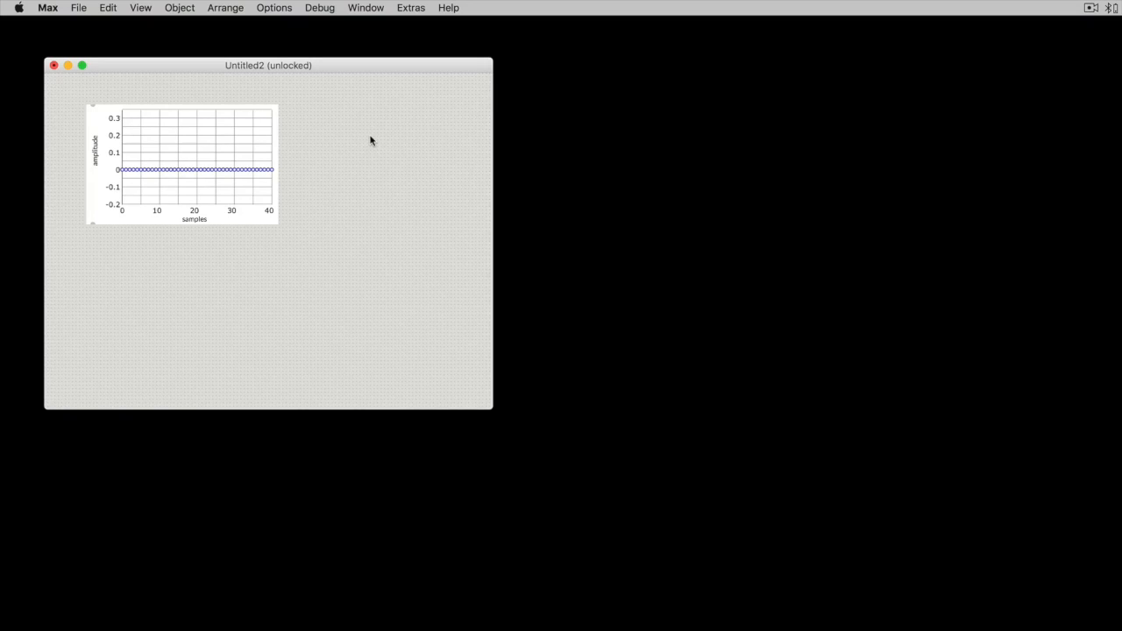
{"action": "mouse_move", "coordinate": [53, 66]}
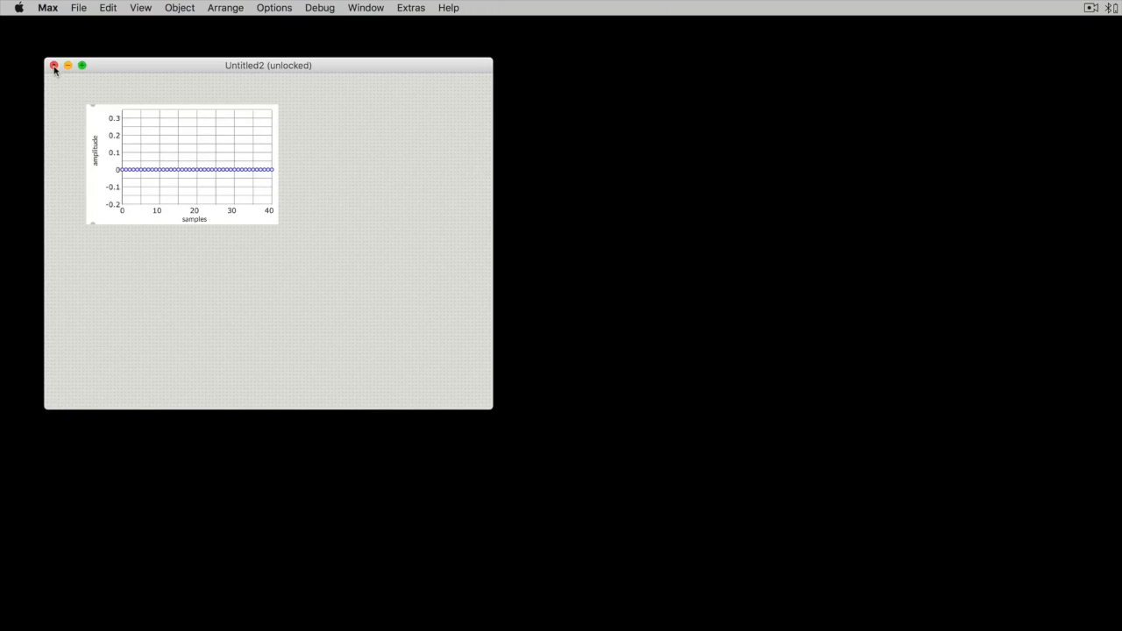
Close the Untitled2 patcher window
{"action": "left_click", "coordinate": [52, 67]}
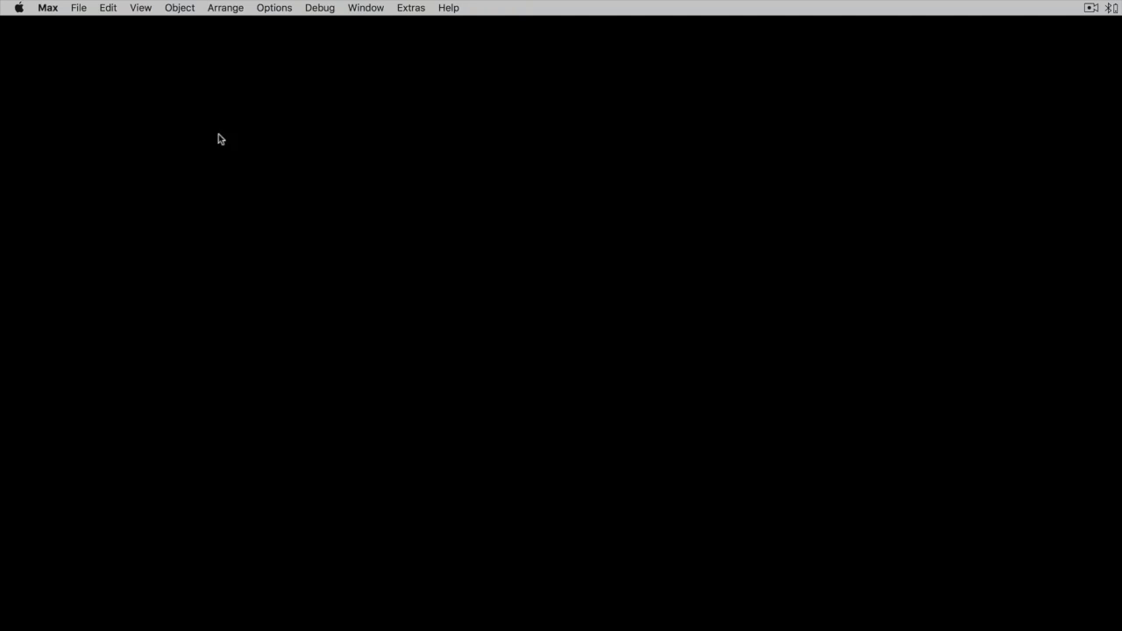
{"action": "mouse_move", "coordinate": [98, 104]}
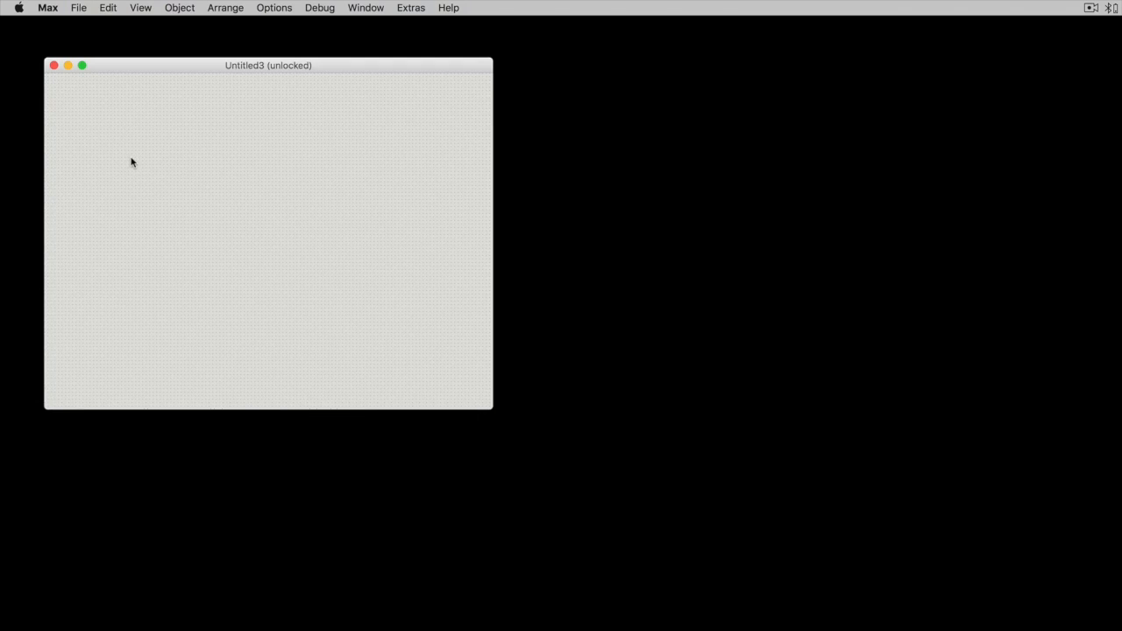
Create a 'filter' object, open the filterdesign help and view its cheby1 examples
{"action": "type", "text": "filter"}
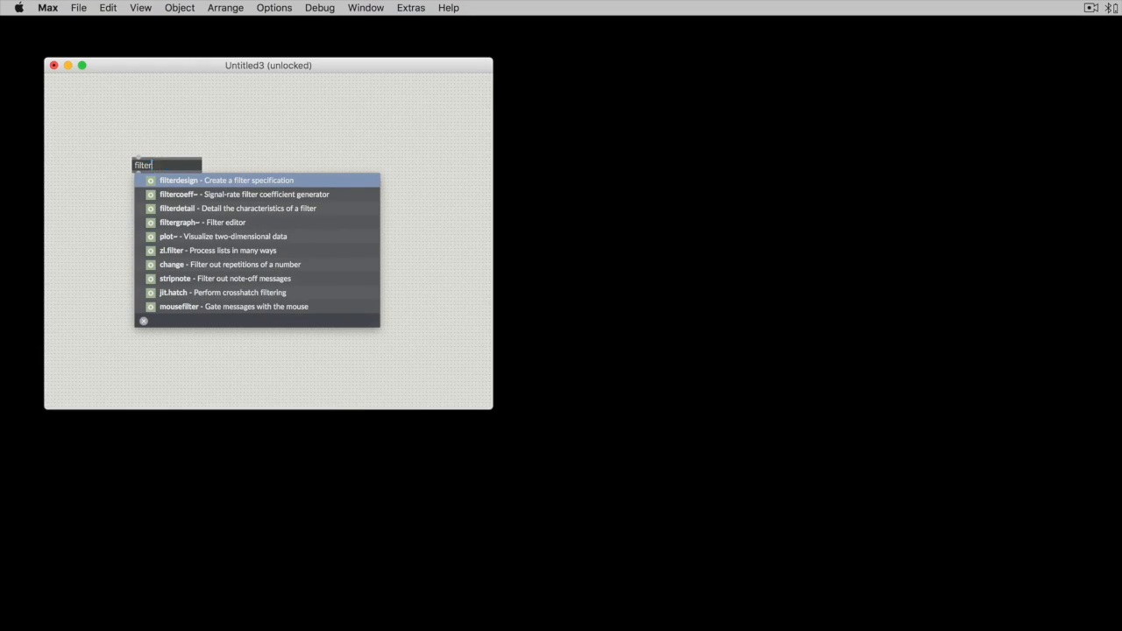
{"action": "left_click", "coordinate": [226, 179]}
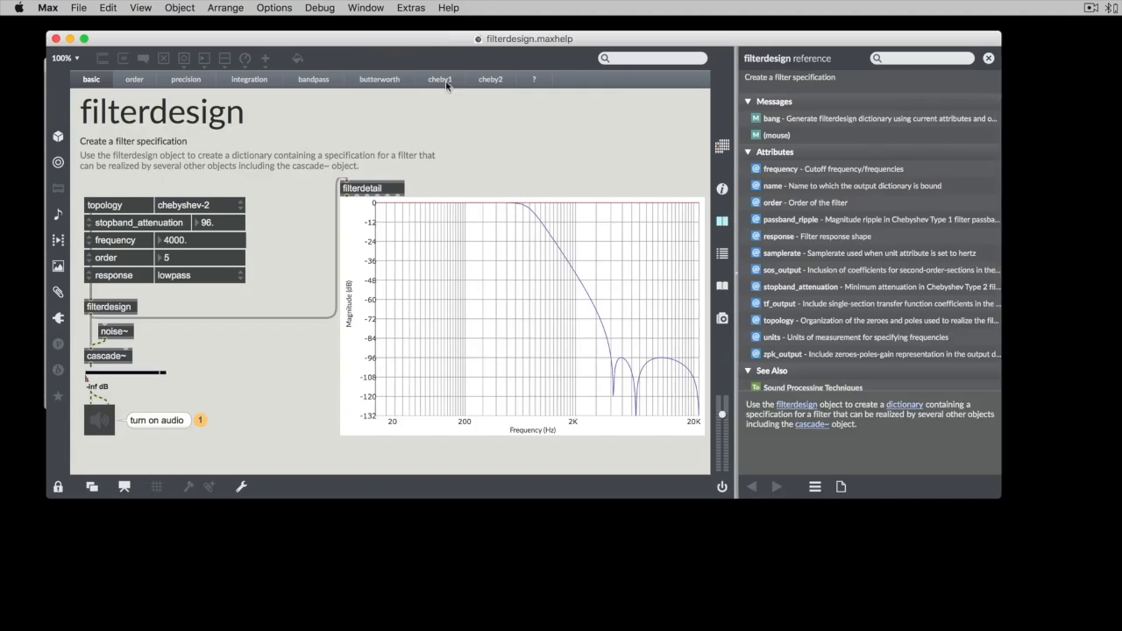
{"action": "left_click", "coordinate": [438, 79]}
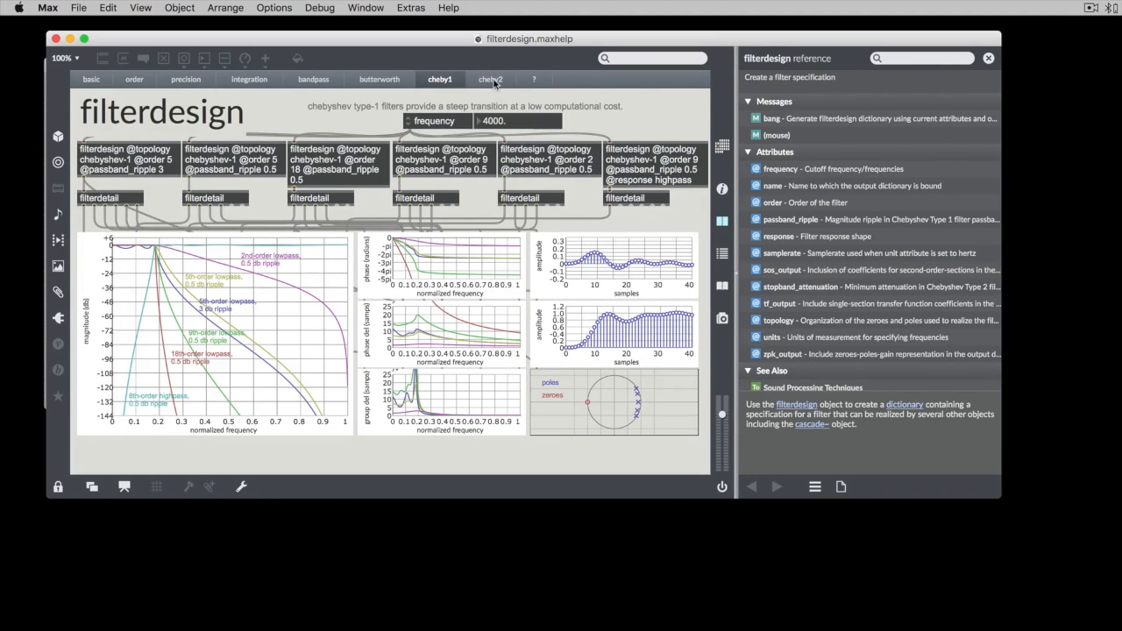
{"action": "mouse_move", "coordinate": [143, 319]}
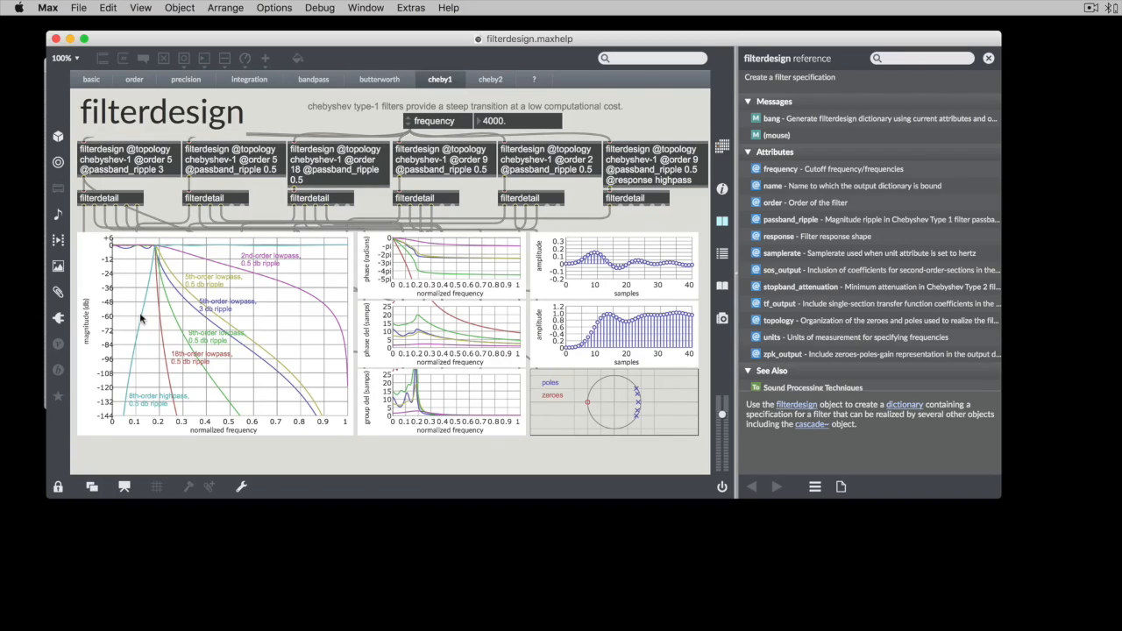
{"action": "mouse_move", "coordinate": [197, 305]}
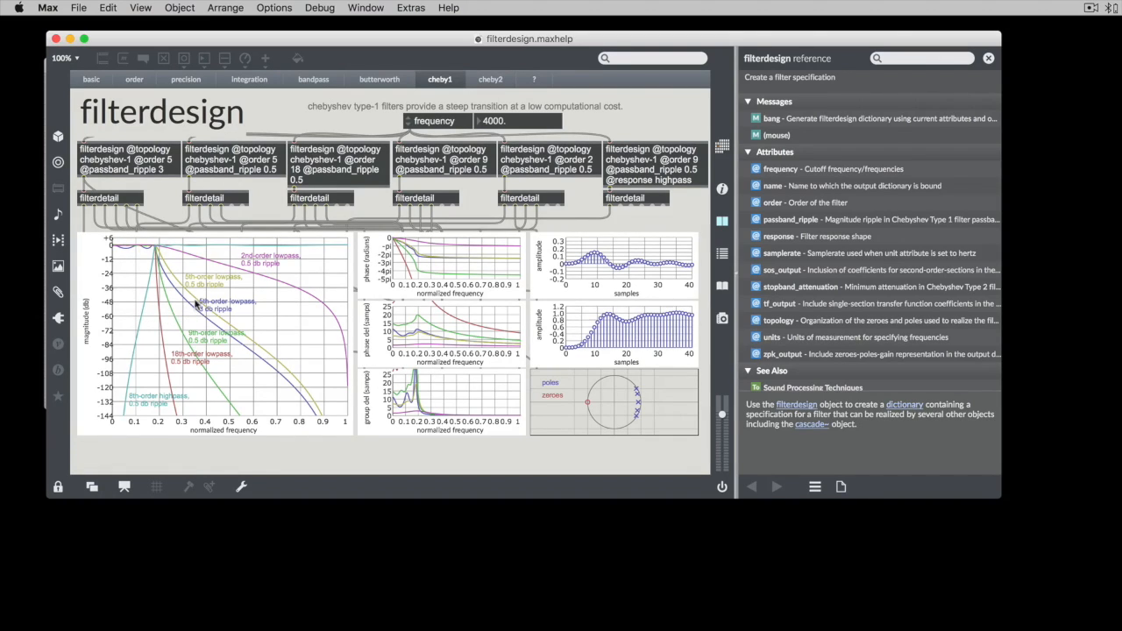
{"action": "mouse_move", "coordinate": [246, 252]}
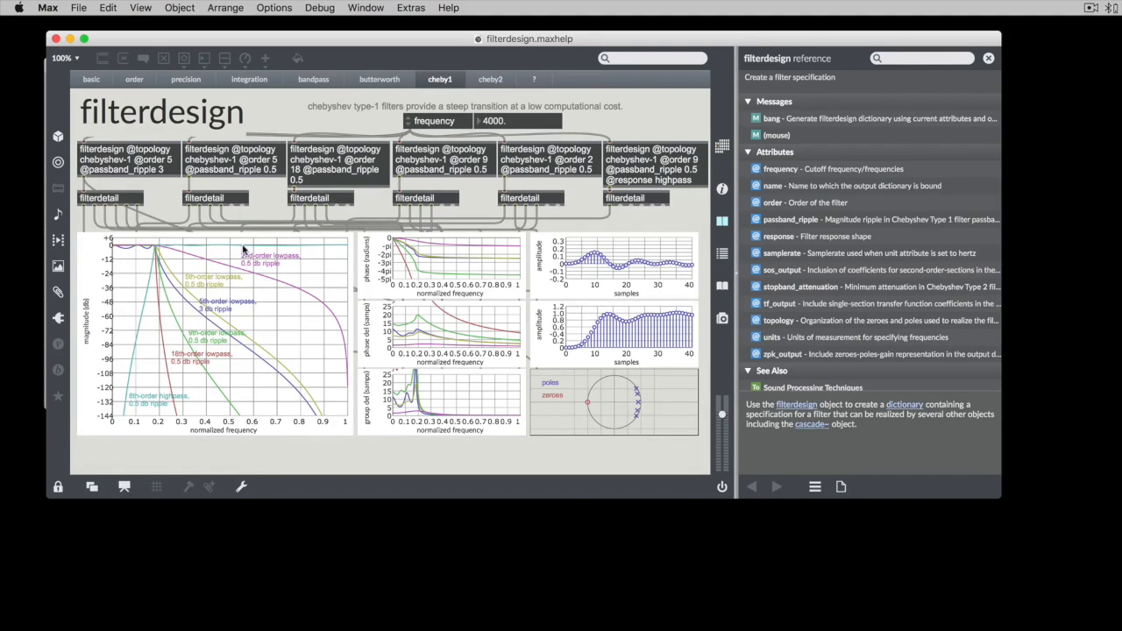
{"action": "mouse_move", "coordinate": [244, 259]}
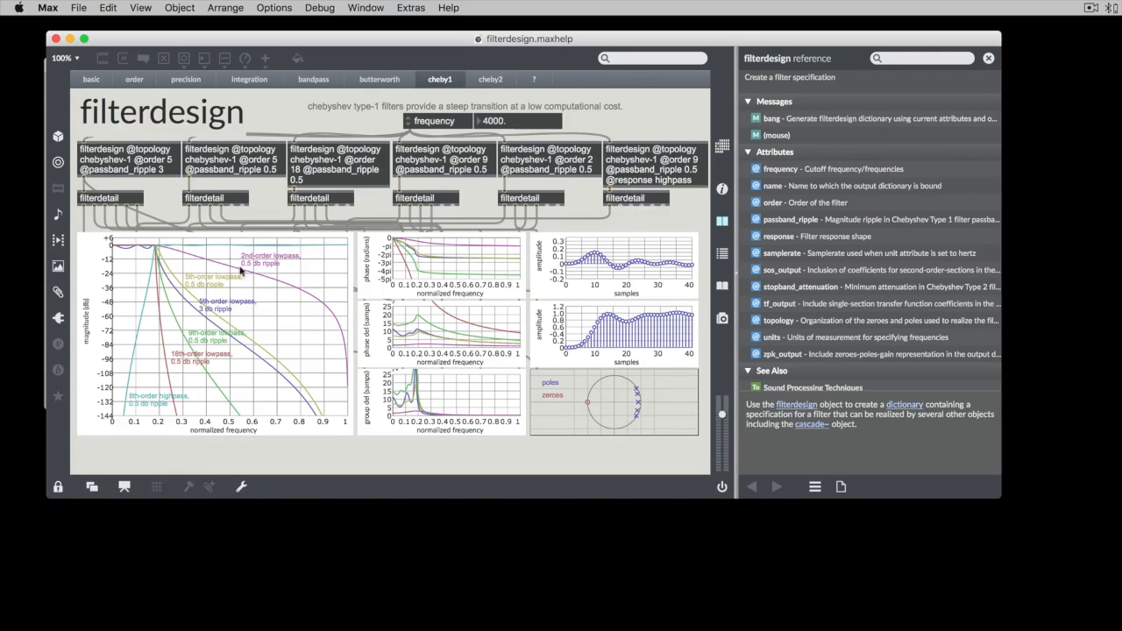
{"action": "mouse_move", "coordinate": [160, 343]}
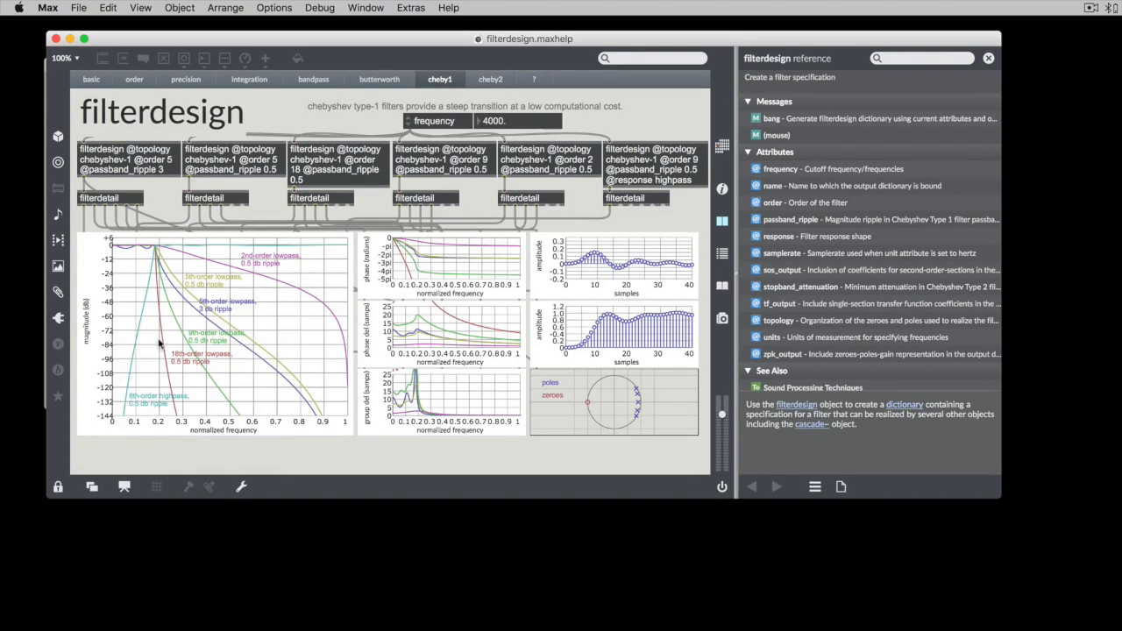
{"action": "mouse_move", "coordinate": [232, 283]}
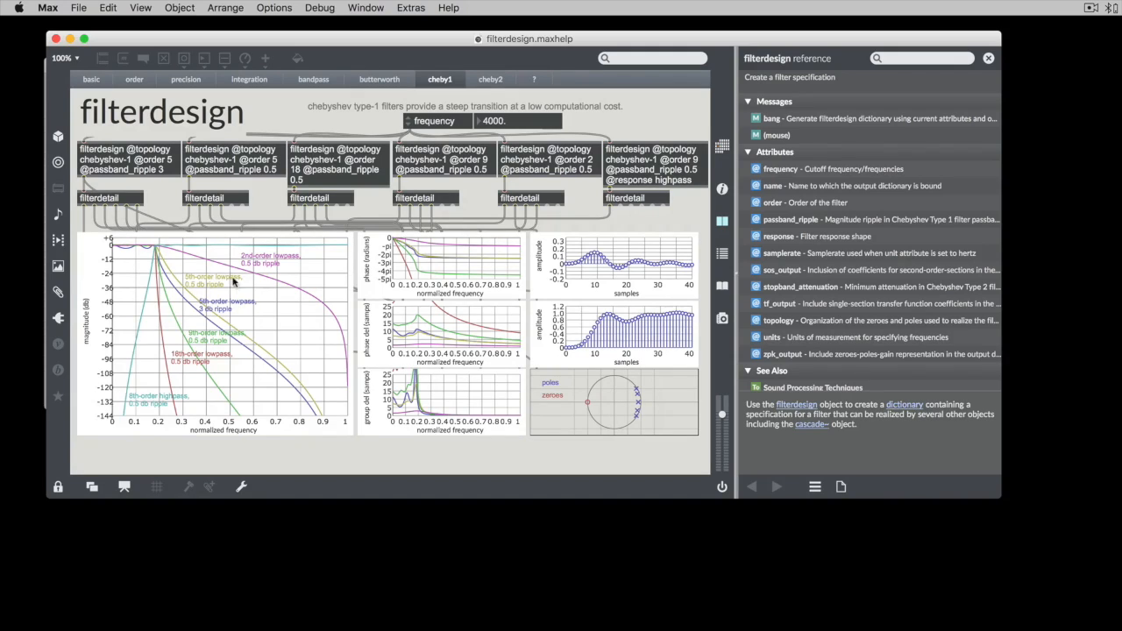
{"action": "mouse_move", "coordinate": [230, 273]}
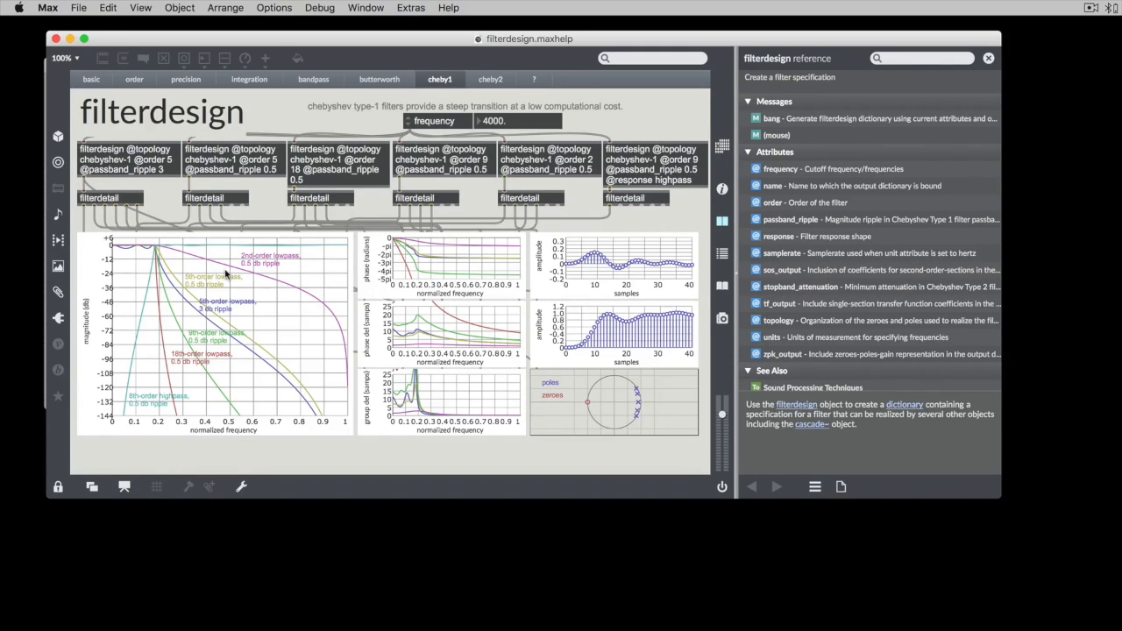
{"action": "mouse_move", "coordinate": [189, 273]}
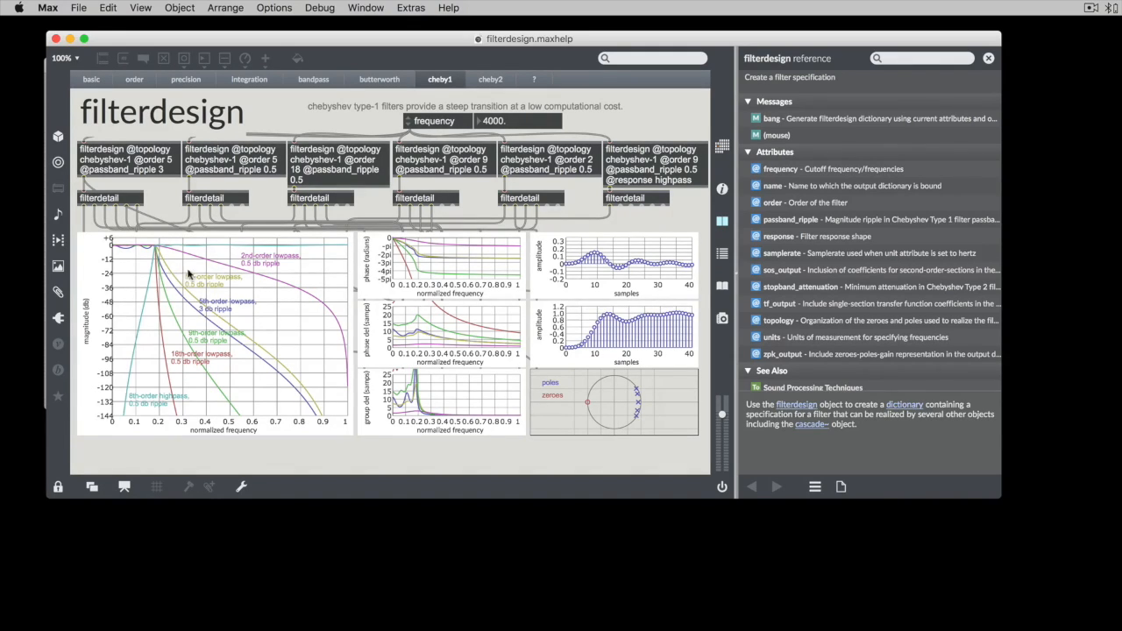
{"action": "mouse_move", "coordinate": [305, 85]}
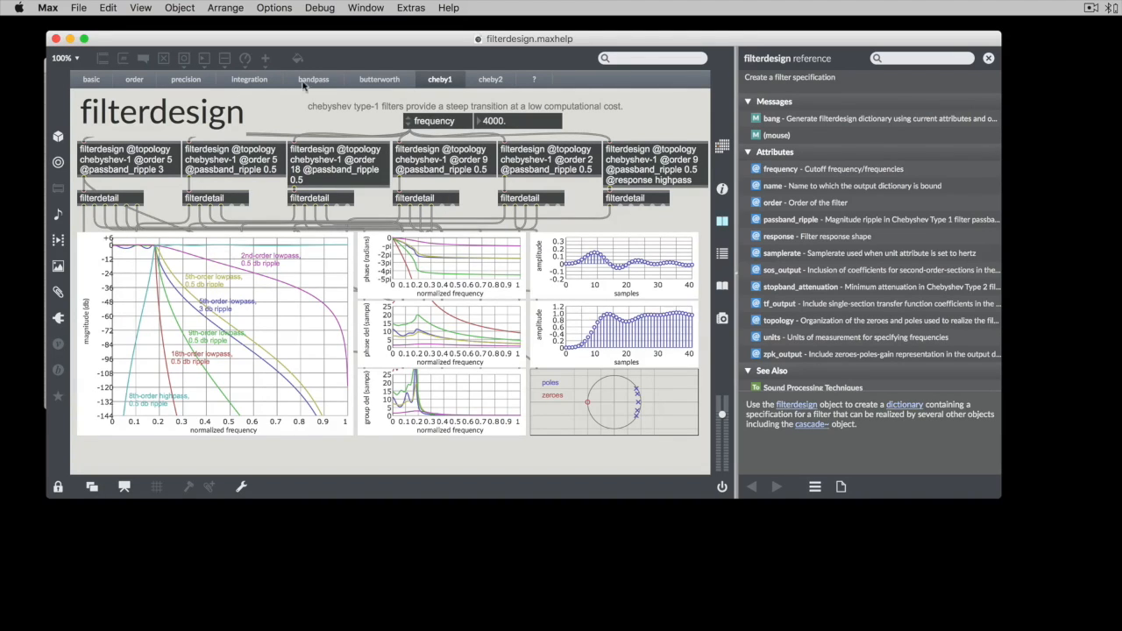
View the bandpass and order examples, then copy the Chebyshev-2 order example into a new patcher
{"action": "left_click", "coordinate": [312, 78]}
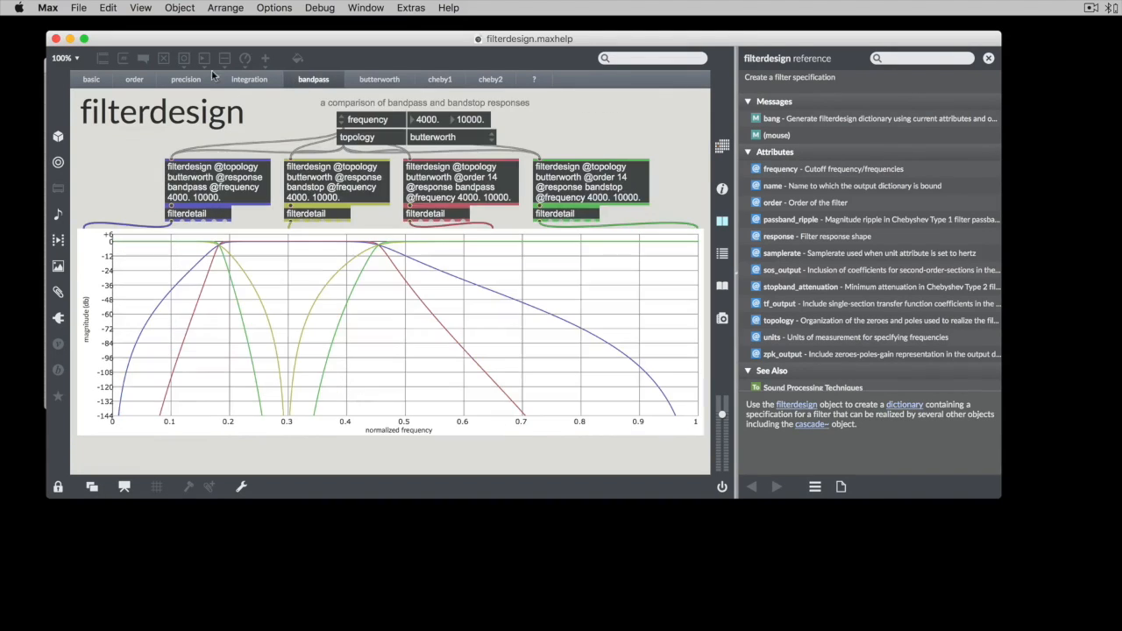
{"action": "left_click", "coordinate": [133, 79]}
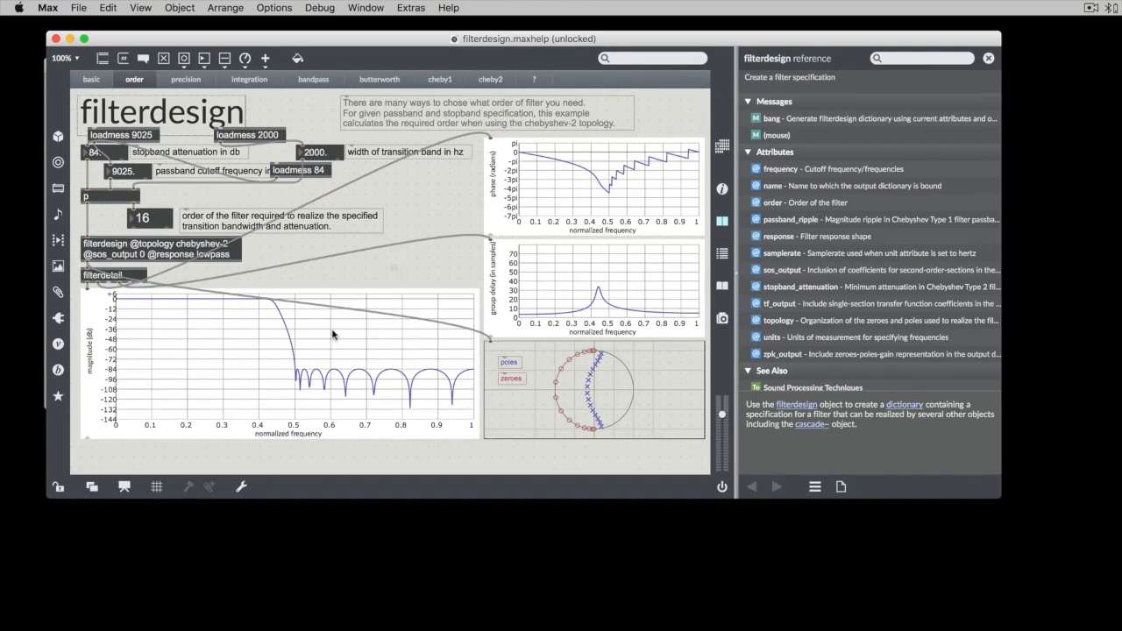
{"action": "left_click", "coordinate": [280, 359]}
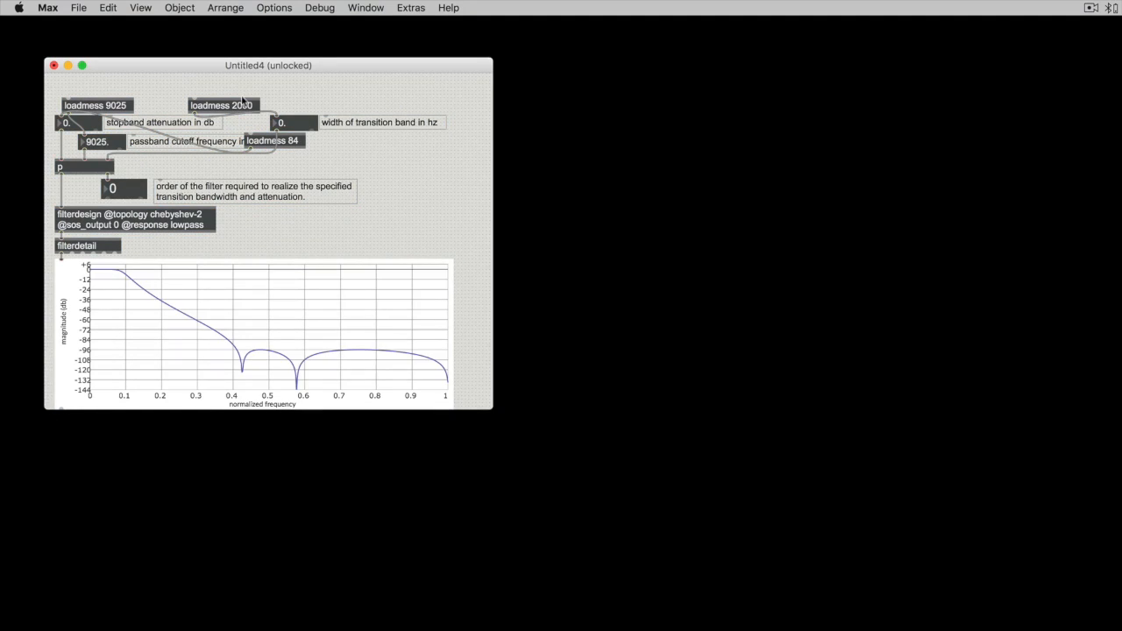
Set the transition band width to 2000 via the loadmess message
{"action": "left_click", "coordinate": [221, 105]}
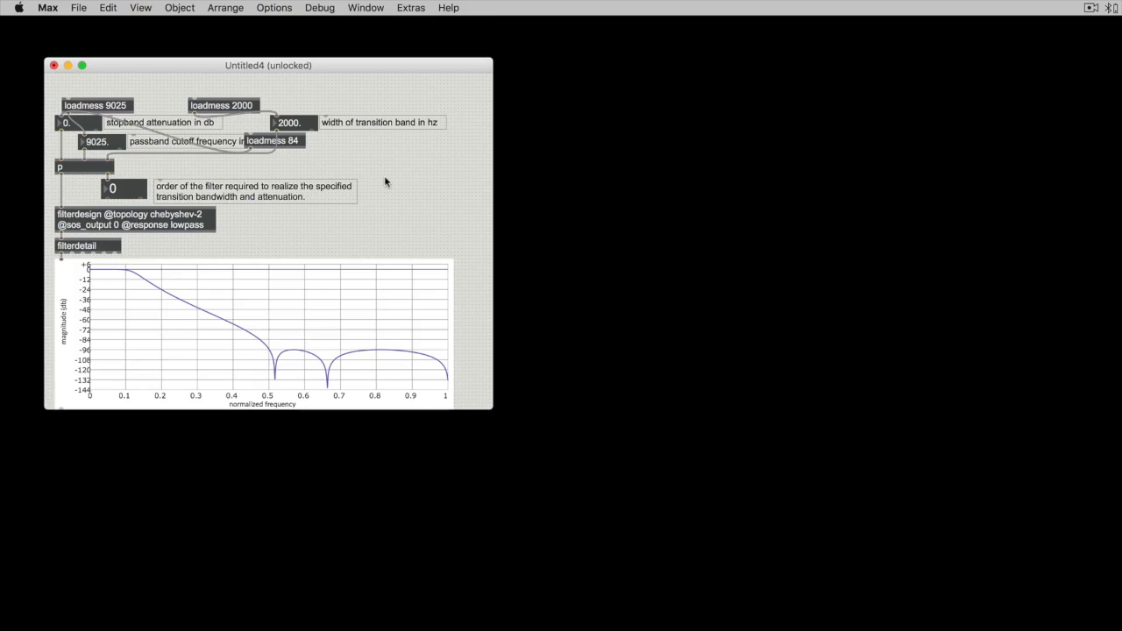
{"action": "mouse_move", "coordinate": [364, 207]}
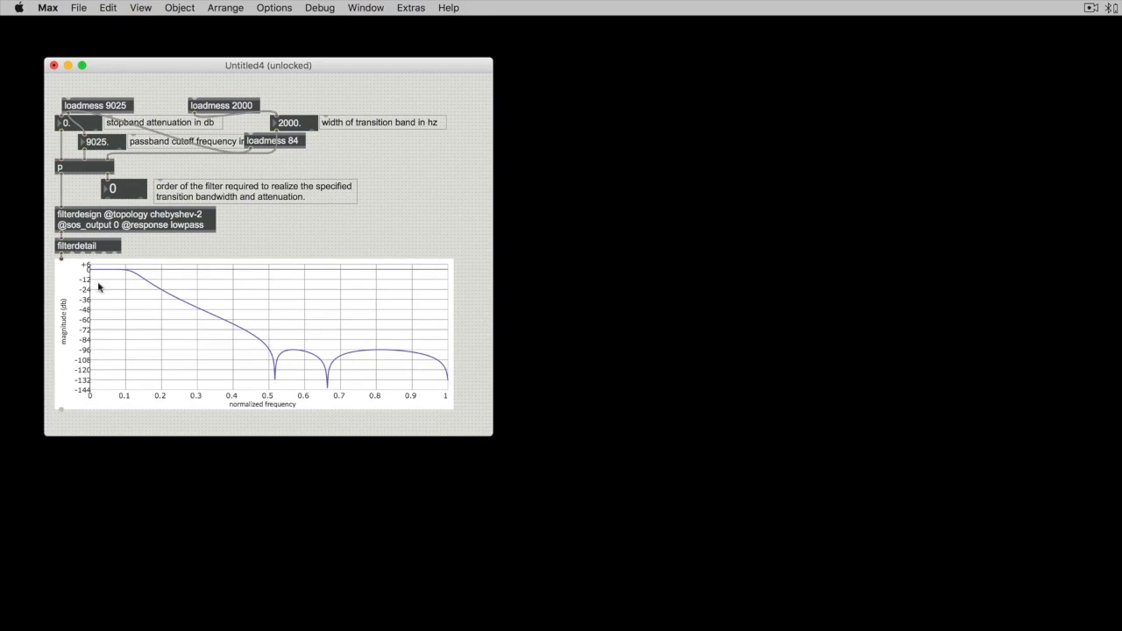
{"action": "mouse_move", "coordinate": [450, 335]}
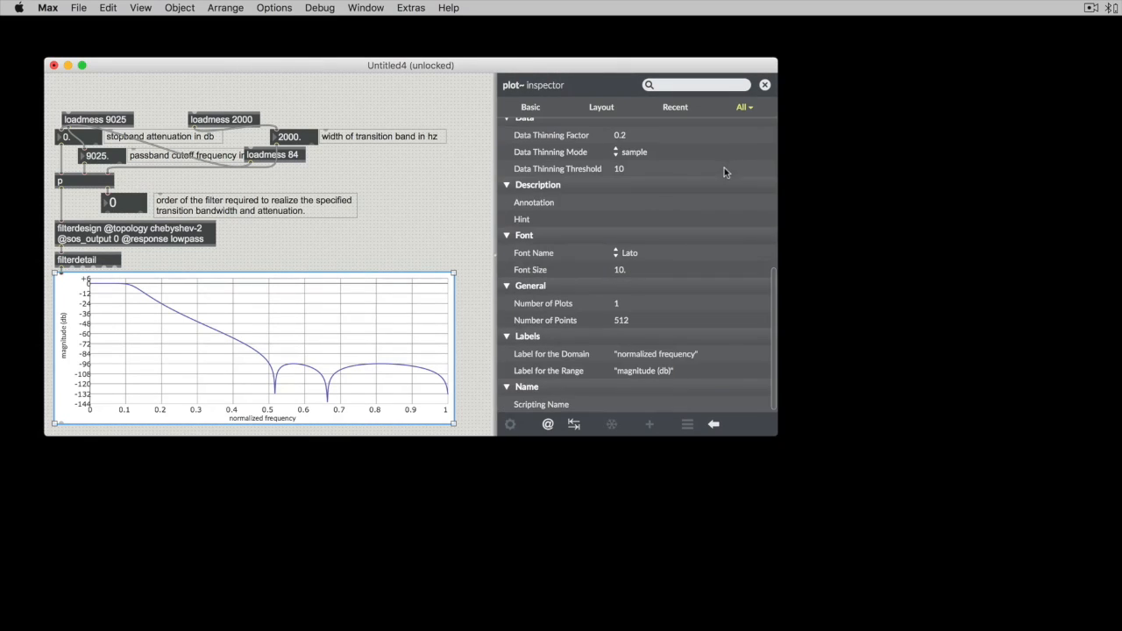
Relabel the domain axis from 'normalized frequency' to 'frequency' in the plot~ inspector
{"action": "left_click", "coordinate": [623, 320]}
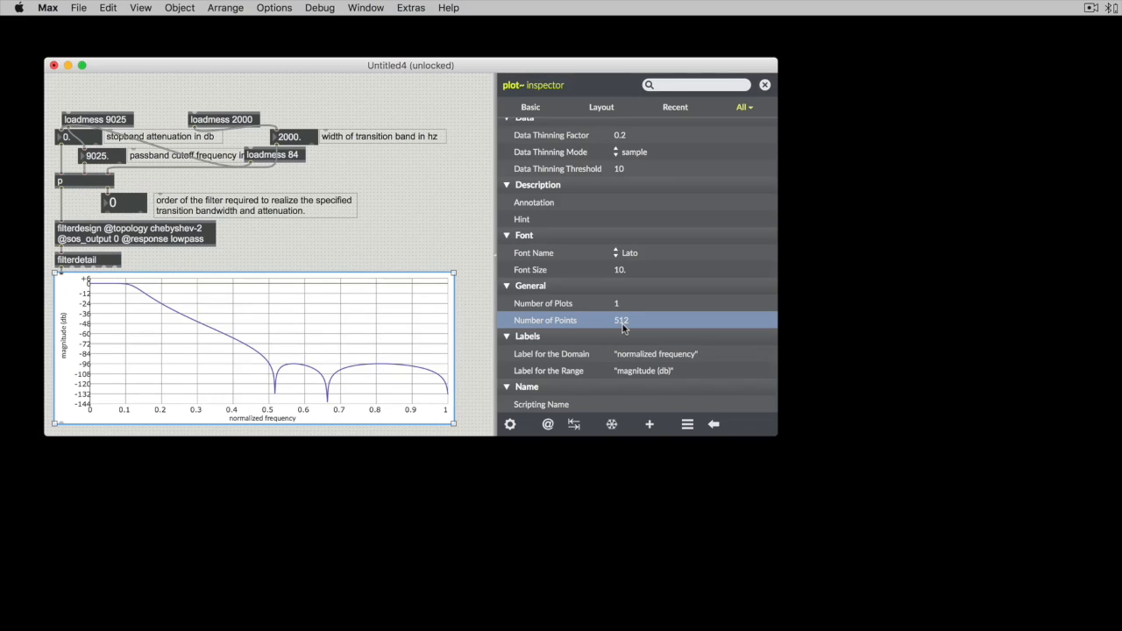
{"action": "mouse_move", "coordinate": [226, 328]}
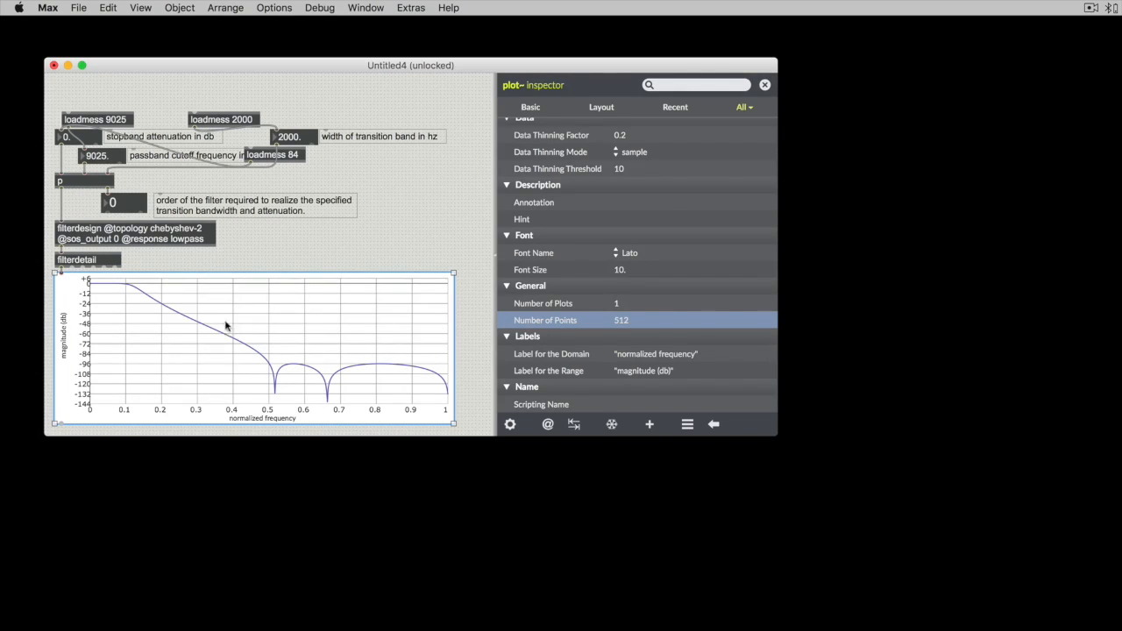
{"action": "mouse_move", "coordinate": [340, 363]}
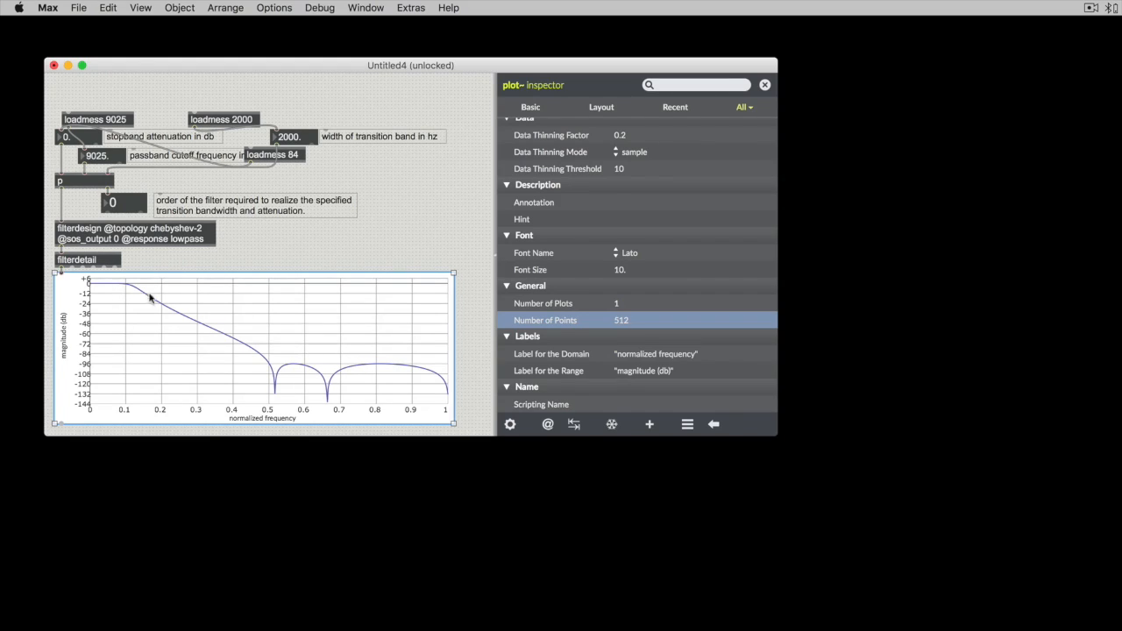
{"action": "mouse_move", "coordinate": [157, 305]}
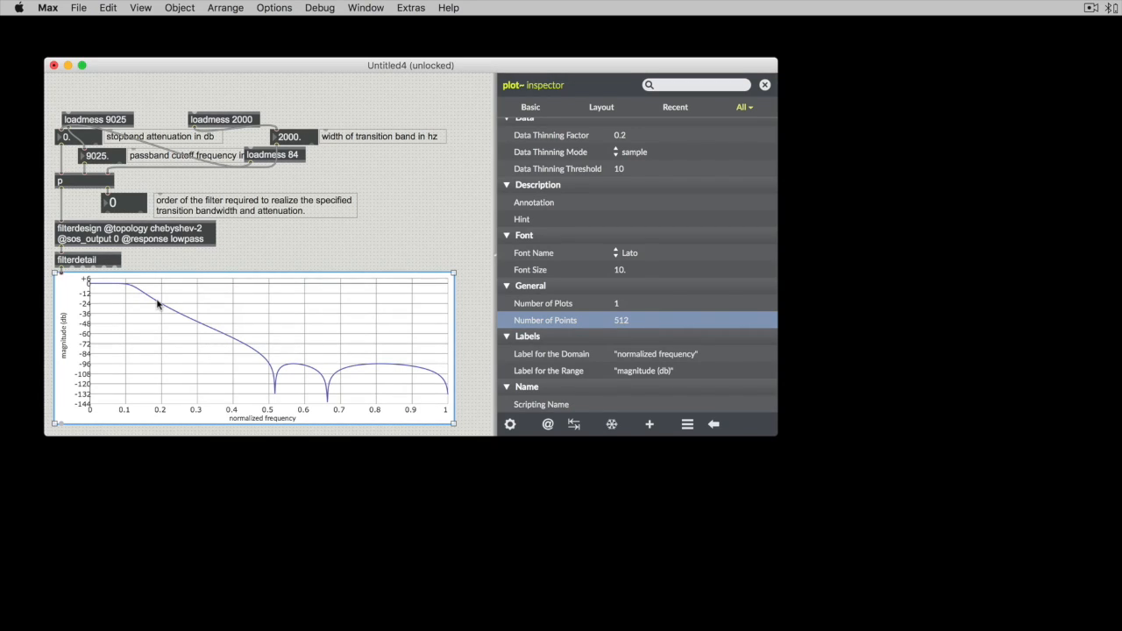
{"action": "mouse_move", "coordinate": [232, 227]}
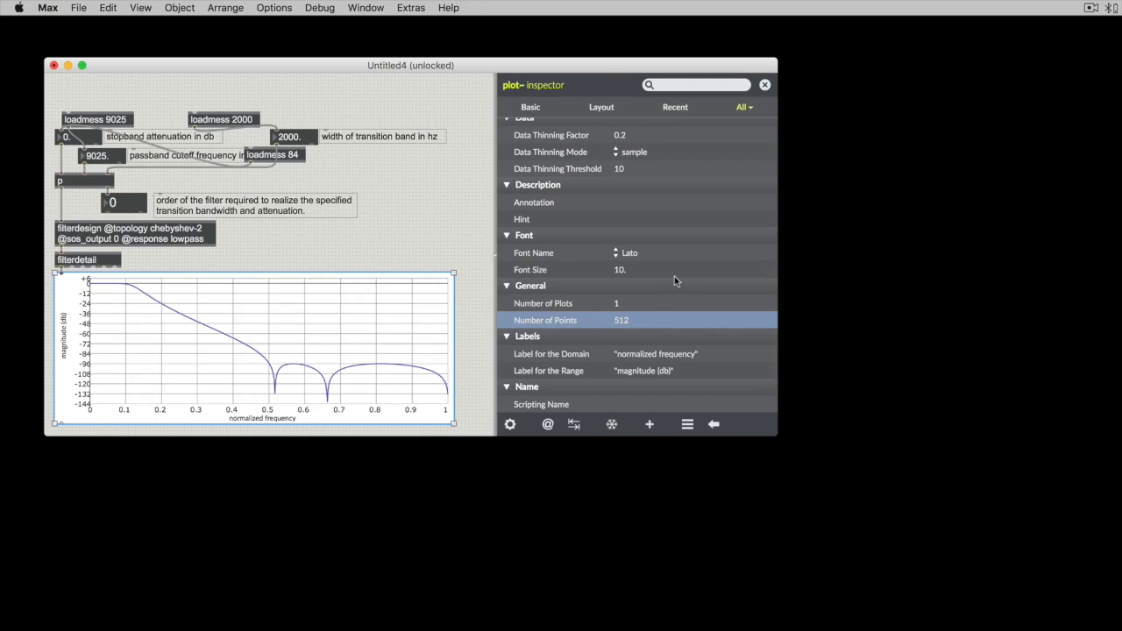
{"action": "mouse_move", "coordinate": [552, 343]}
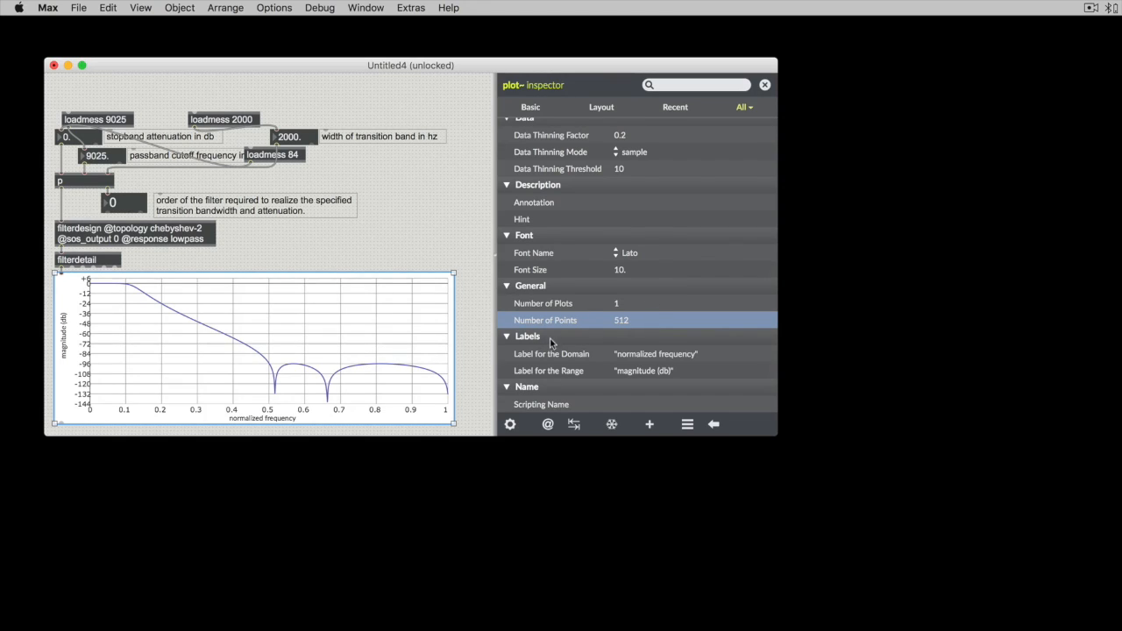
{"action": "mouse_move", "coordinate": [645, 330]}
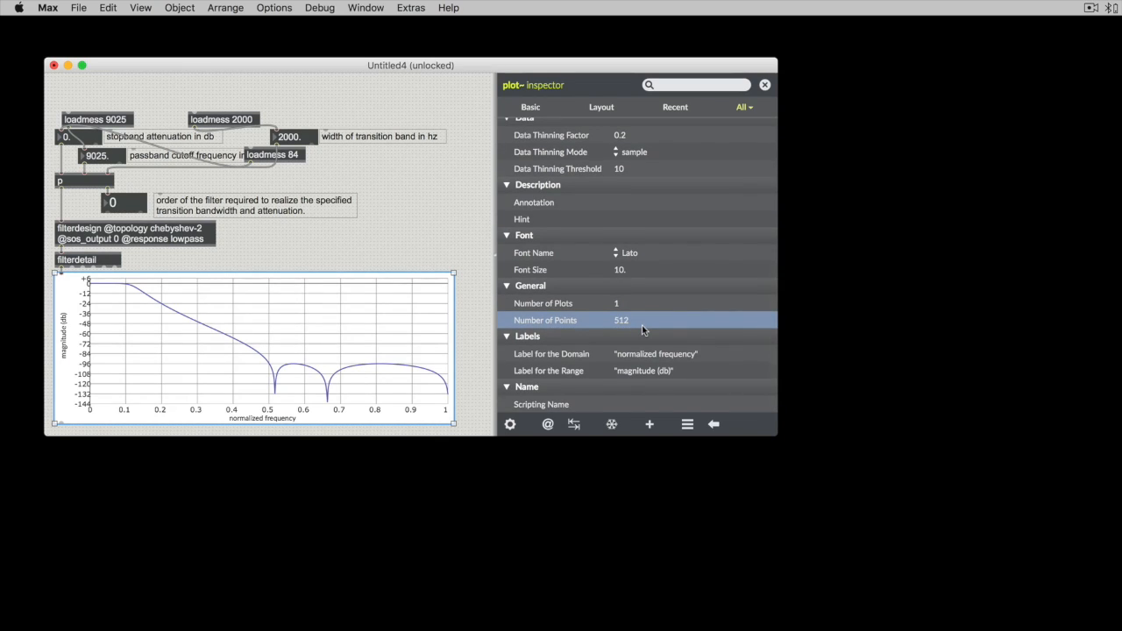
{"action": "mouse_move", "coordinate": [640, 285]}
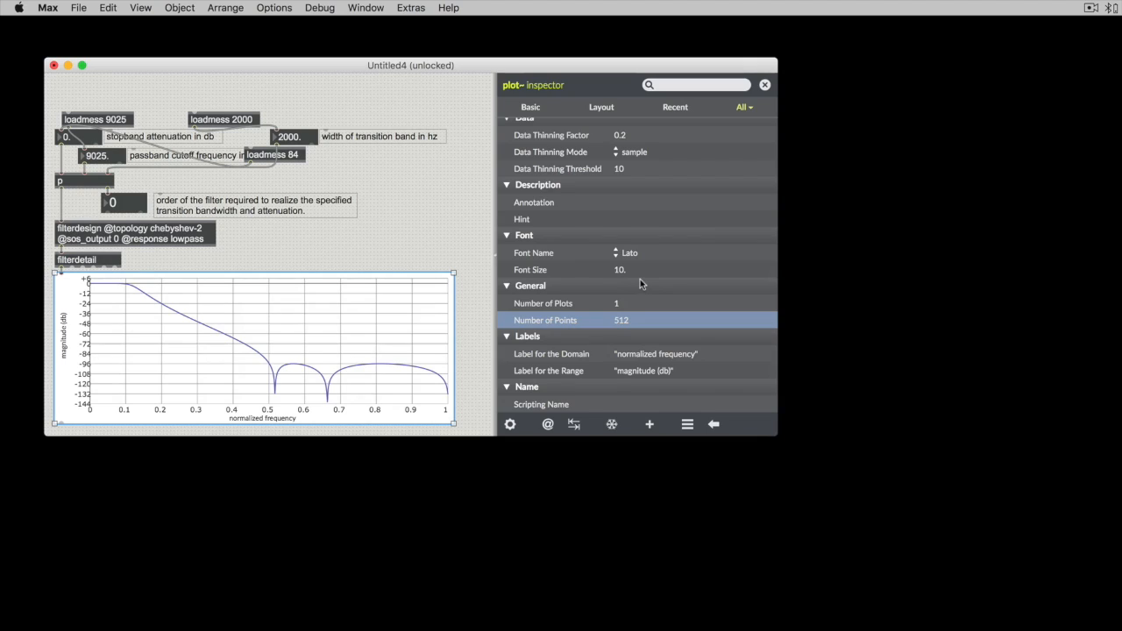
{"action": "mouse_move", "coordinate": [640, 228]}
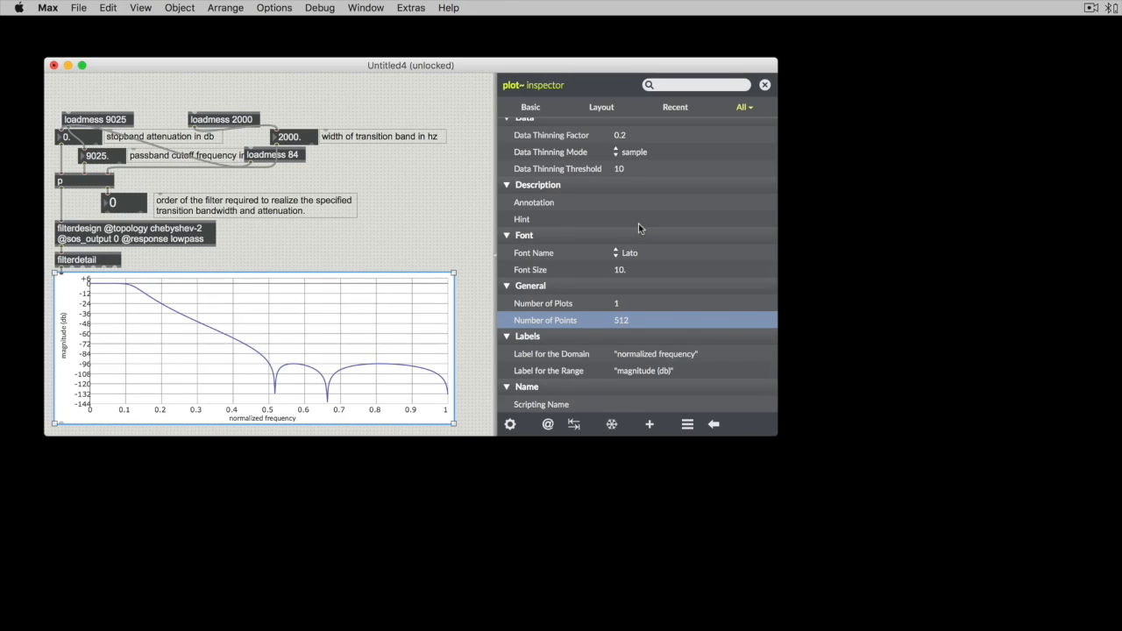
{"action": "mouse_move", "coordinate": [358, 247]}
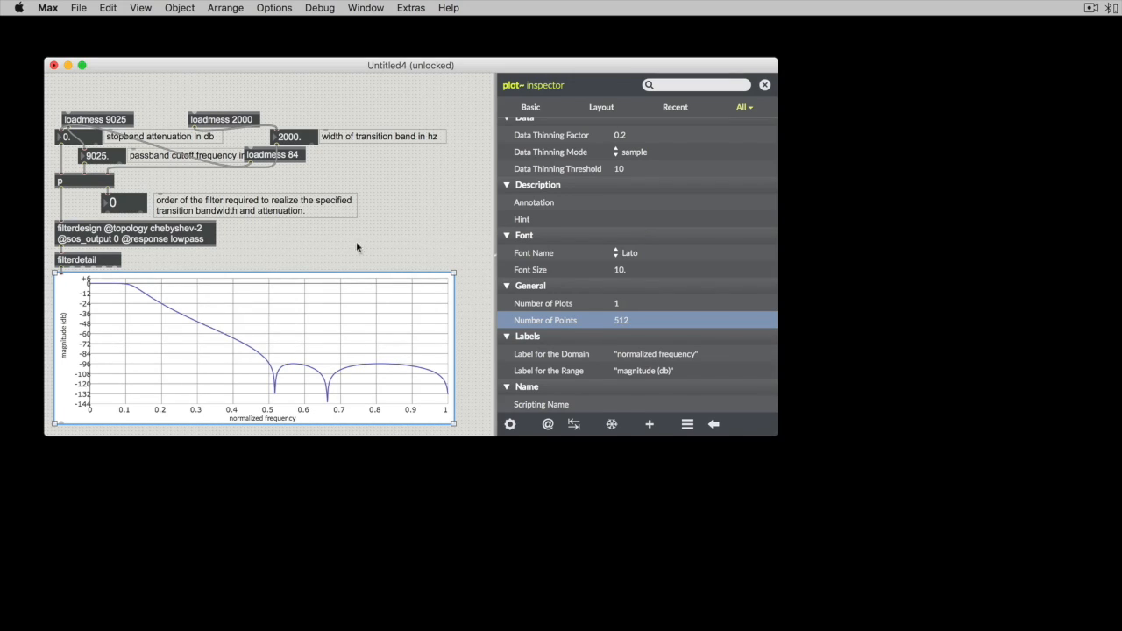
{"action": "mouse_move", "coordinate": [270, 272]}
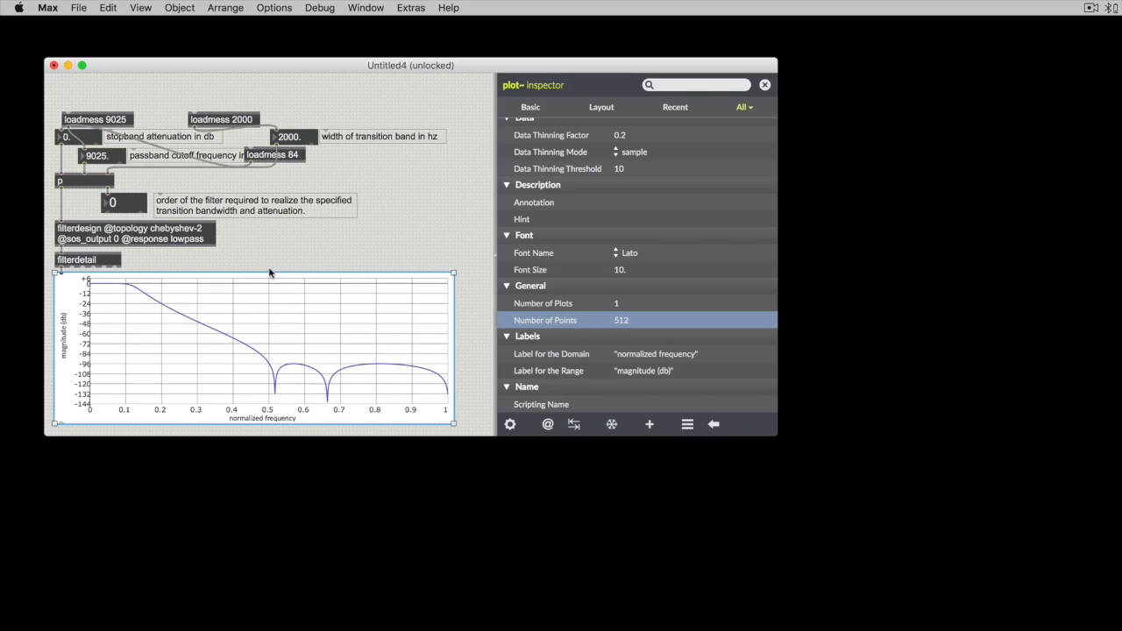
{"action": "mouse_move", "coordinate": [62, 279]}
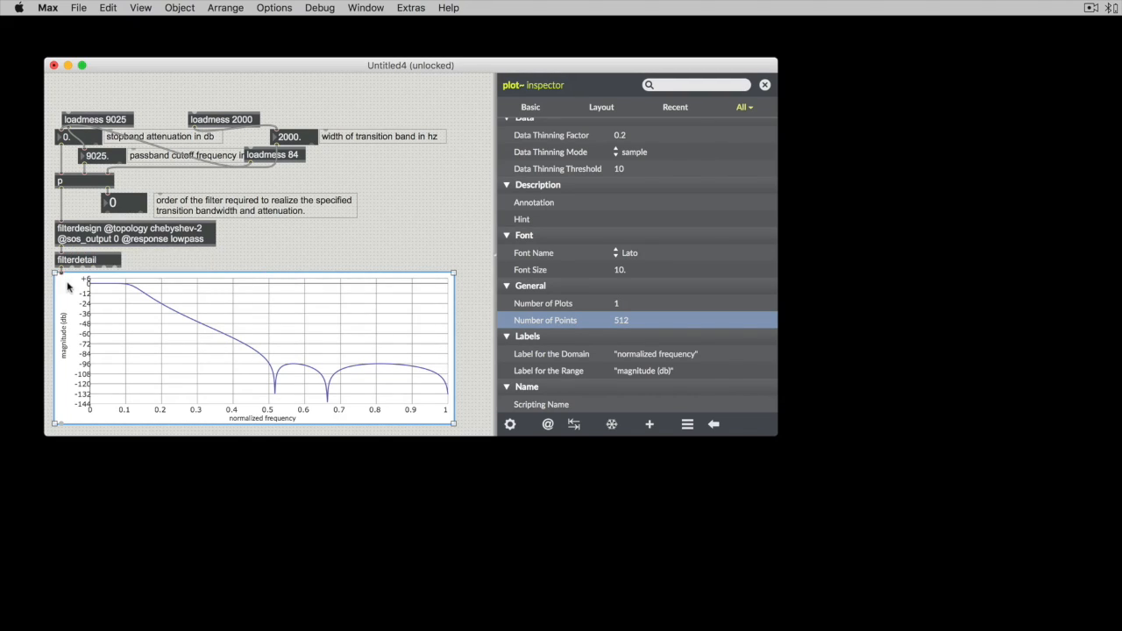
{"action": "mouse_move", "coordinate": [324, 263]}
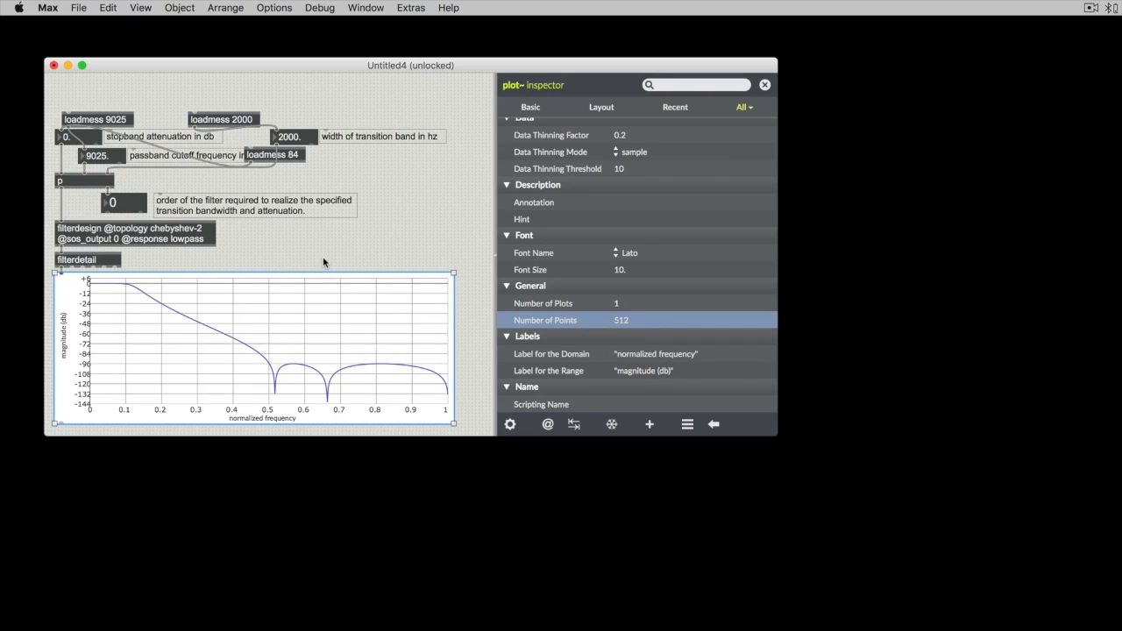
{"action": "mouse_move", "coordinate": [210, 319]}
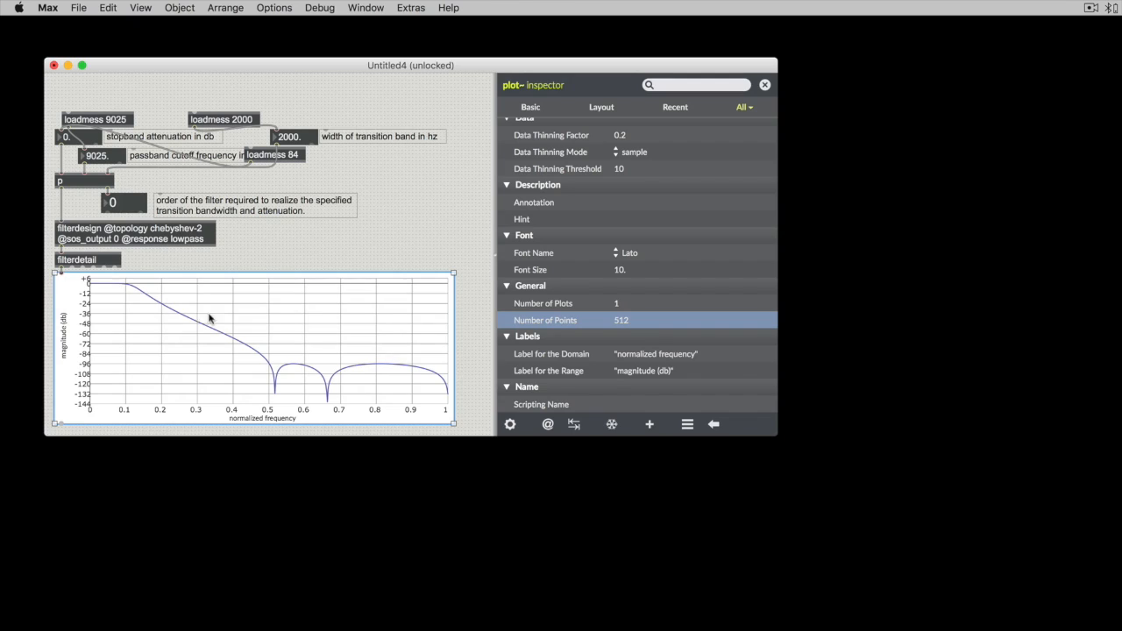
{"action": "mouse_move", "coordinate": [393, 326]}
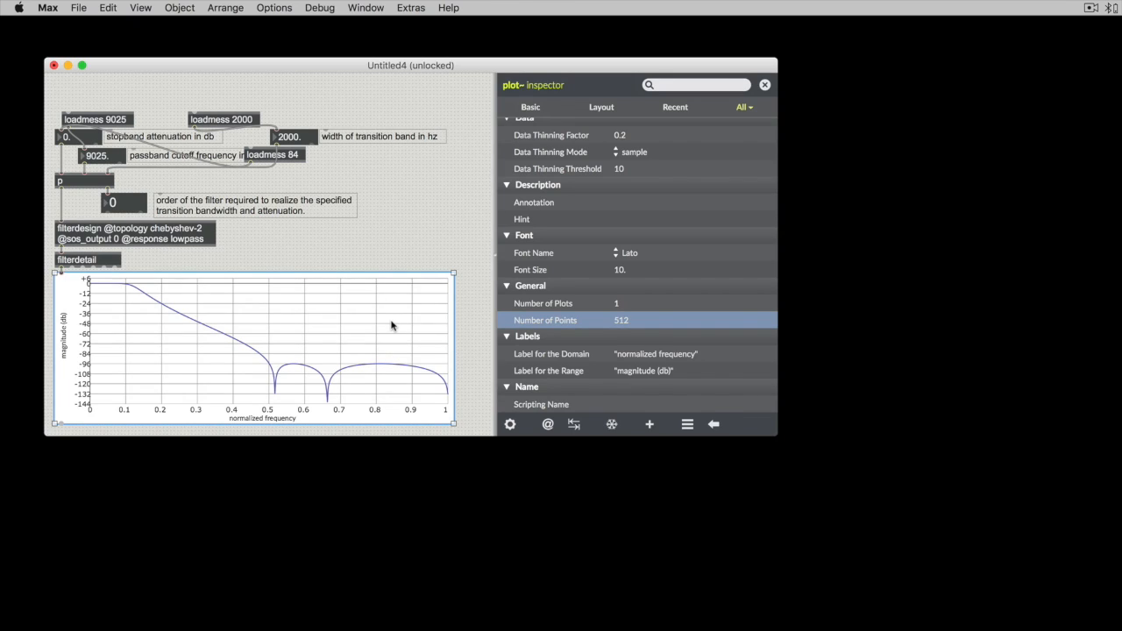
{"action": "mouse_move", "coordinate": [284, 422]}
{"action": "type", "text": "frequency"}
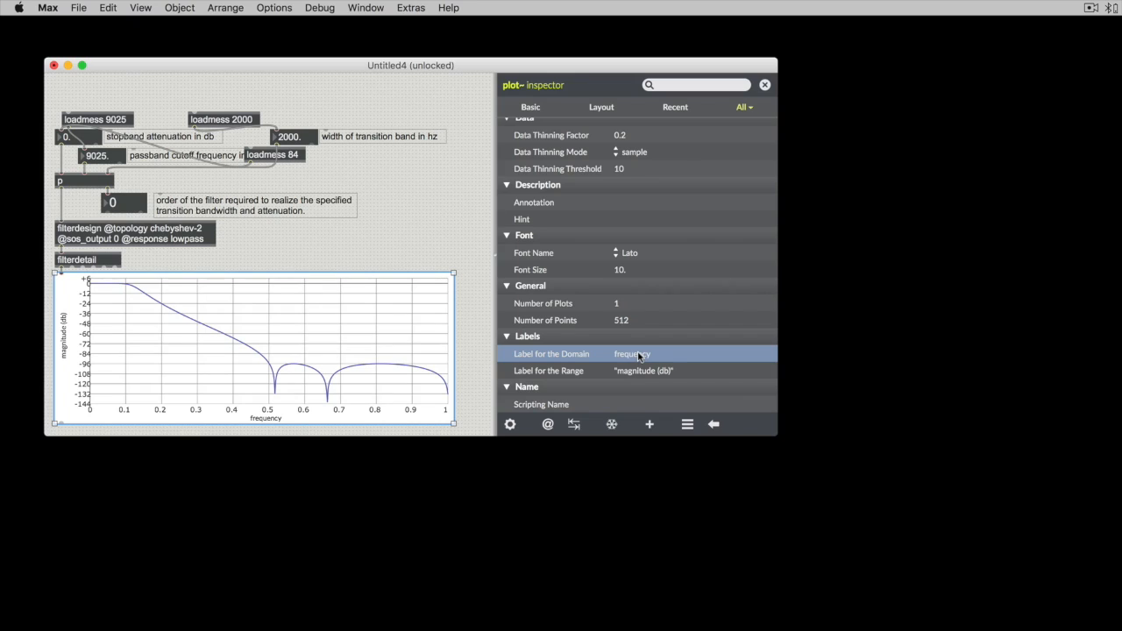
{"action": "left_click", "coordinate": [407, 249]}
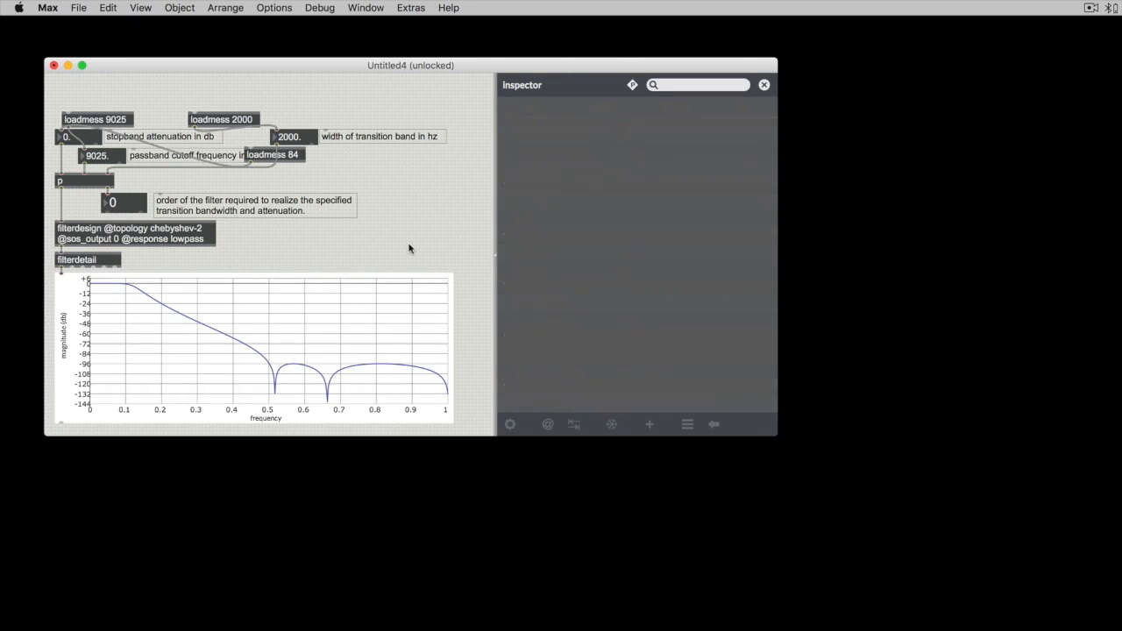
{"action": "mouse_move", "coordinate": [333, 376]}
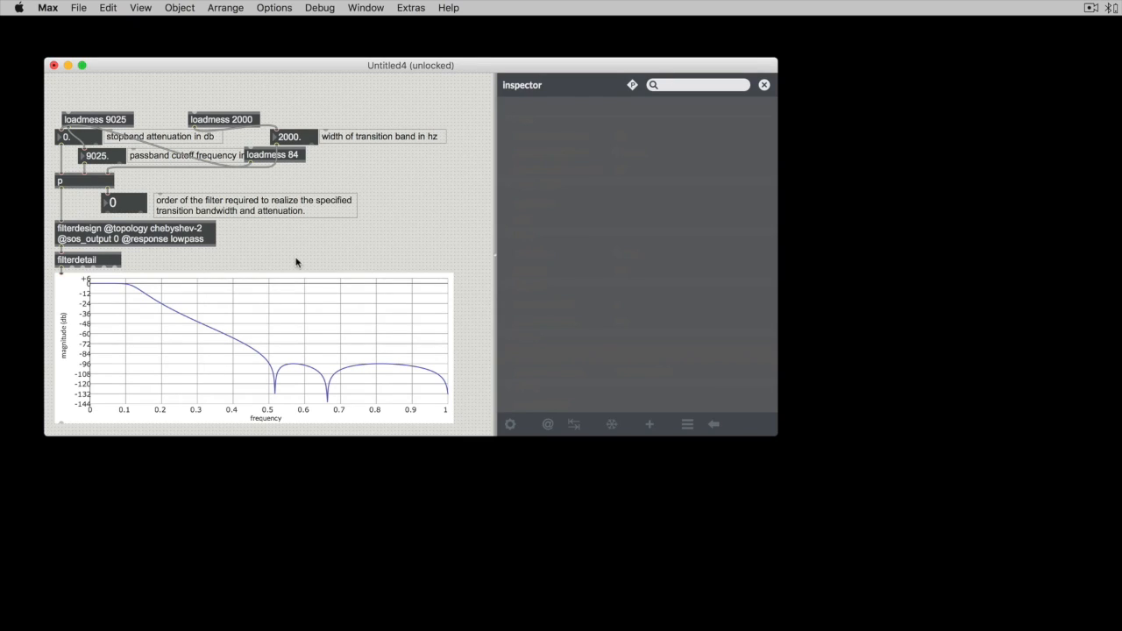
Select the plot~ graph and review its inspector attributes, domain label 'frequency'
{"action": "left_click", "coordinate": [263, 342]}
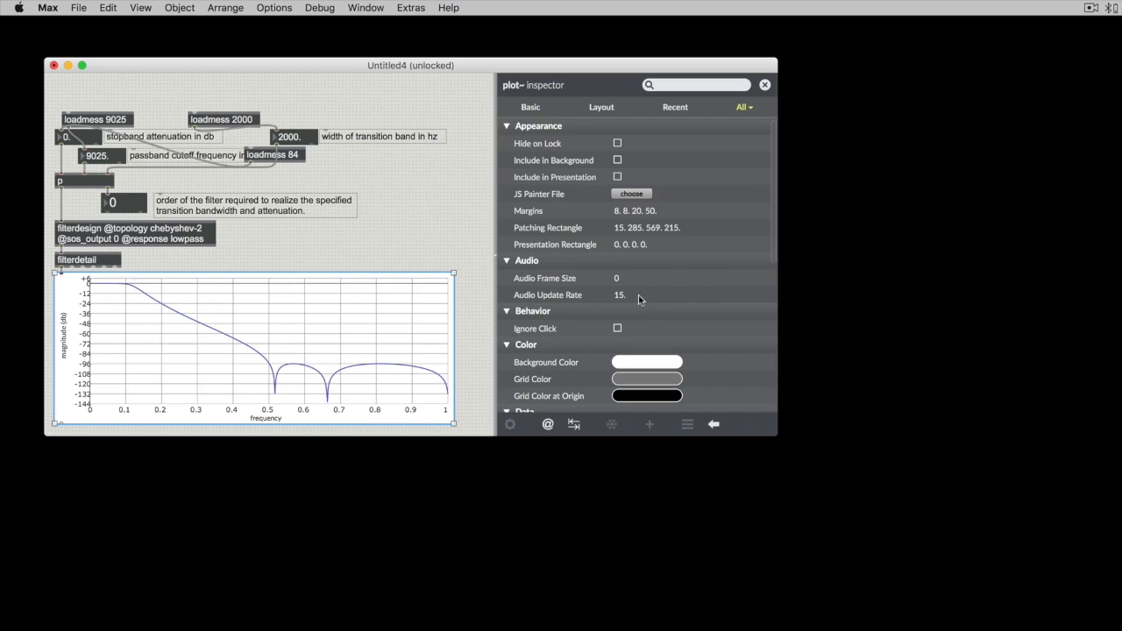
{"action": "scroll", "scroll_direction": "down", "scroll_amount": 3}
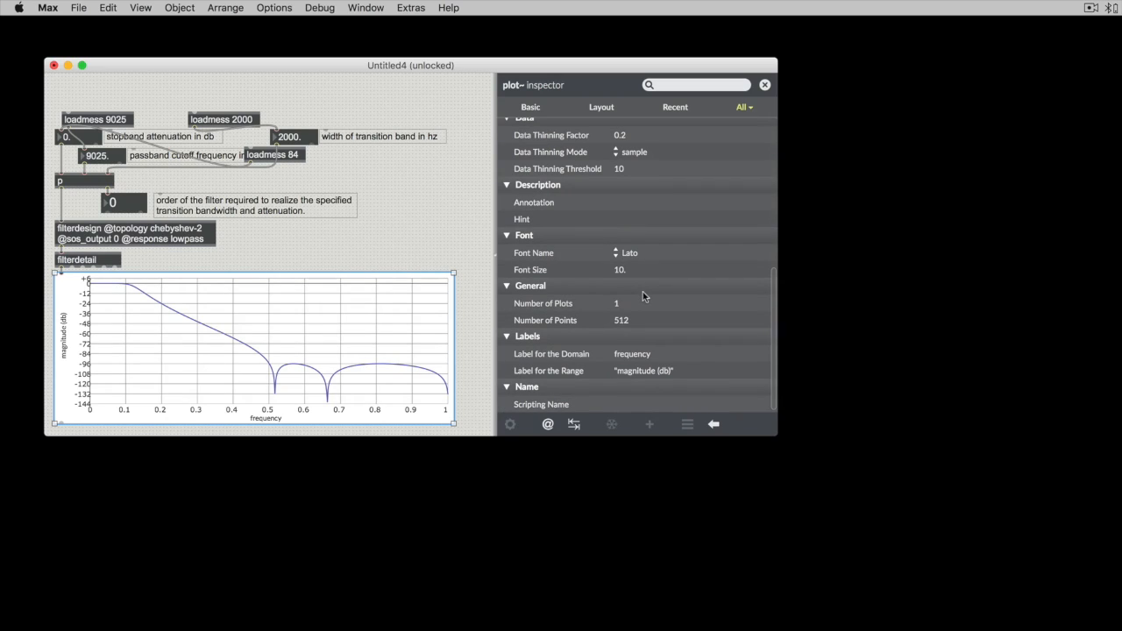
{"action": "mouse_move", "coordinate": [621, 305]}
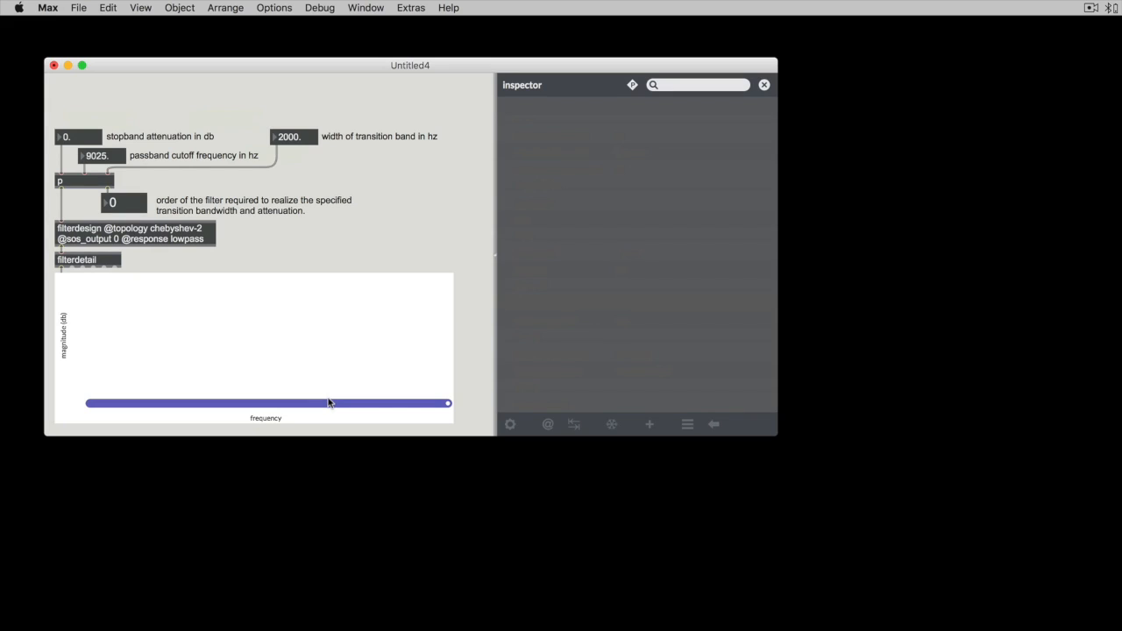
{"action": "mouse_move", "coordinate": [133, 388]}
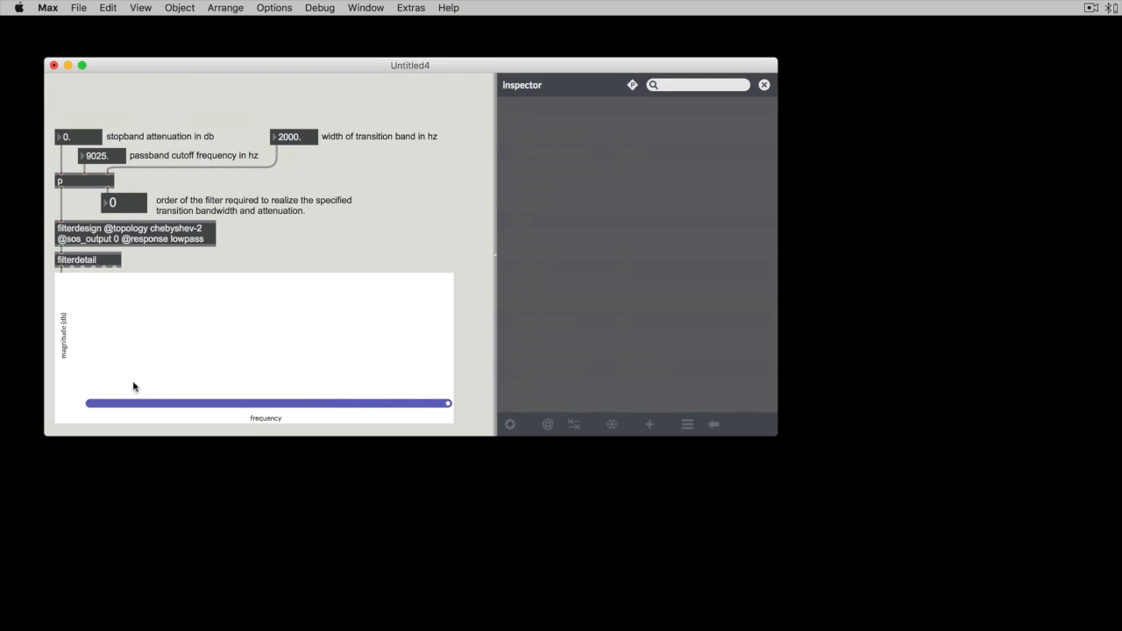
{"action": "mouse_move", "coordinate": [219, 410]}
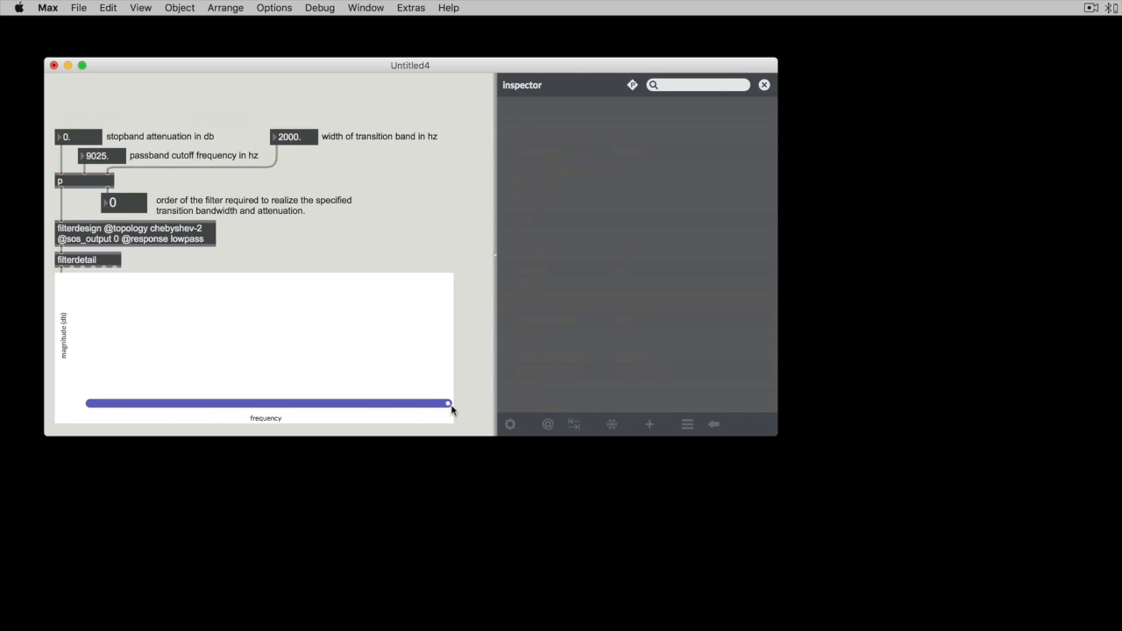
{"action": "mouse_move", "coordinate": [368, 277]}
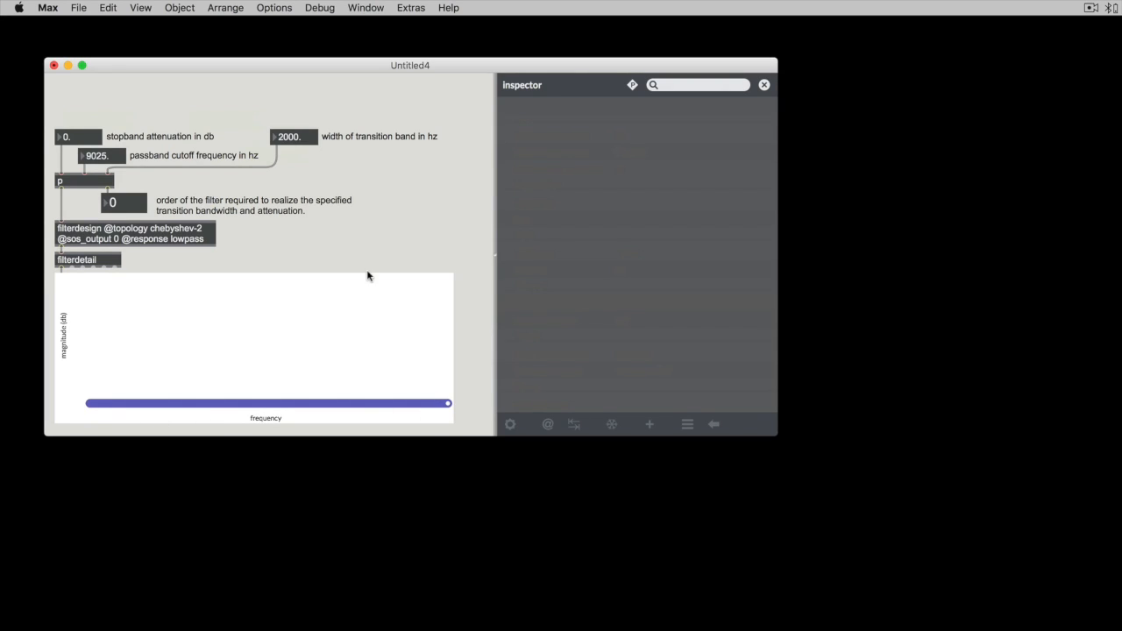
{"action": "mouse_move", "coordinate": [330, 228]}
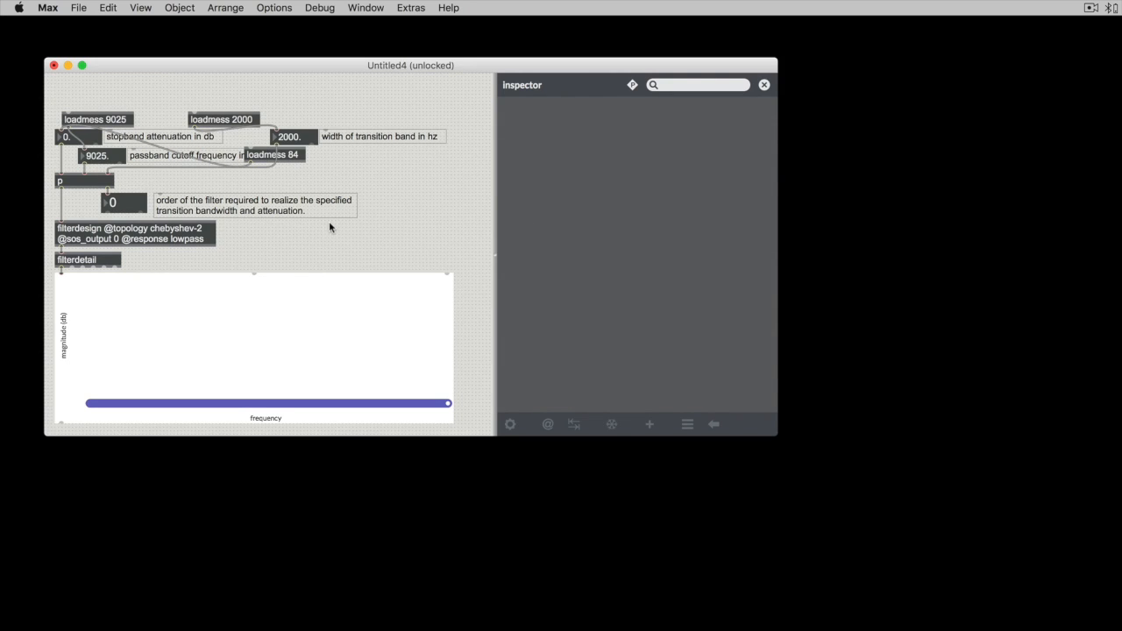
{"action": "mouse_move", "coordinate": [63, 279]}
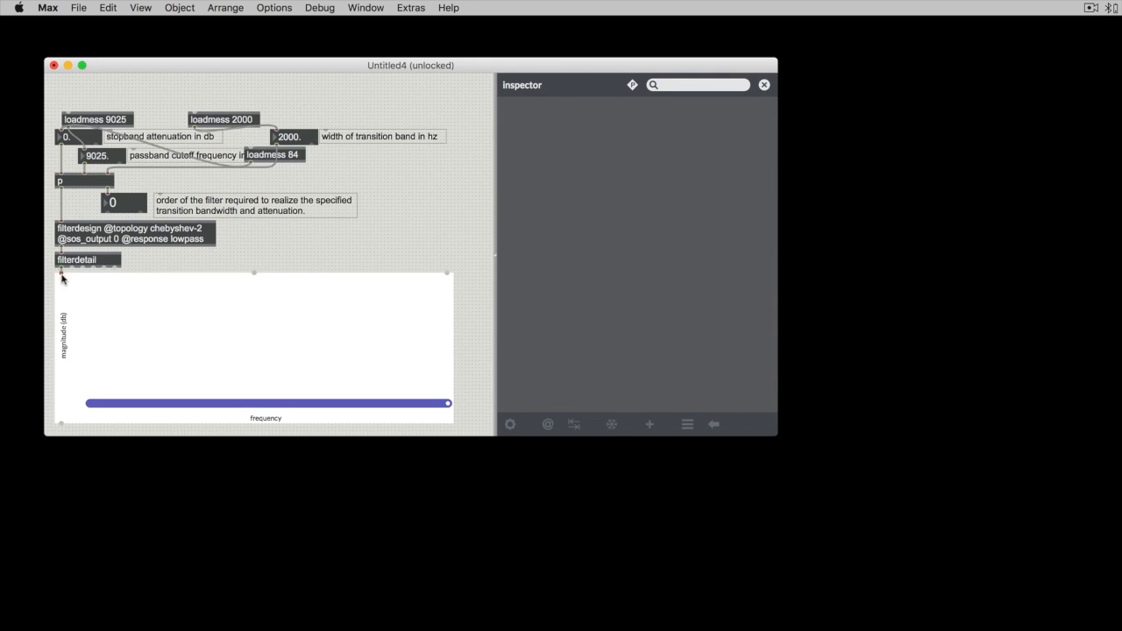
{"action": "mouse_move", "coordinate": [432, 256]}
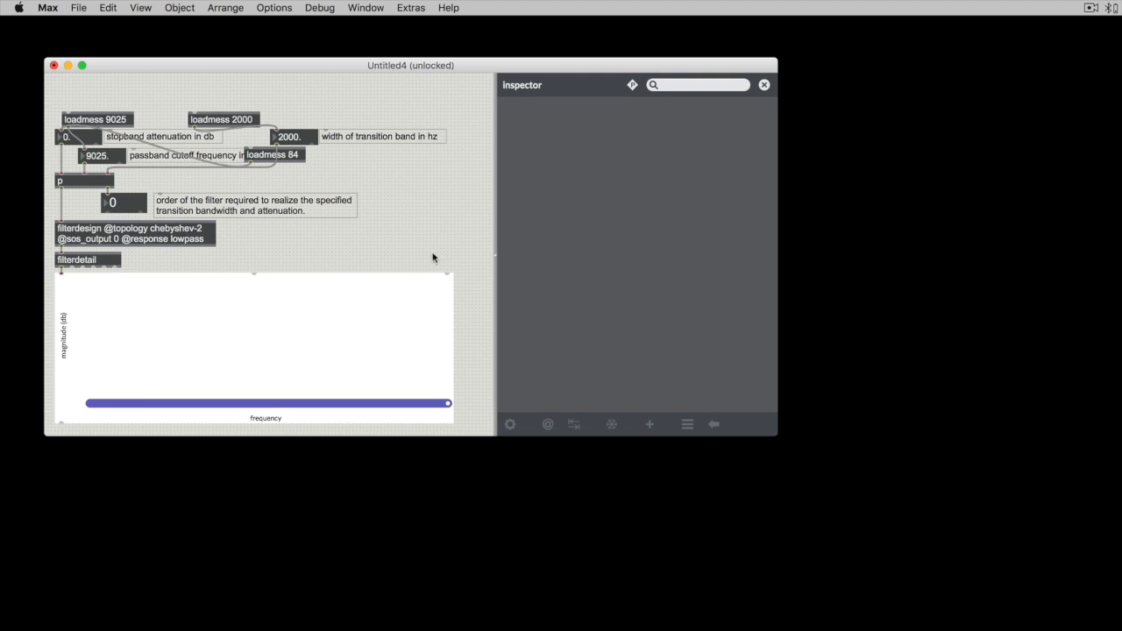
{"action": "mouse_move", "coordinate": [287, 319]}
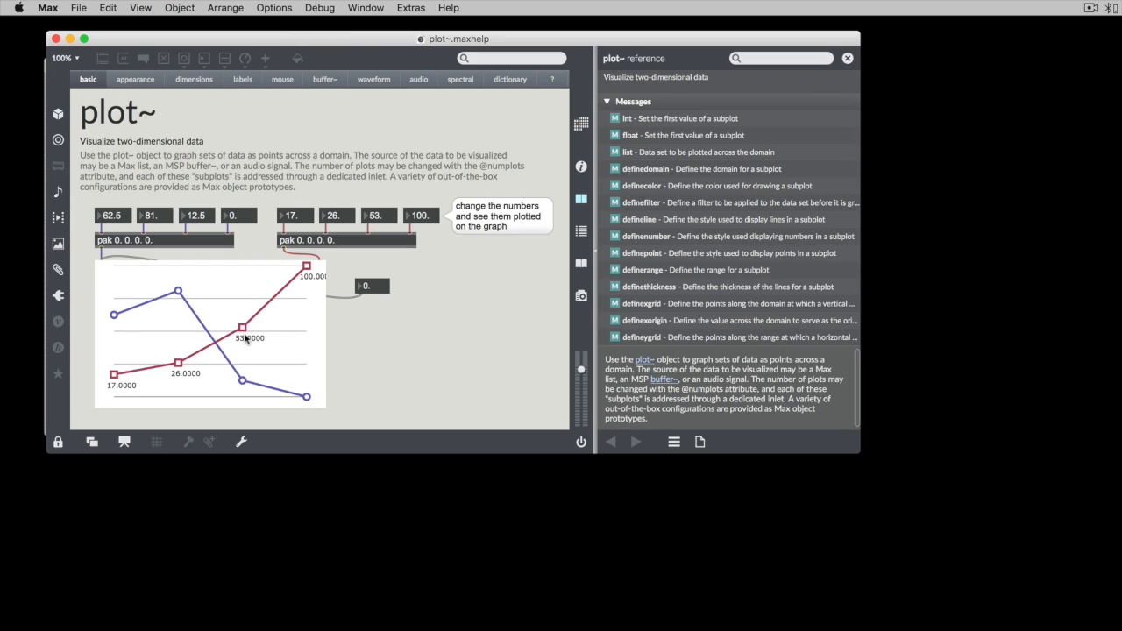
{"action": "mouse_move", "coordinate": [237, 249]}
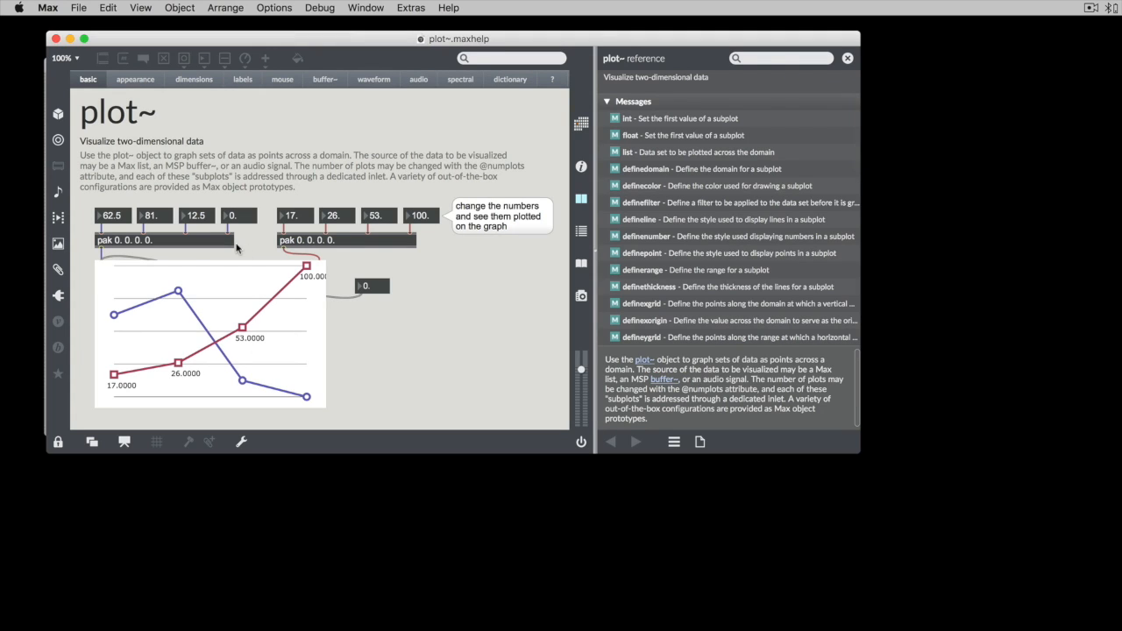
{"action": "mouse_move", "coordinate": [224, 147]}
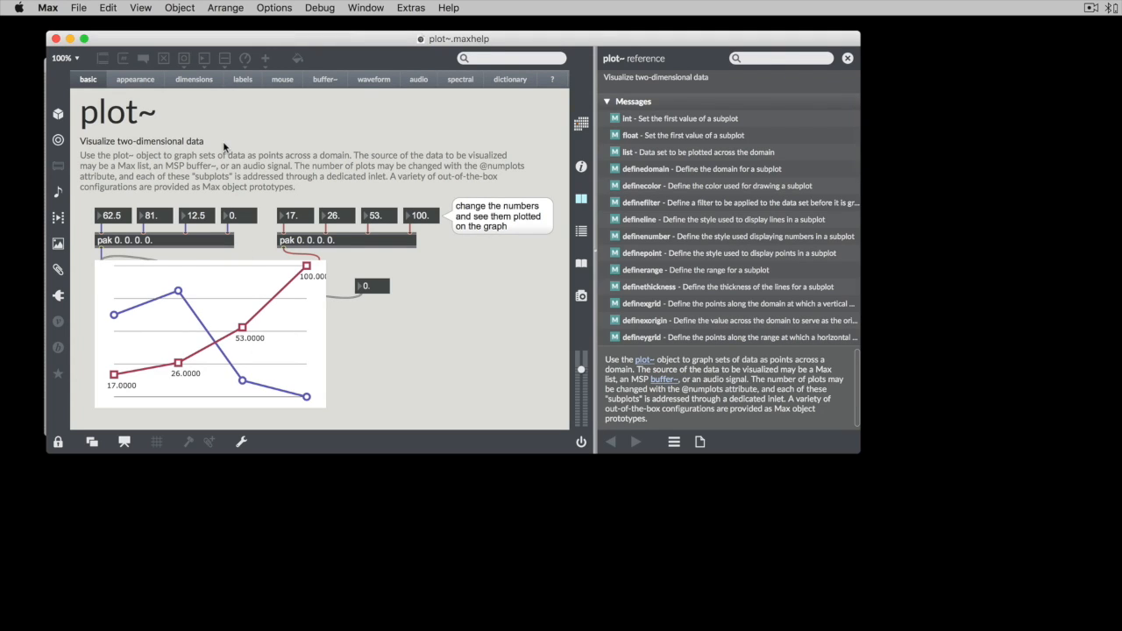
{"action": "mouse_move", "coordinate": [129, 230]}
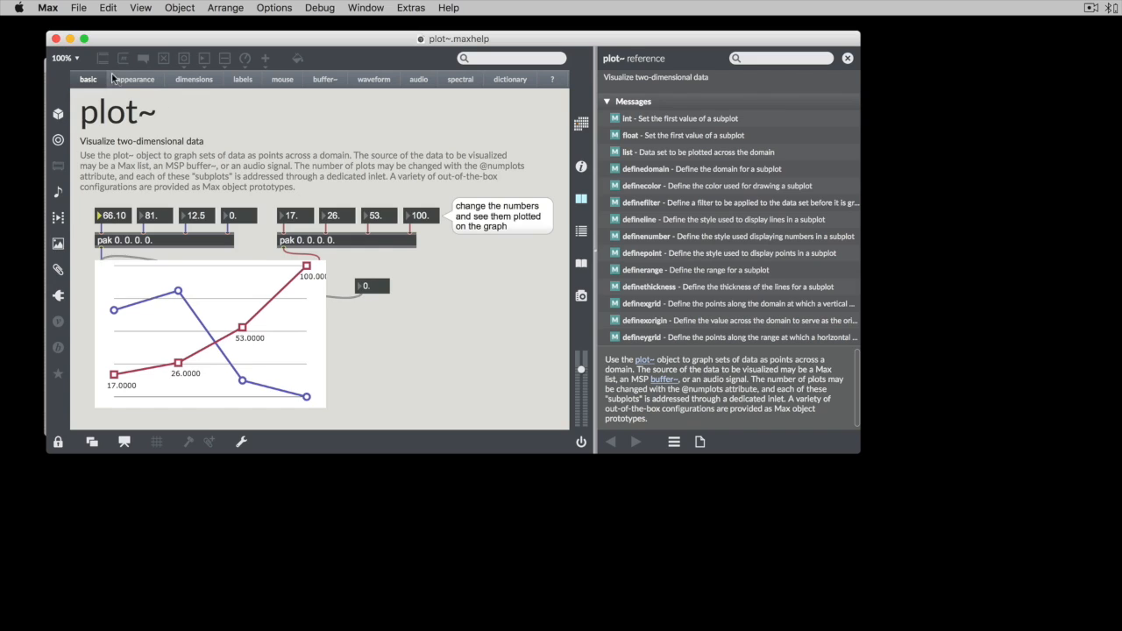
In the appearance example, draw the second subplot as purple bars from origin
{"action": "left_click", "coordinate": [135, 78]}
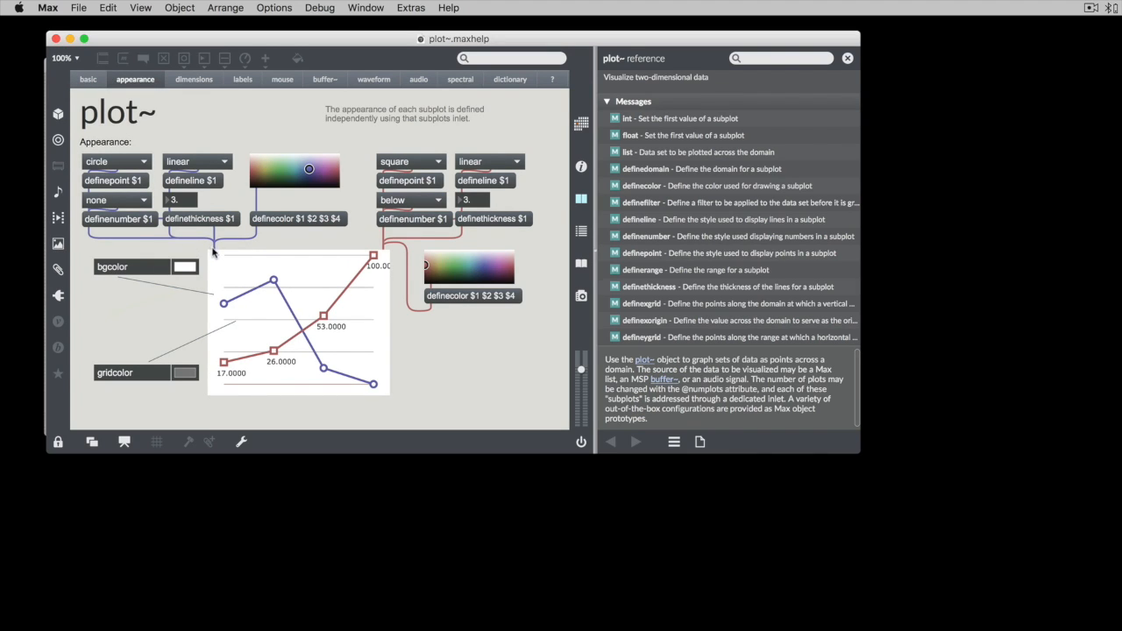
{"action": "mouse_move", "coordinate": [386, 254]}
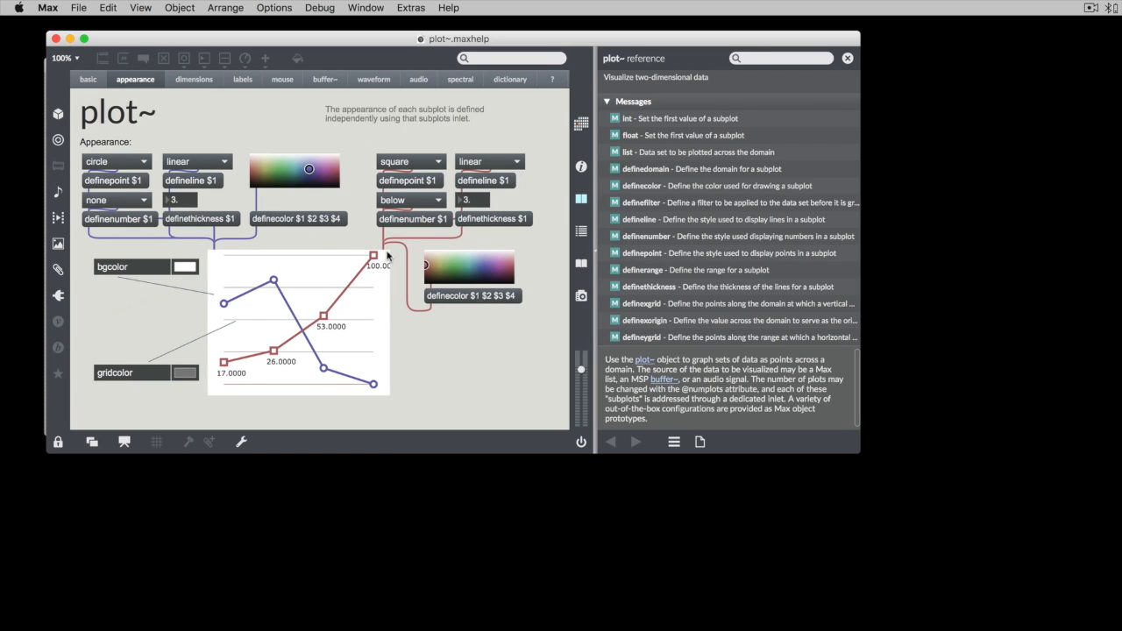
{"action": "mouse_move", "coordinate": [206, 256]}
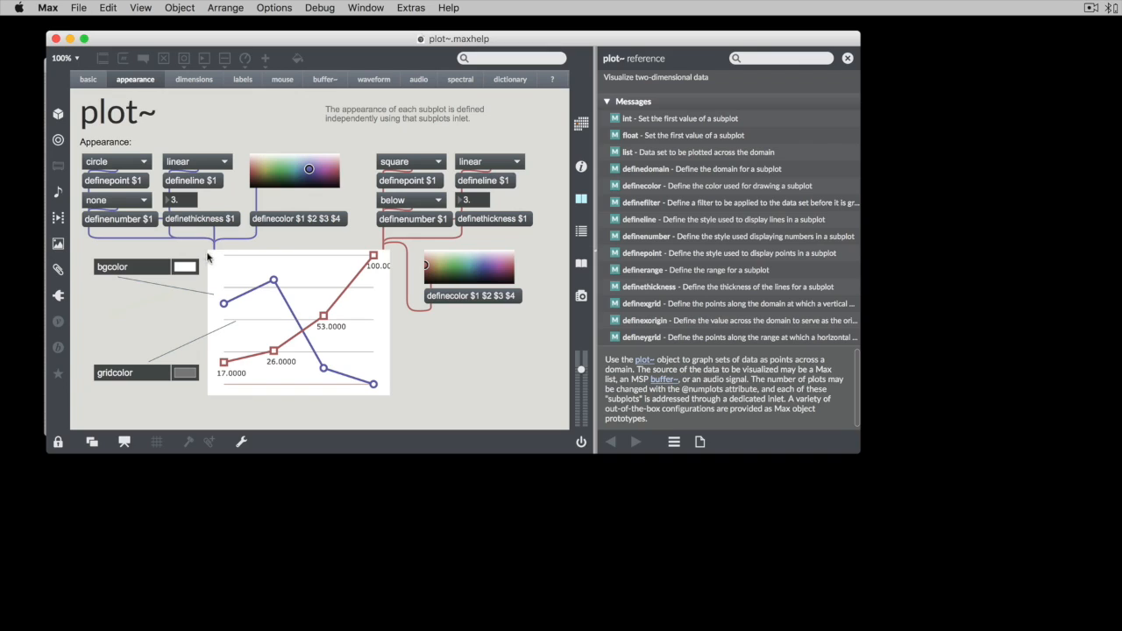
{"action": "mouse_move", "coordinate": [193, 244]}
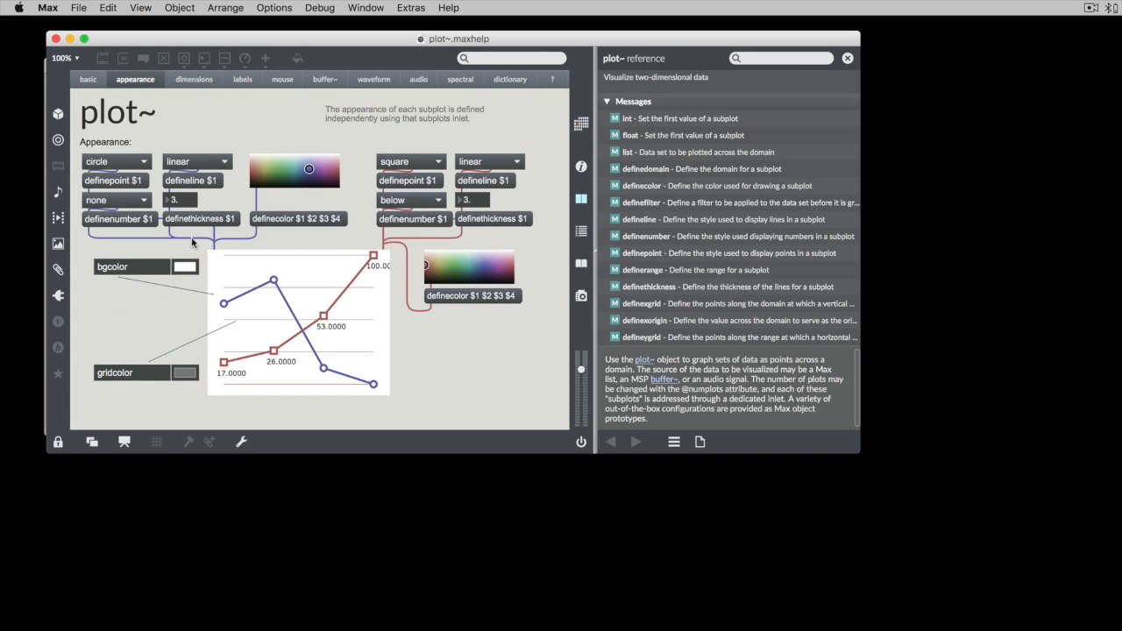
{"action": "mouse_move", "coordinate": [242, 231]}
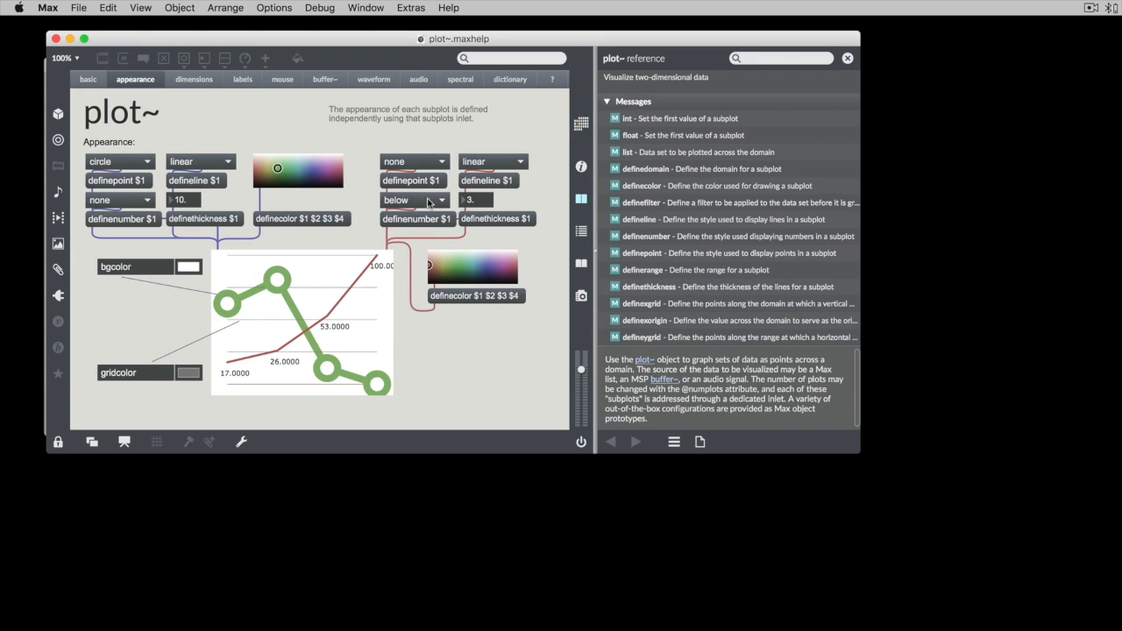
{"action": "left_click", "coordinate": [493, 147]}
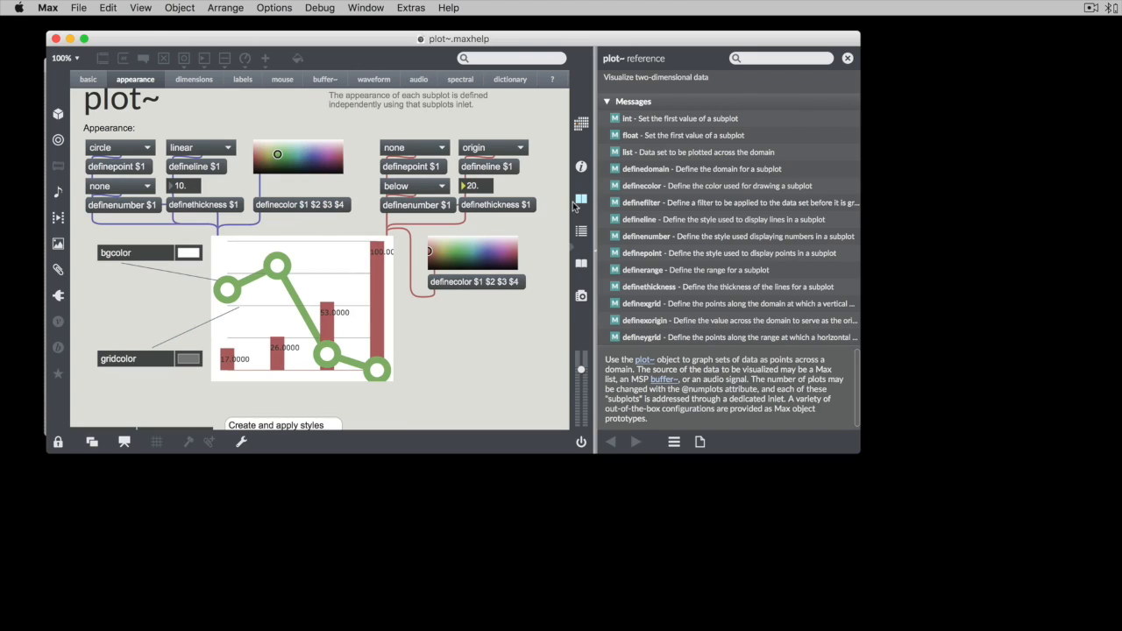
{"action": "left_click", "coordinate": [480, 250]}
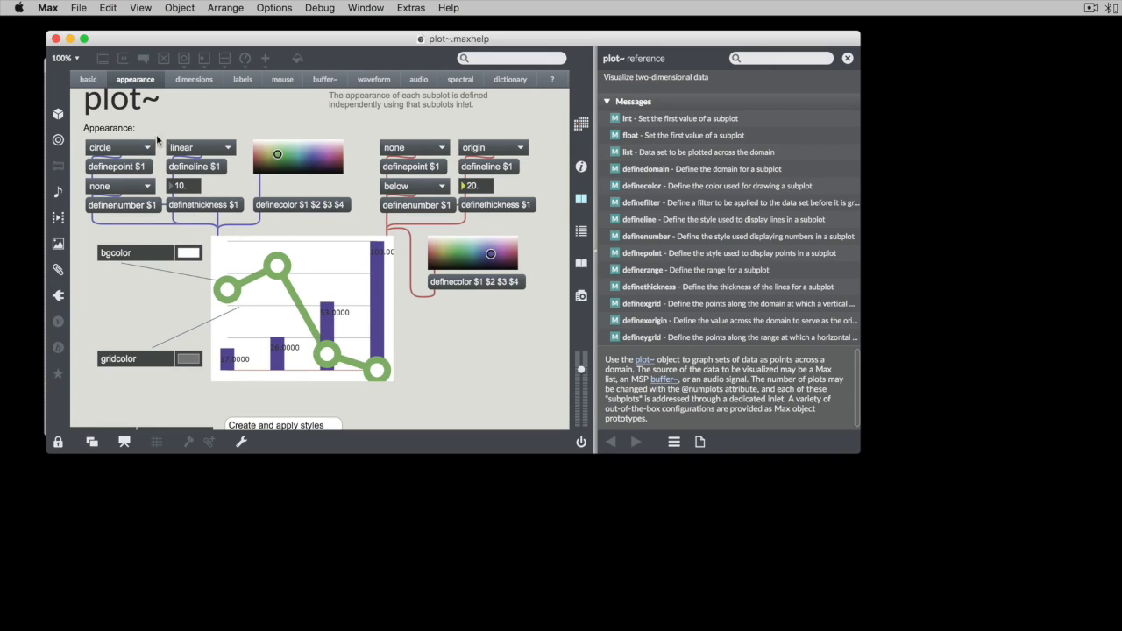
{"action": "mouse_move", "coordinate": [252, 181]}
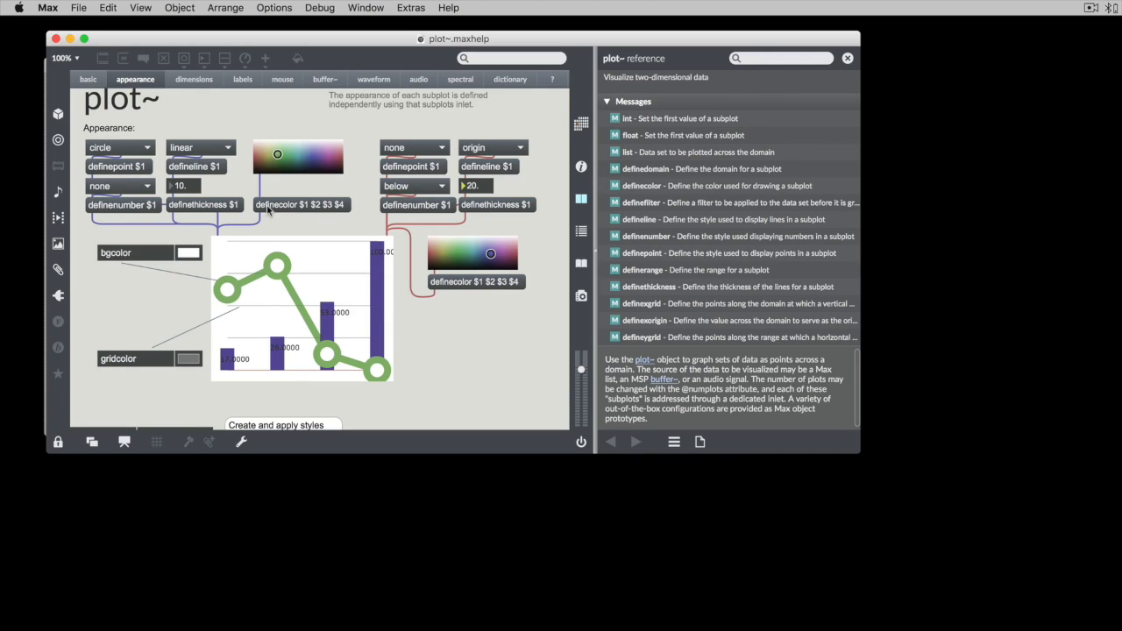
{"action": "mouse_move", "coordinate": [203, 112]}
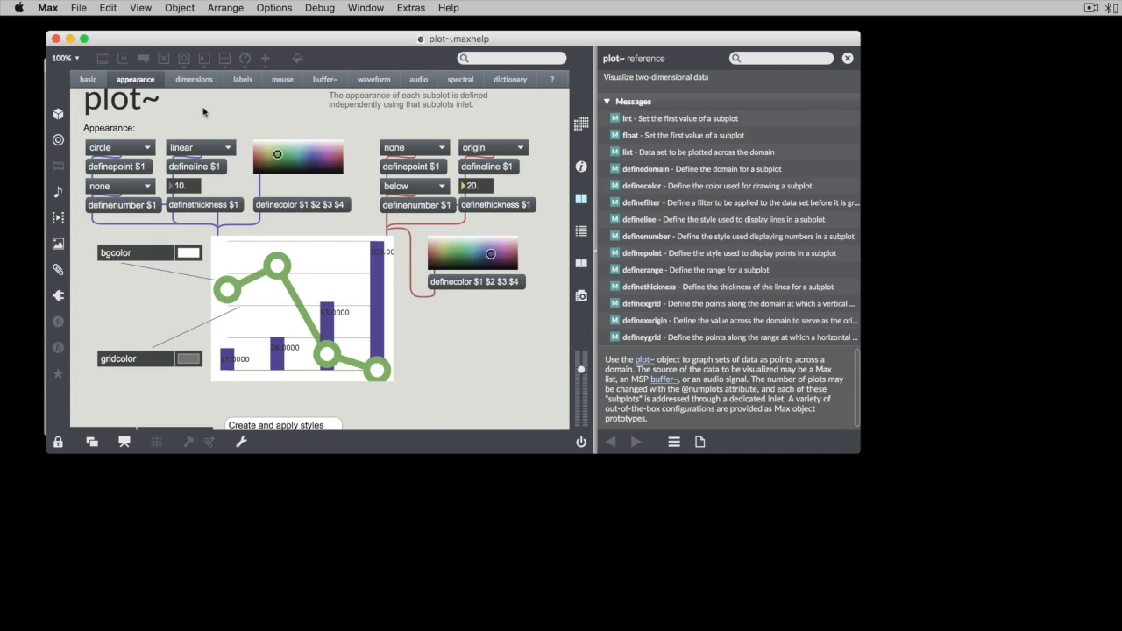
{"action": "mouse_move", "coordinate": [522, 79]}
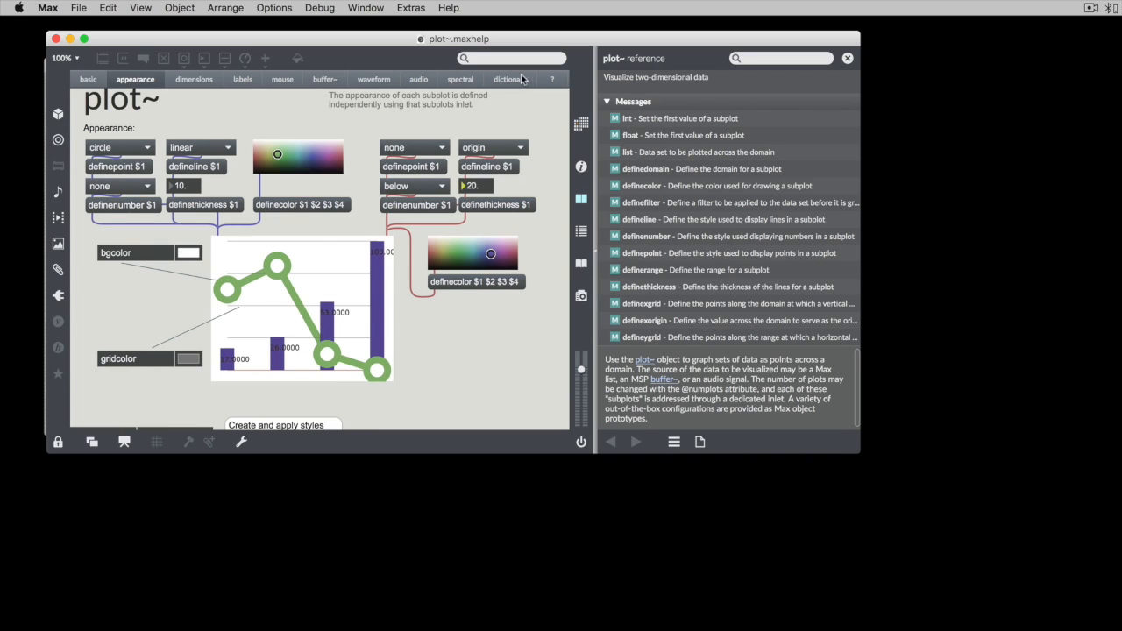
Switch the plot~ help to its dictionary editing example
{"action": "left_click", "coordinate": [508, 79]}
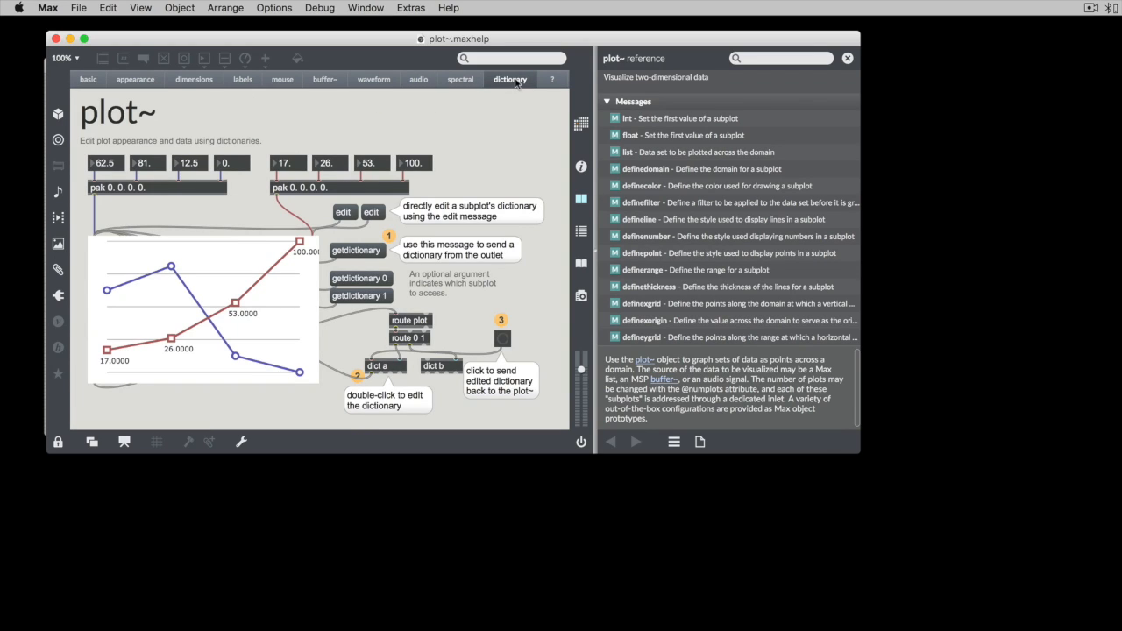
{"action": "mouse_move", "coordinate": [501, 84]}
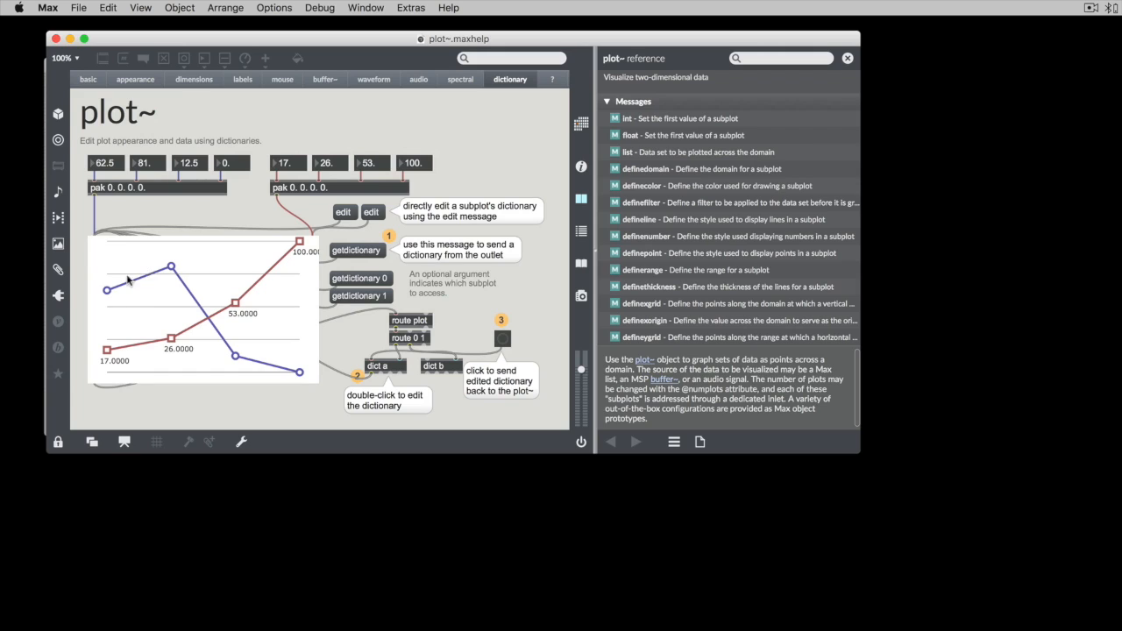
{"action": "mouse_move", "coordinate": [439, 249]}
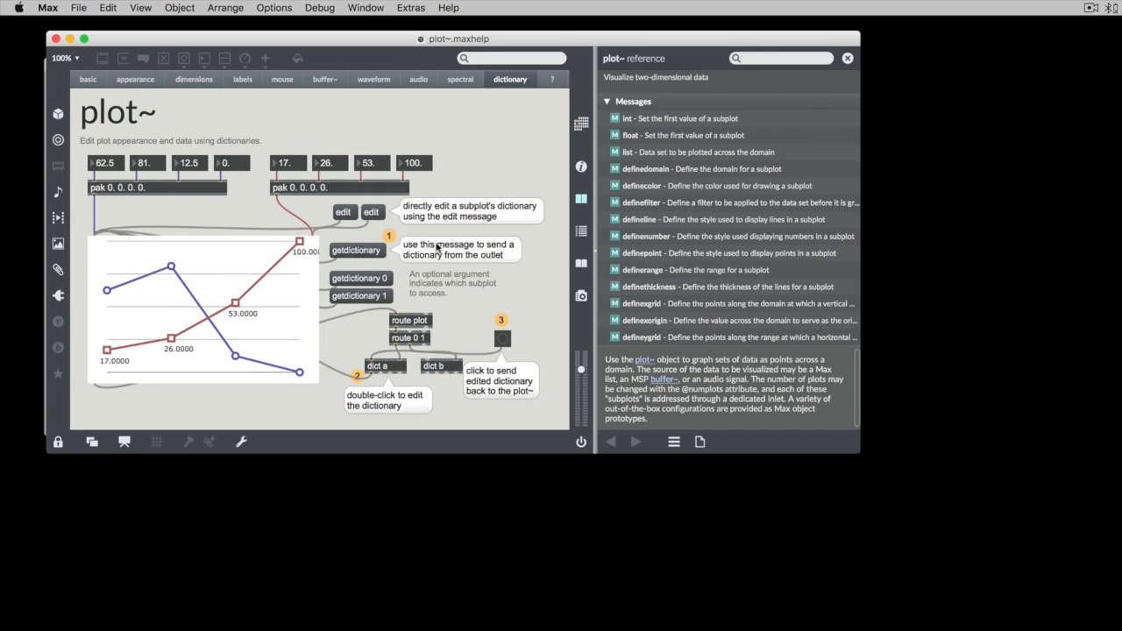
{"action": "mouse_move", "coordinate": [350, 256]}
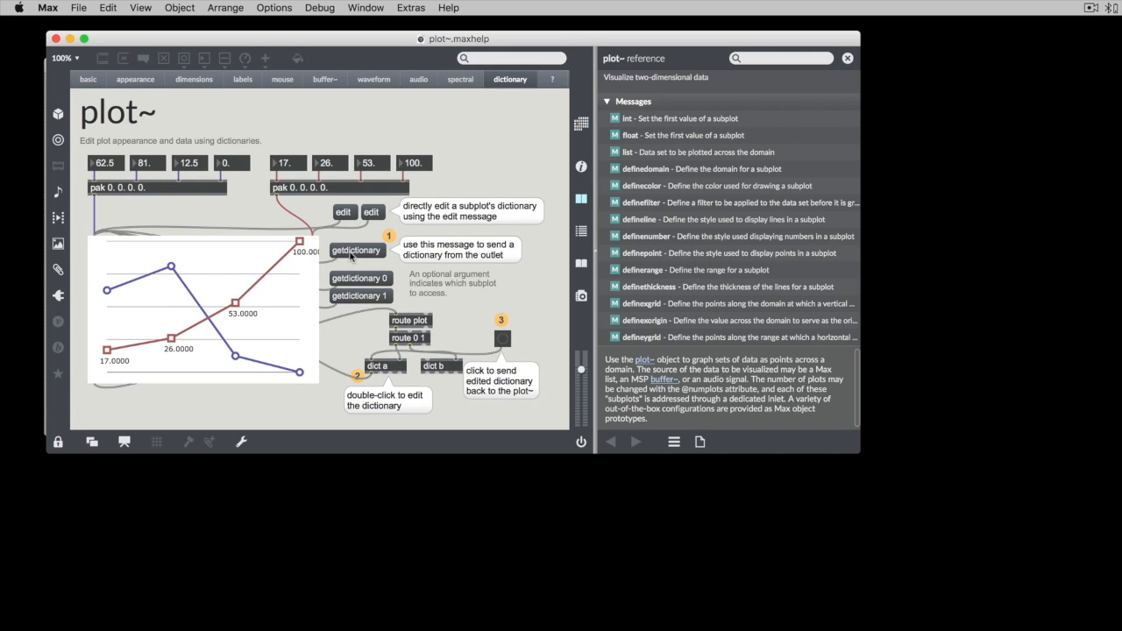
{"action": "mouse_move", "coordinate": [347, 285]}
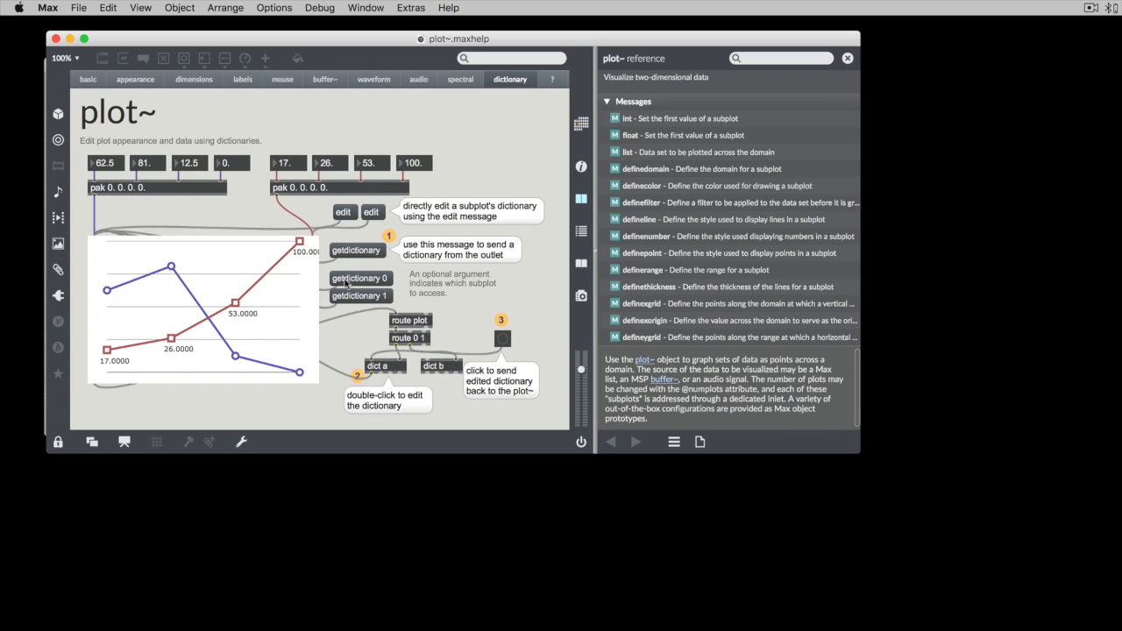
{"action": "mouse_move", "coordinate": [356, 305]}
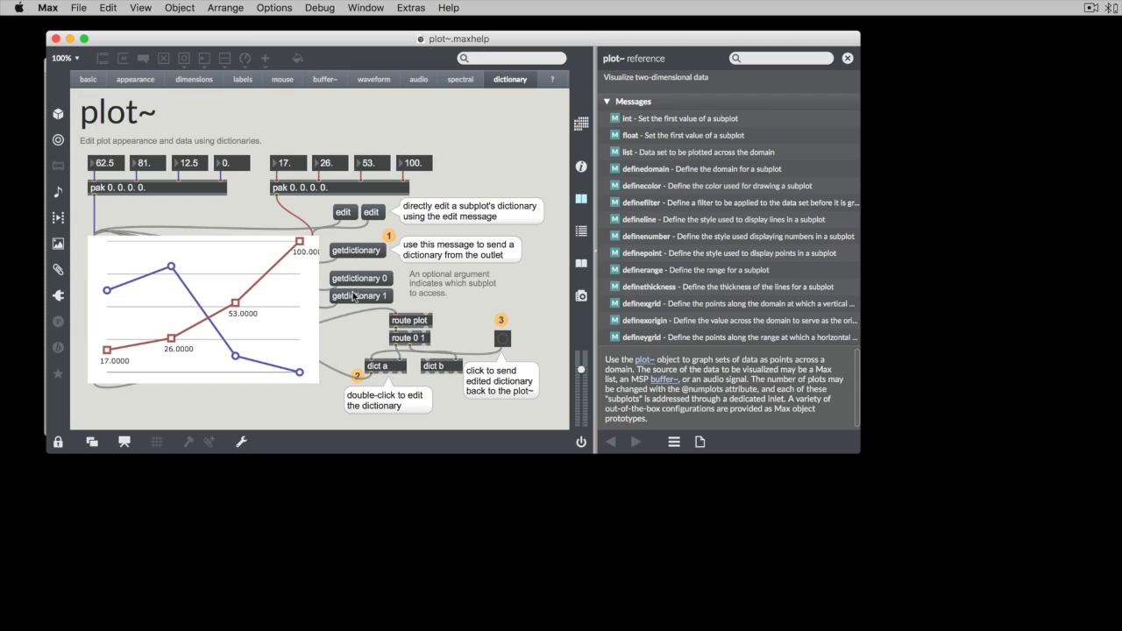
{"action": "mouse_move", "coordinate": [389, 372]}
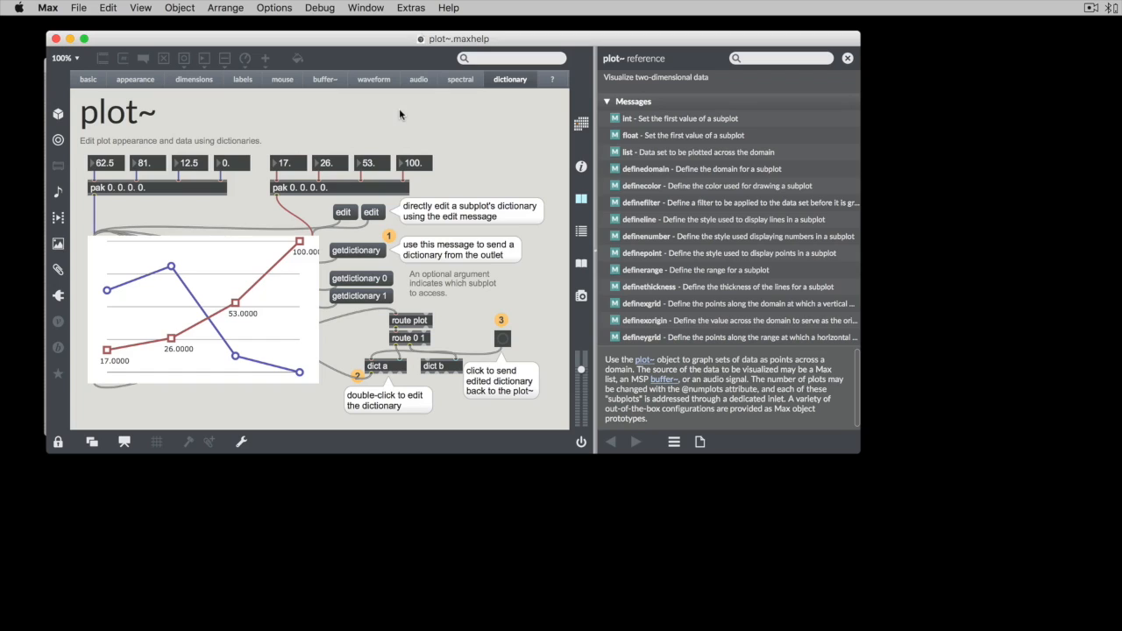
{"action": "mouse_move", "coordinate": [341, 218]}
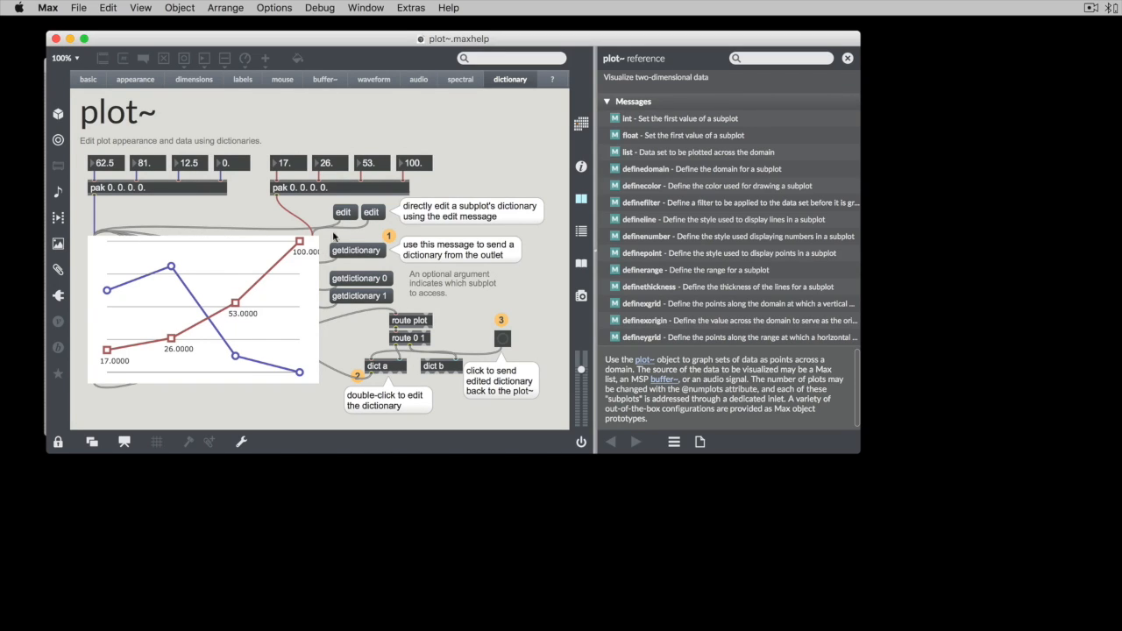
{"action": "mouse_move", "coordinate": [342, 217]}
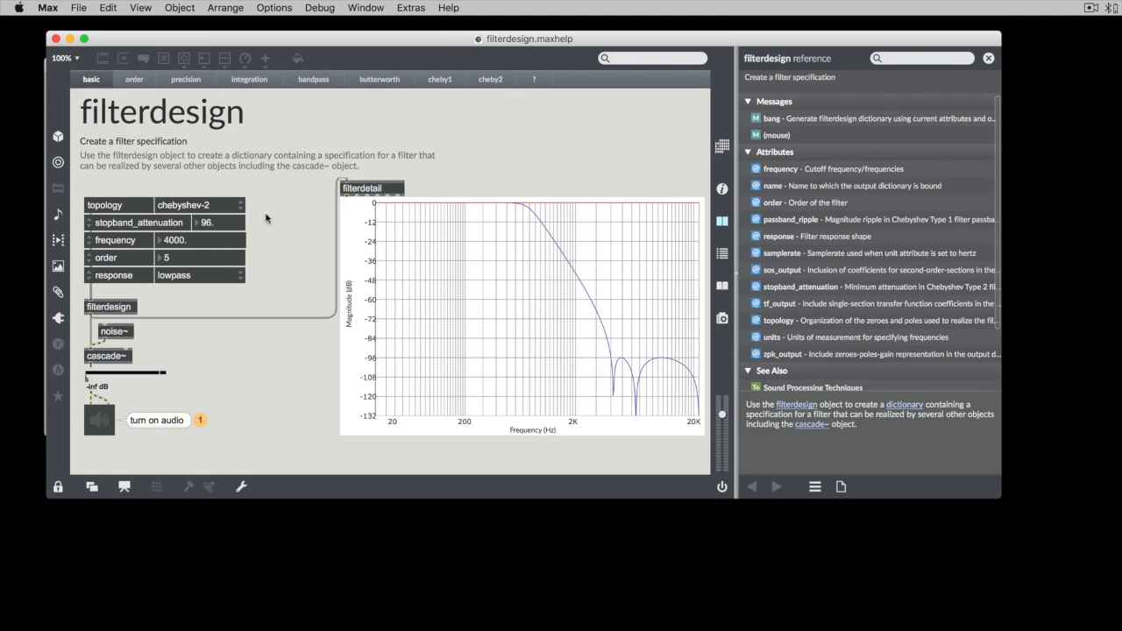
Copy the filter order example objects and close the filterdesign help with Don't Save
{"action": "left_click", "coordinate": [133, 79]}
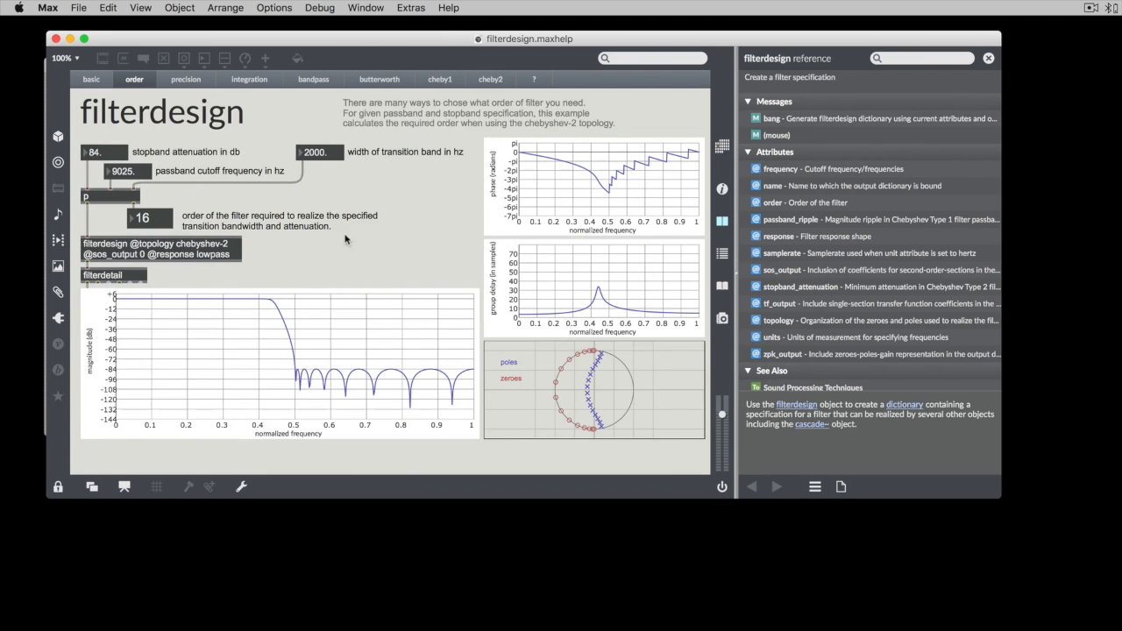
{"action": "left_click", "coordinate": [58, 487]}
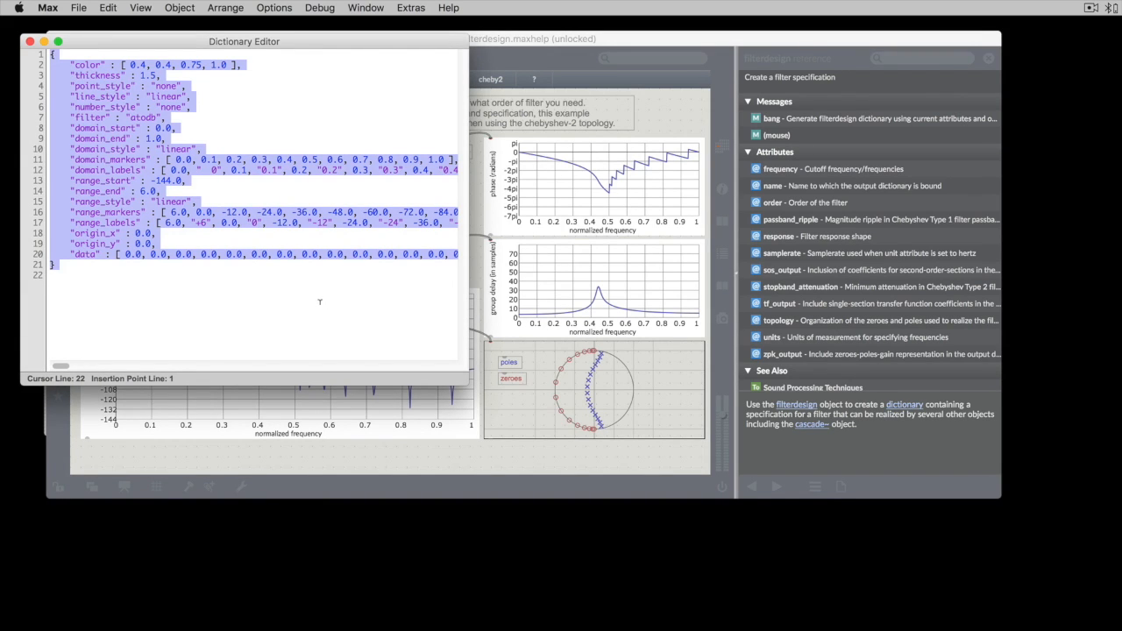
{"action": "left_click", "coordinate": [29, 42]}
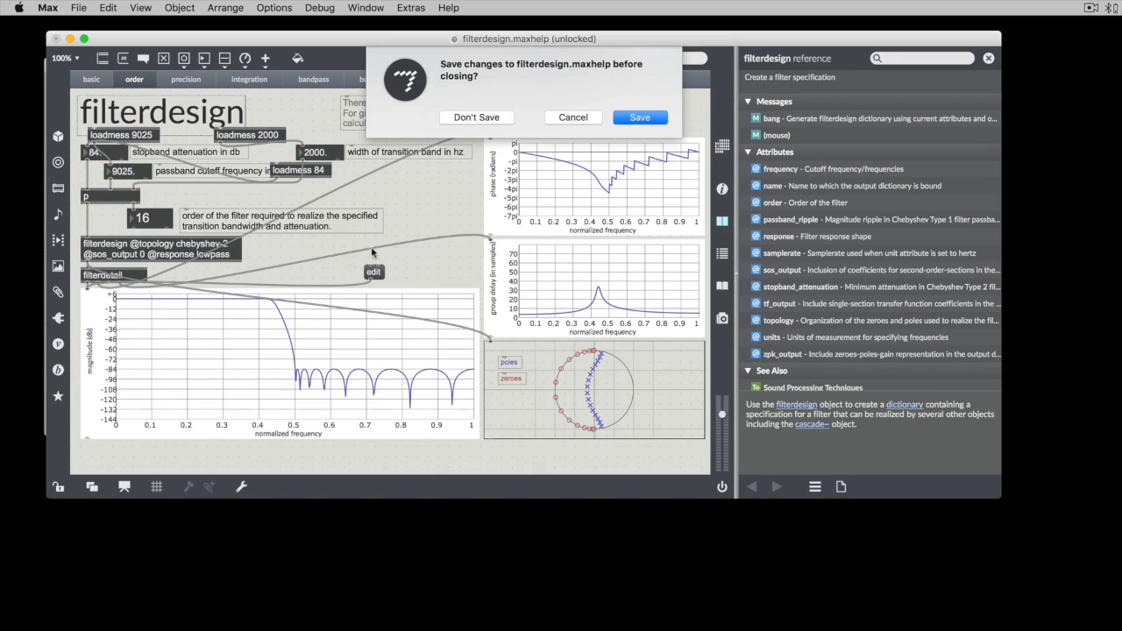
{"action": "left_click", "coordinate": [477, 116]}
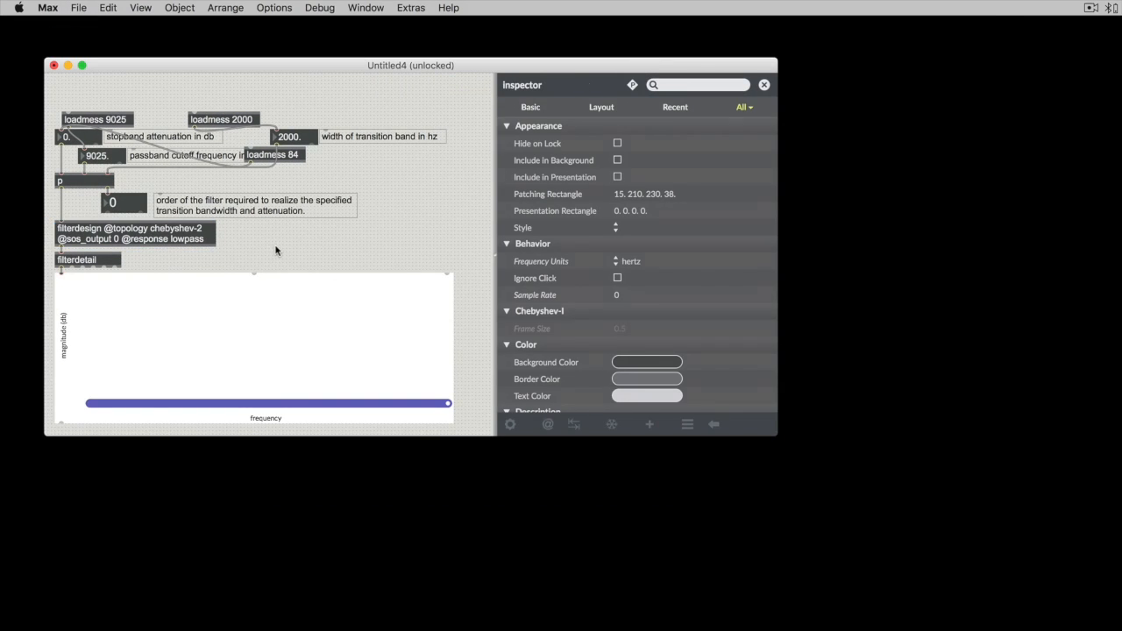
Add edit messages above the plot~ and connect them to its inlet
{"action": "left_click", "coordinate": [284, 256]}
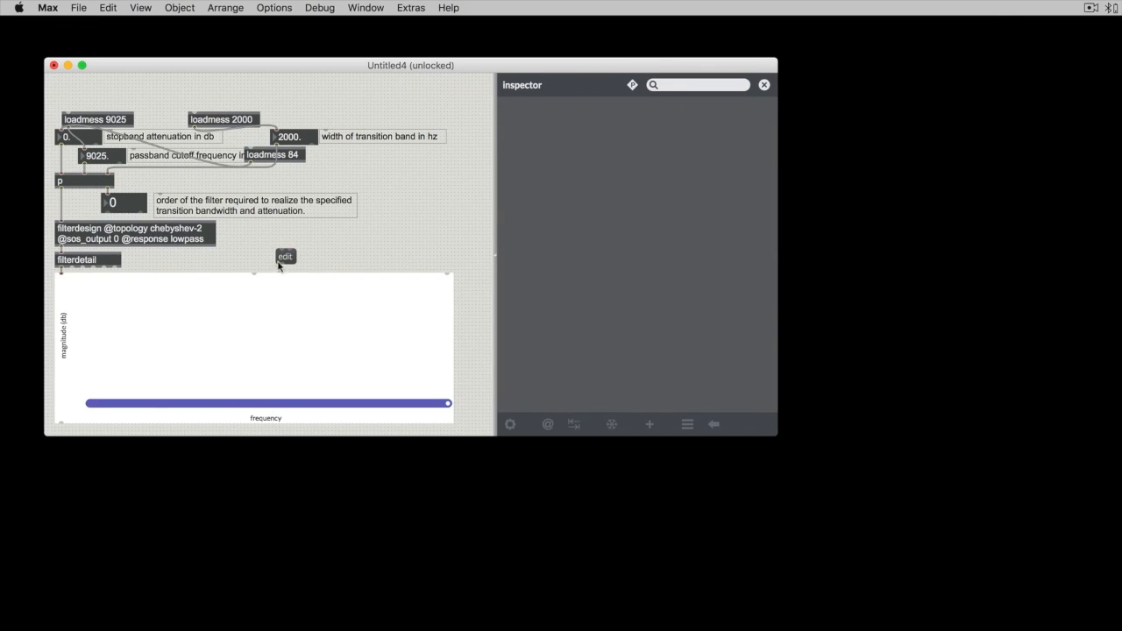
{"action": "left_click_drag", "start_coordinate": [284, 256], "coordinate": [214, 256]}
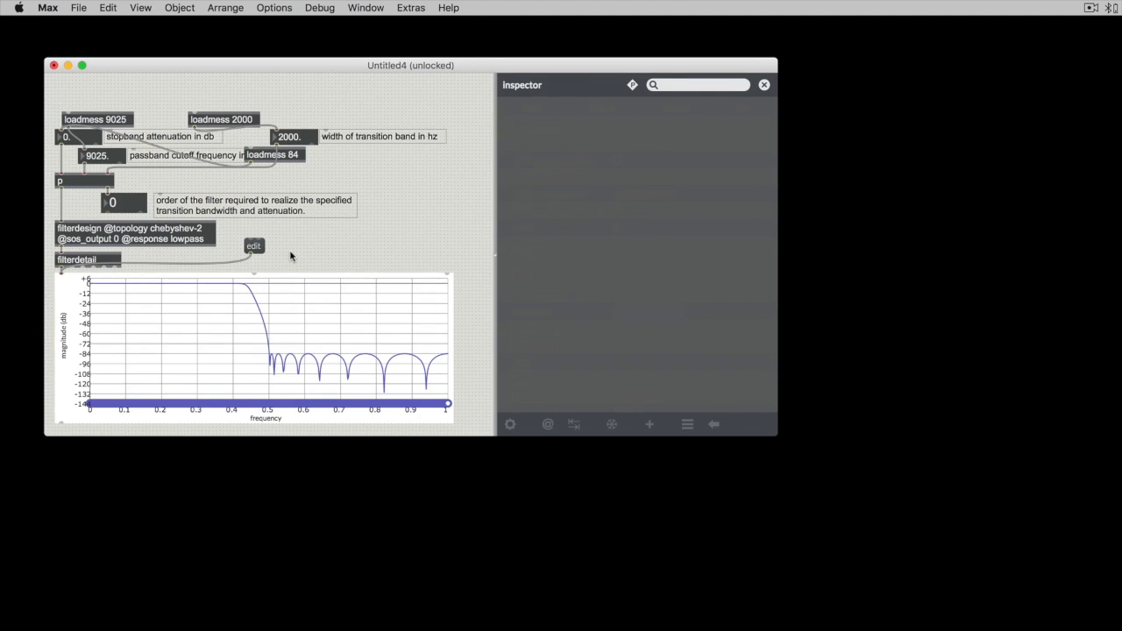
{"action": "left_click", "coordinate": [305, 242]}
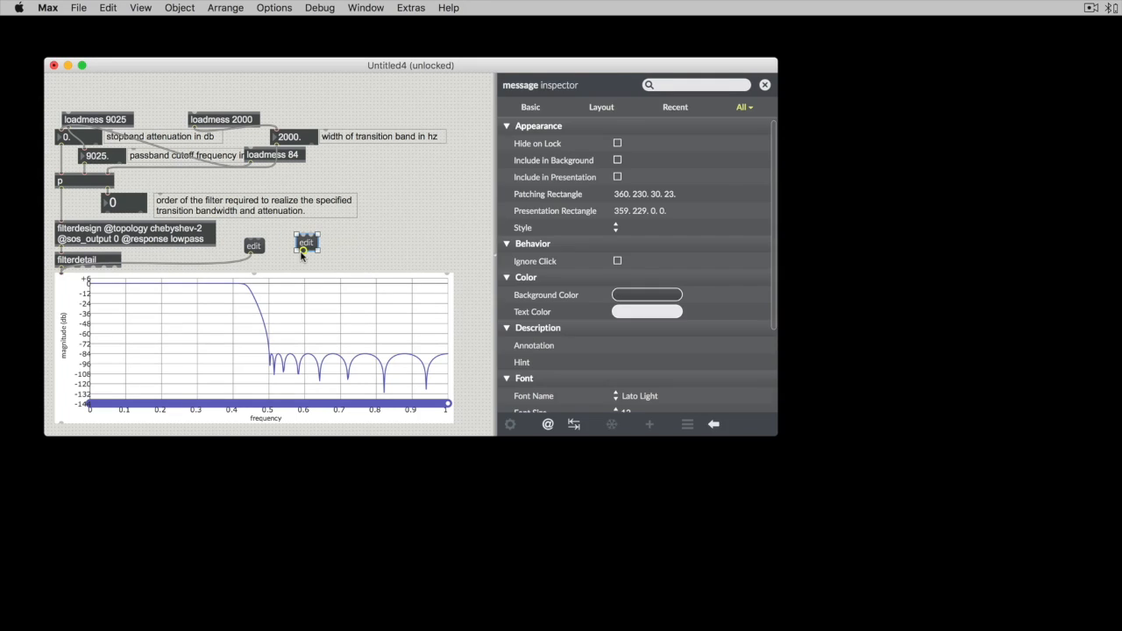
{"action": "left_click_drag", "start_coordinate": [305, 242], "coordinate": [368, 242]}
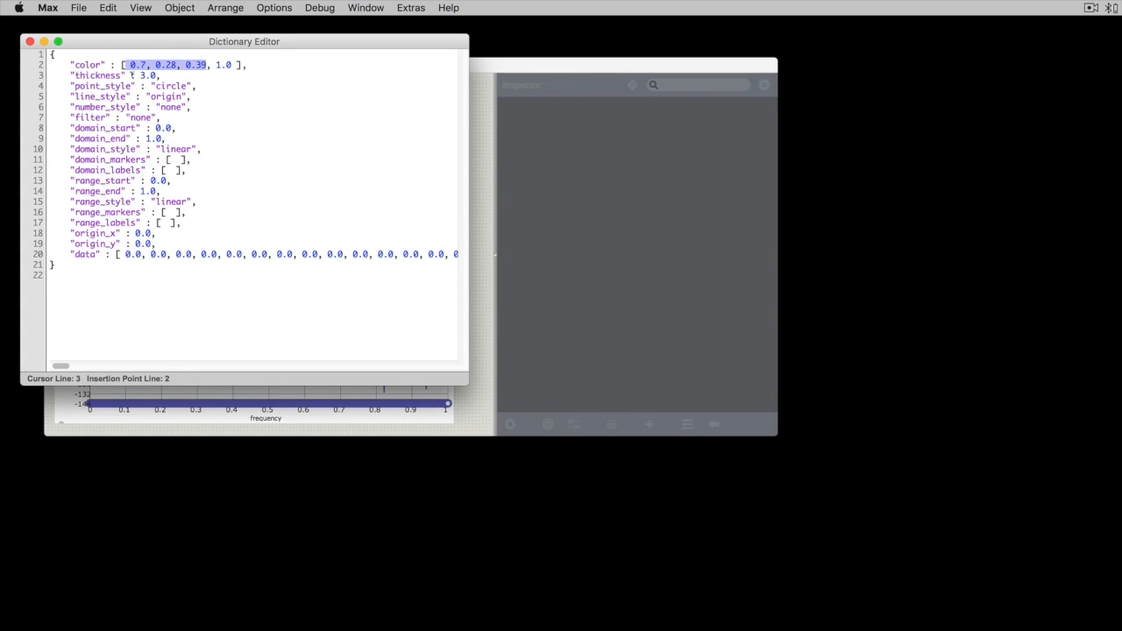
Set the subplot colour to 0.9 0.1 0.1 1.0 with linear line style and close the editor
{"action": "left_click", "coordinate": [219, 64]}
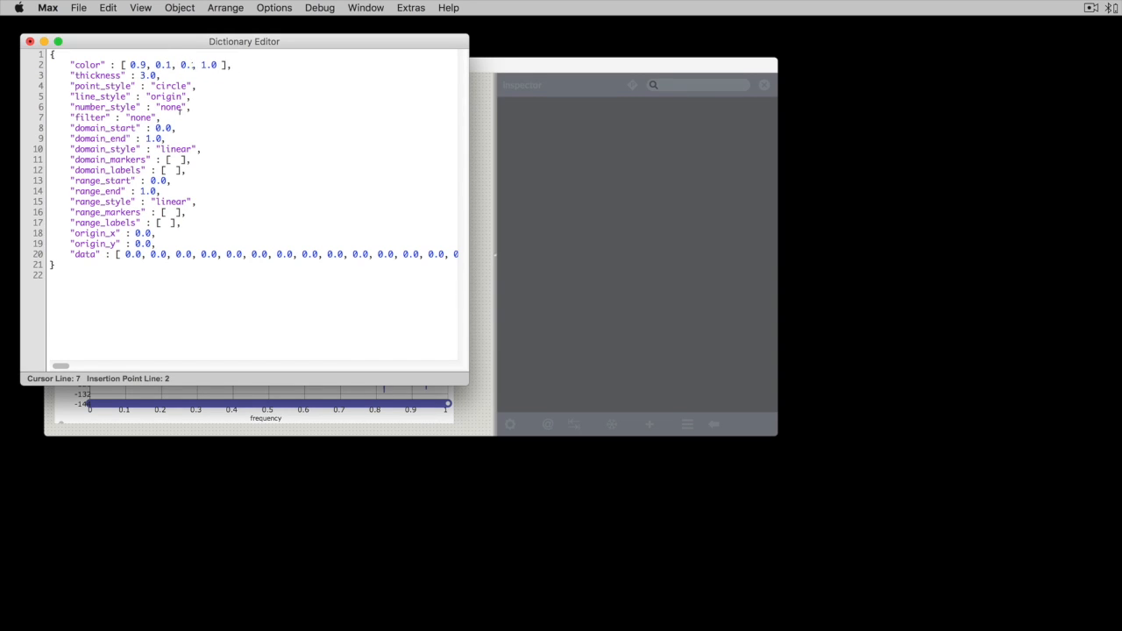
{"action": "left_click", "coordinate": [32, 42]}
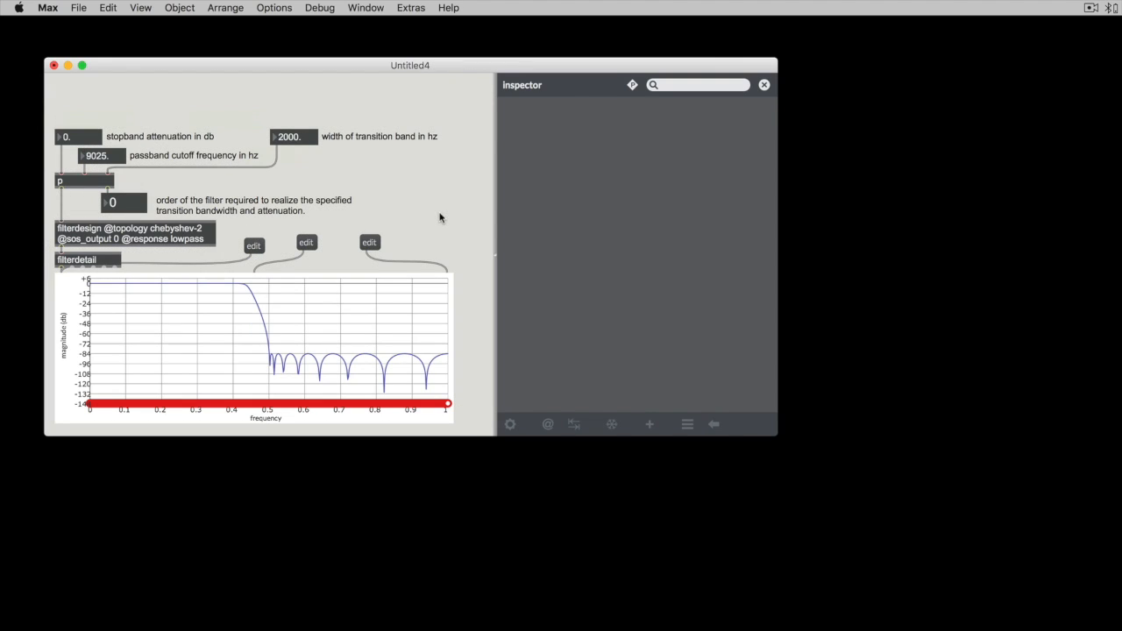
{"action": "mouse_move", "coordinate": [254, 249]}
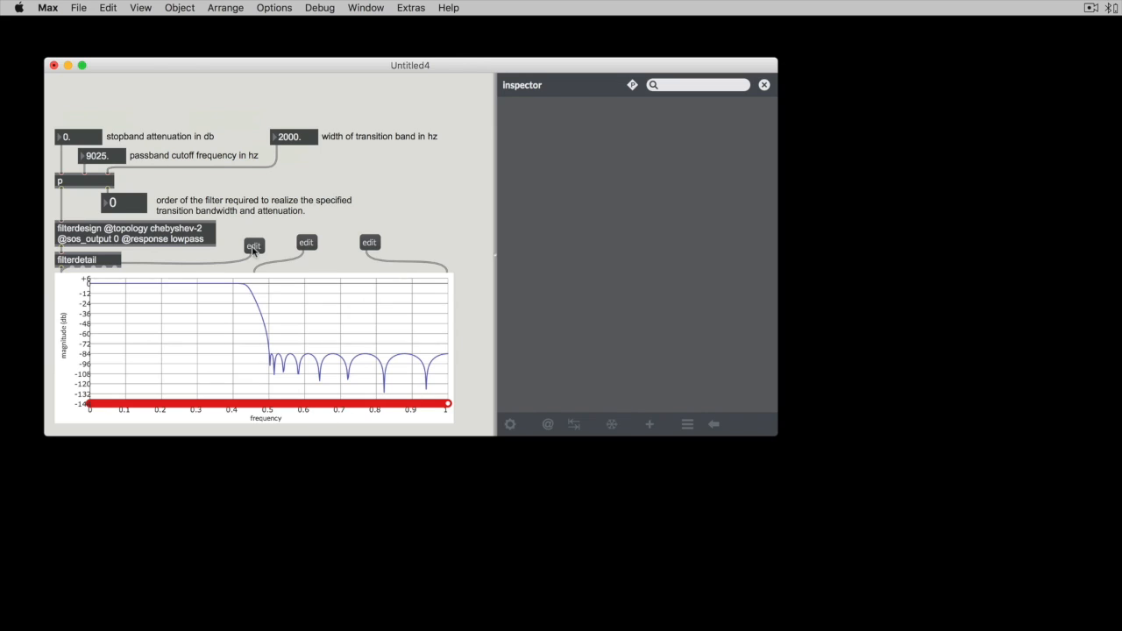
Reopen the first subplot's style dictionary, select its entries and widen the editor
{"action": "left_click", "coordinate": [252, 242]}
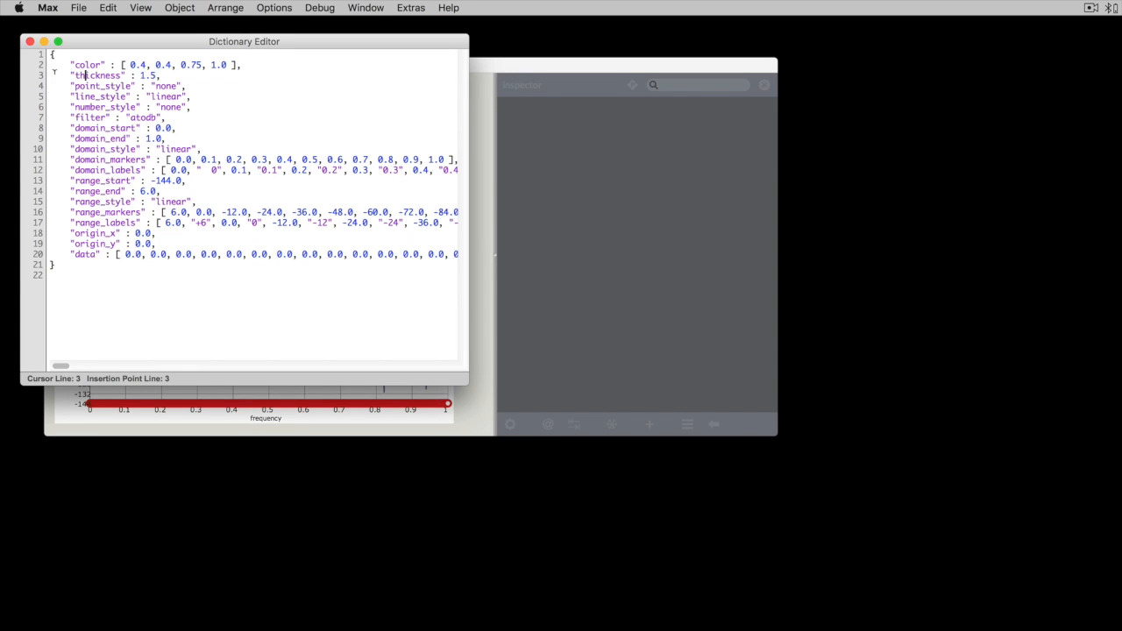
{"action": "left_click_drag", "start_coordinate": [79, 74], "coordinate": [196, 202]}
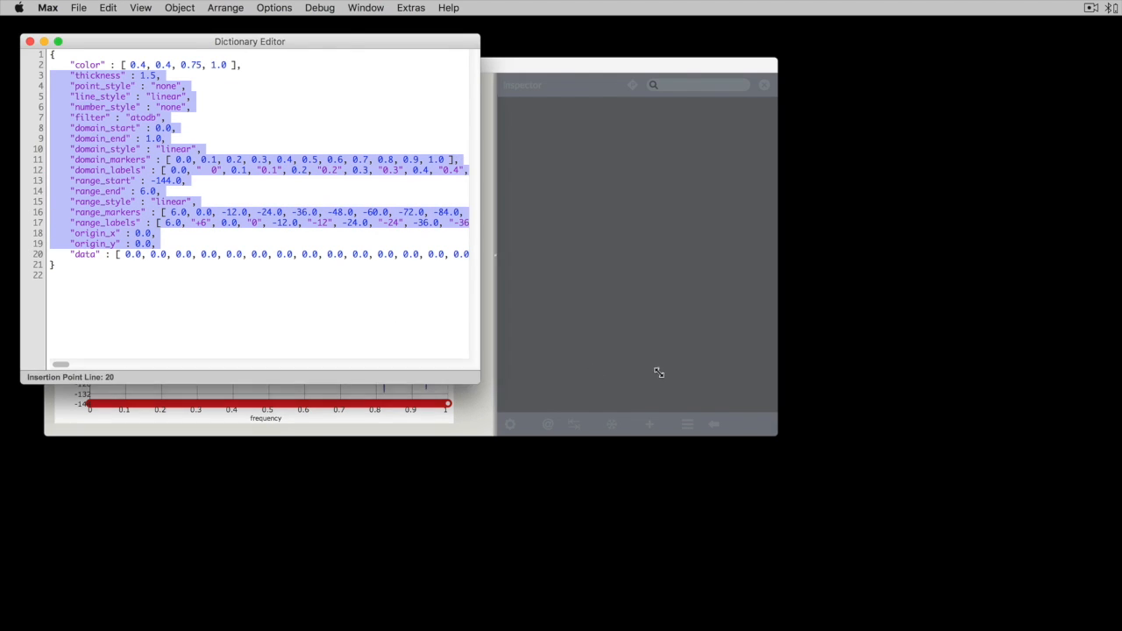
{"action": "left_click_drag", "start_coordinate": [481, 211], "coordinate": [663, 211]}
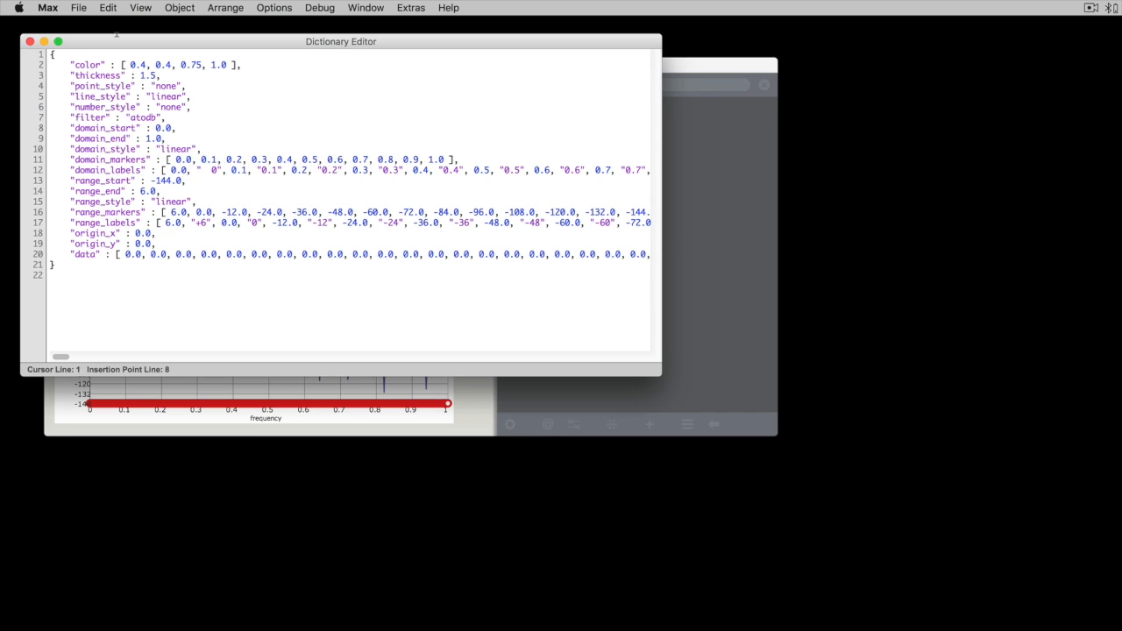
Fill the second subplot dictionary with the style keys down to domain_style and colour 0.2 0.8 0.2
{"action": "left_click", "coordinate": [175, 126]}
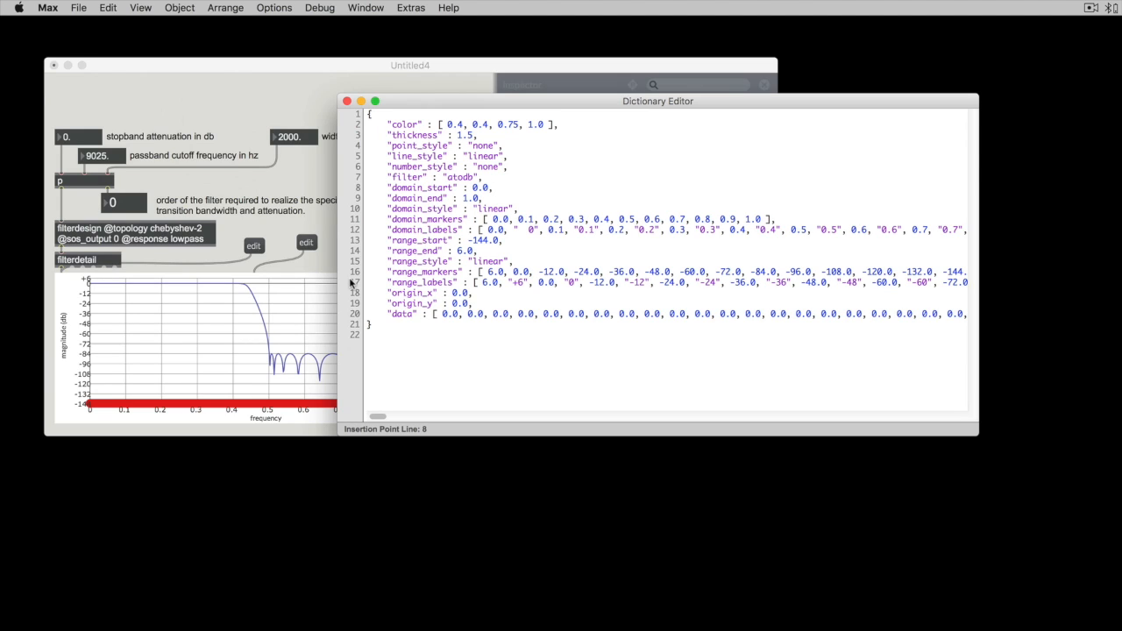
{"action": "left_click", "coordinate": [491, 186]}
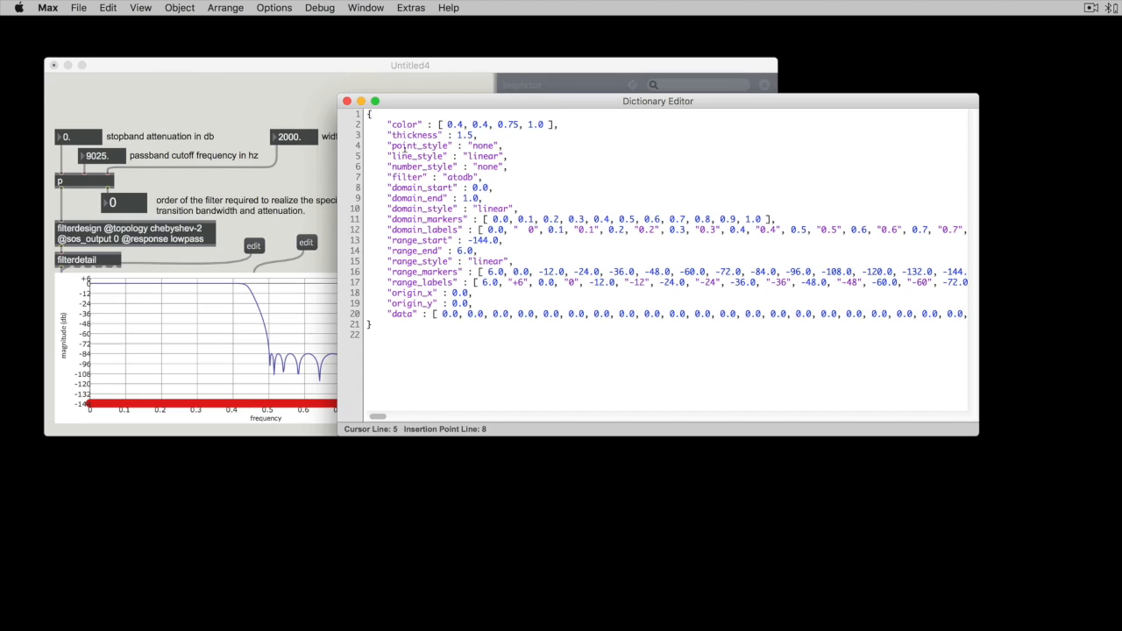
{"action": "left_click", "coordinate": [412, 156]}
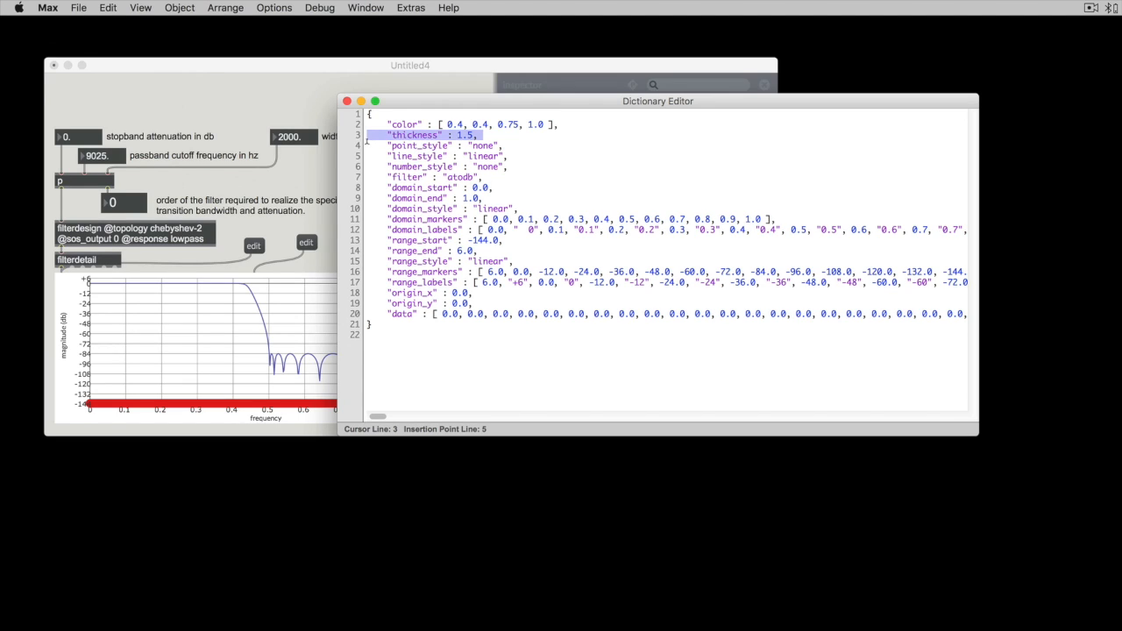
{"action": "left_click_drag", "start_coordinate": [477, 133], "coordinate": [487, 179]}
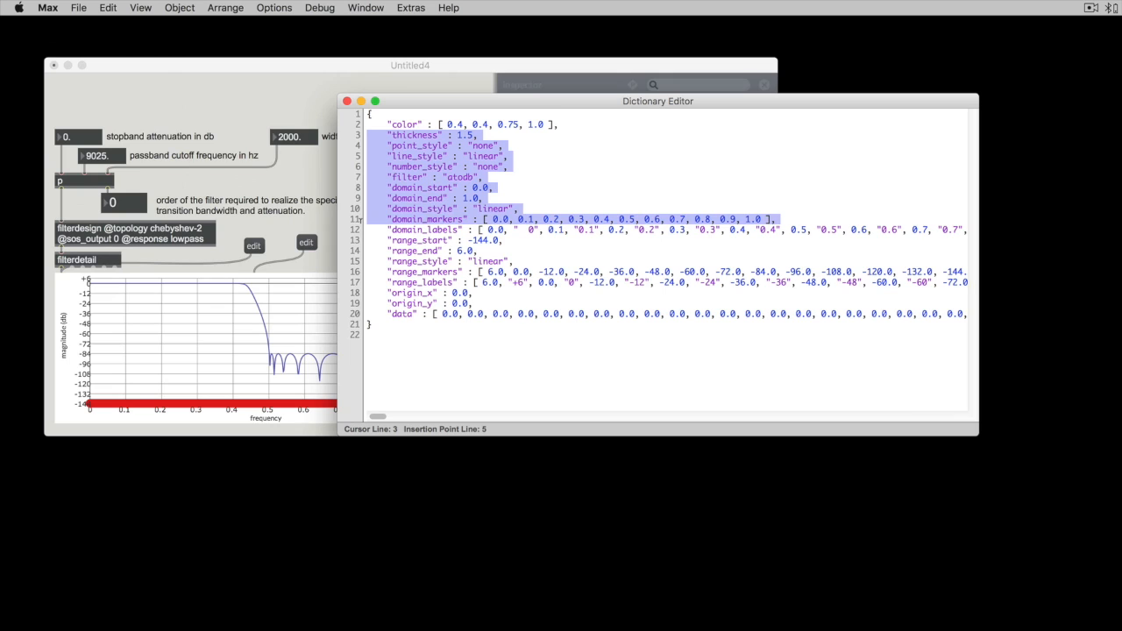
{"action": "left_click", "coordinate": [578, 220]}
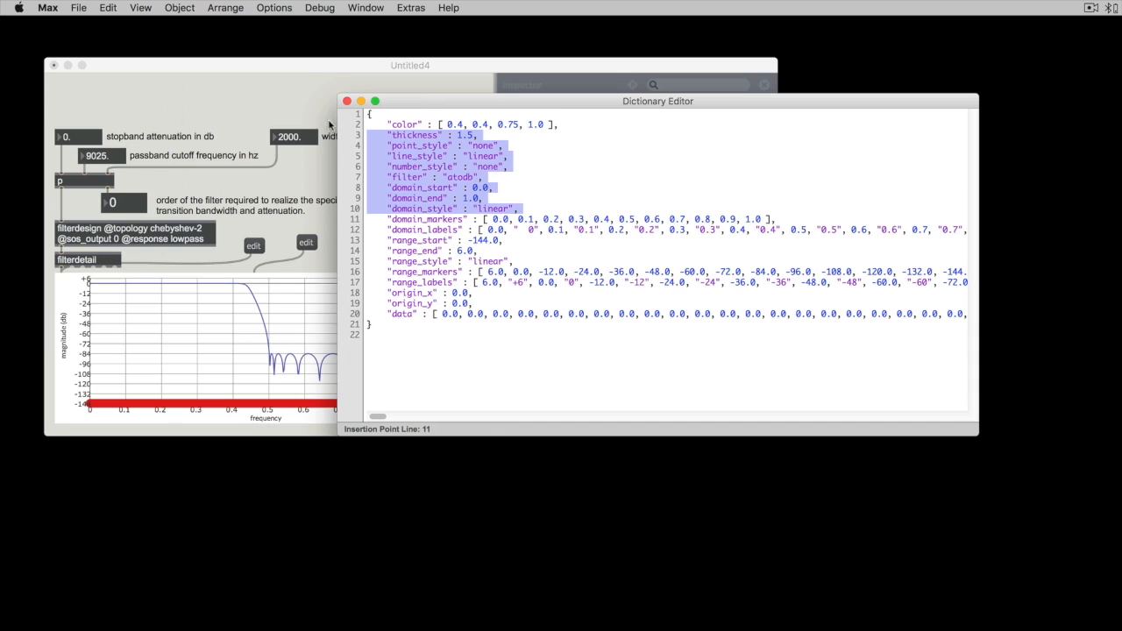
{"action": "left_click_drag", "start_coordinate": [658, 99], "coordinate": [600, 183]}
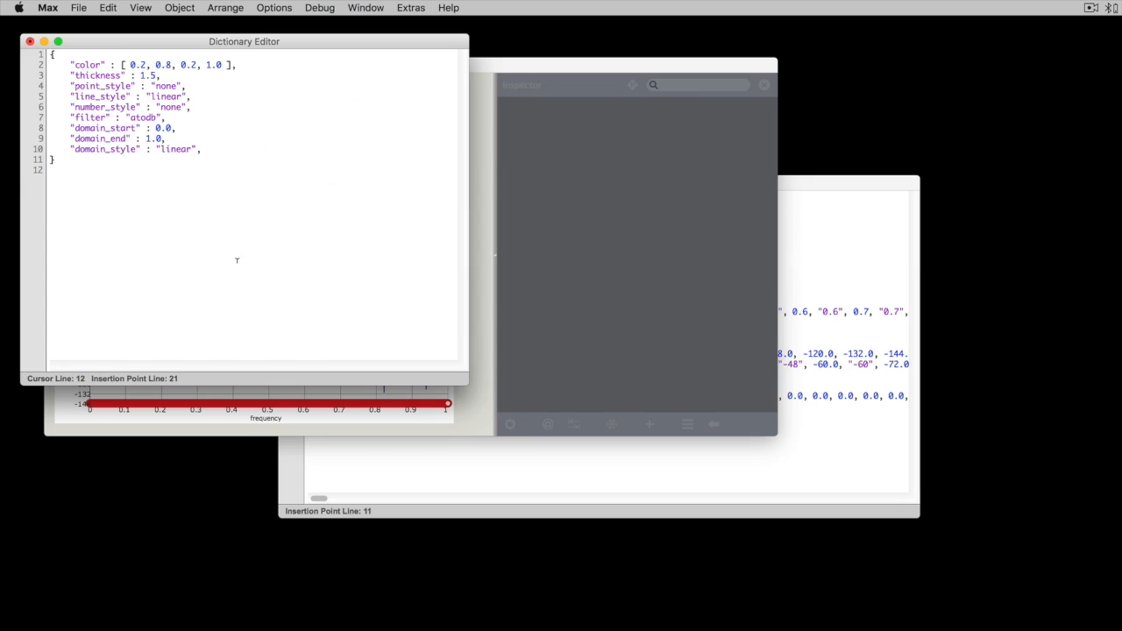
Close the green subplot's dictionary editor
{"action": "left_click", "coordinate": [196, 147]}
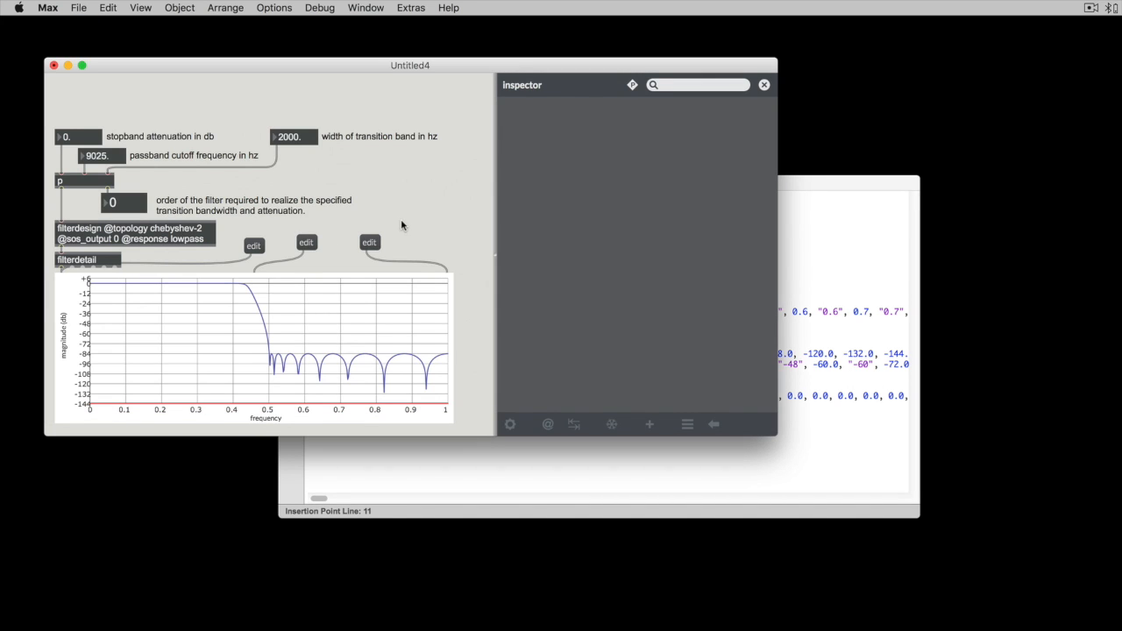
{"action": "mouse_move", "coordinate": [334, 426]}
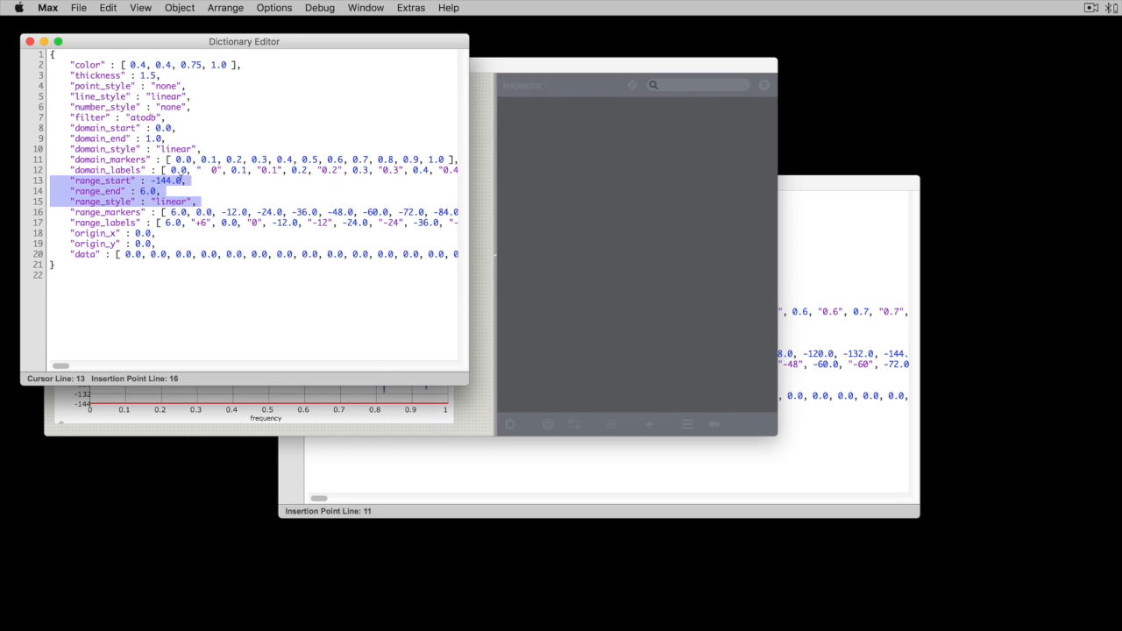
Place loadmess 9025, 2000 and 84 by the number boxes and close the subplot dictionary
{"action": "left_click_drag", "start_coordinate": [243, 42], "coordinate": [409, 38]}
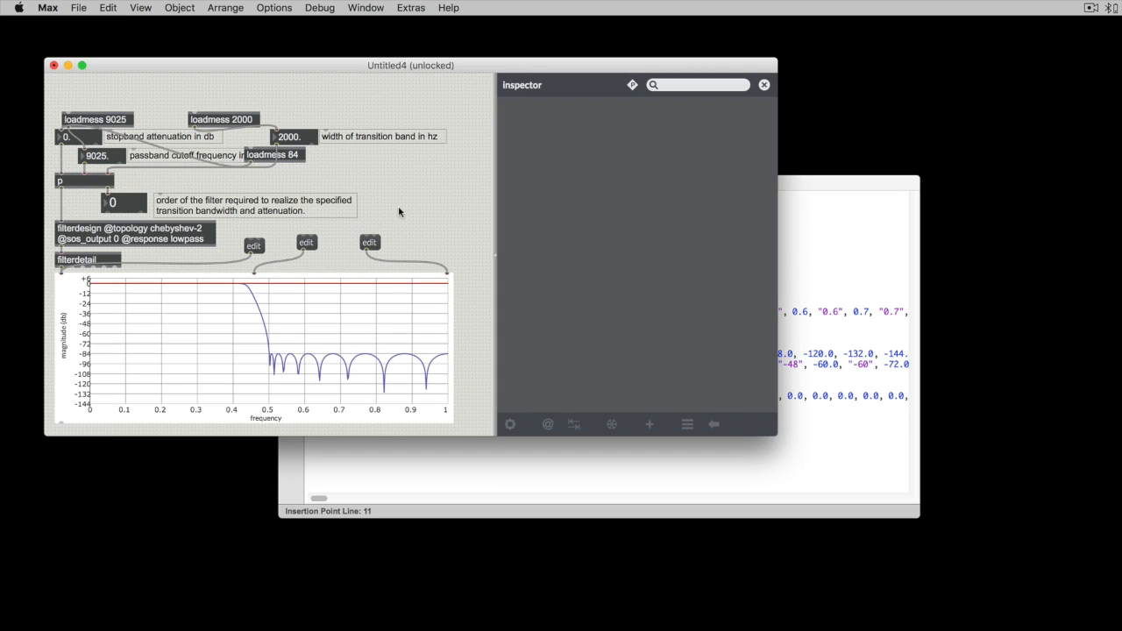
{"action": "mouse_move", "coordinate": [454, 249]}
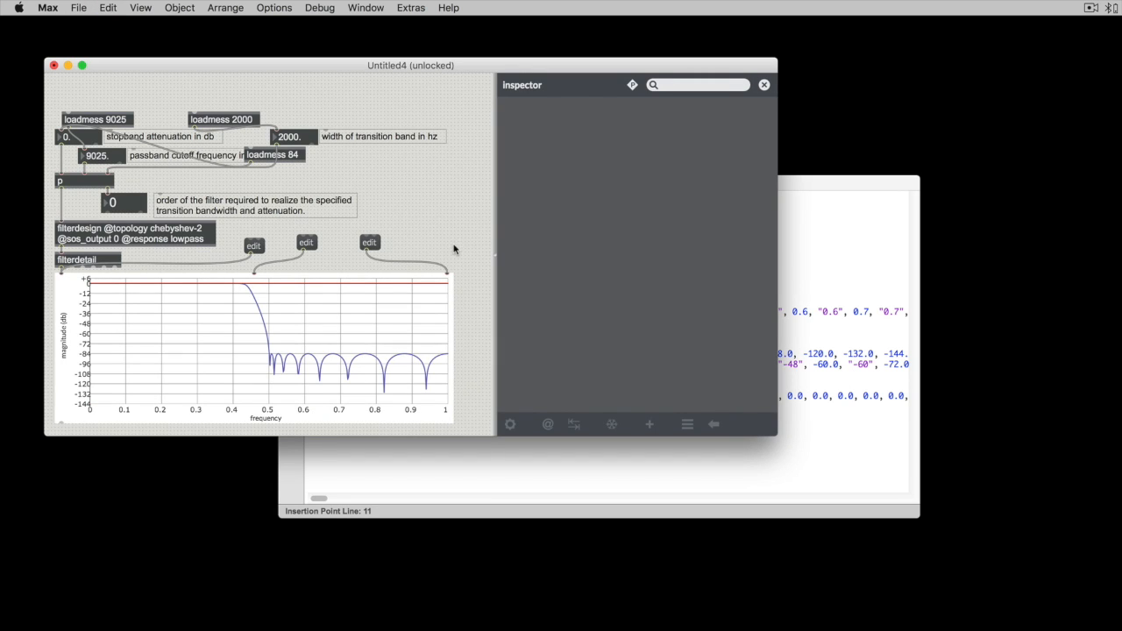
{"action": "left_click_drag", "start_coordinate": [410, 65], "coordinate": [400, 53]}
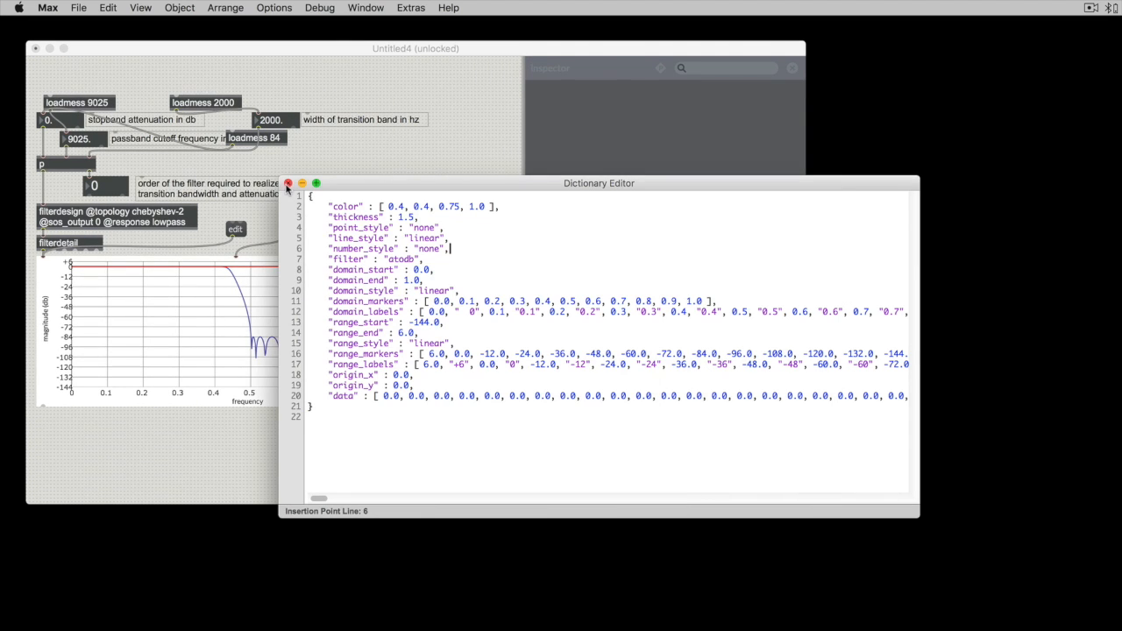
{"action": "left_click", "coordinate": [288, 183]}
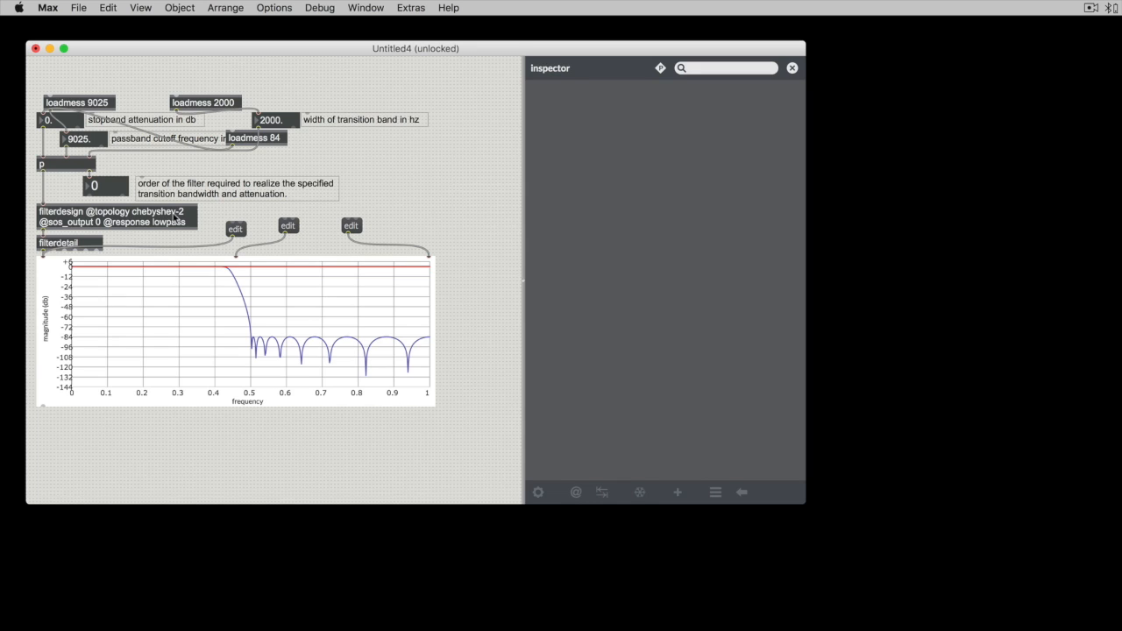
Duplicate the filterdesign/filterdetail pair twice to get three filter pairs side by side
{"action": "left_click", "coordinate": [235, 342]}
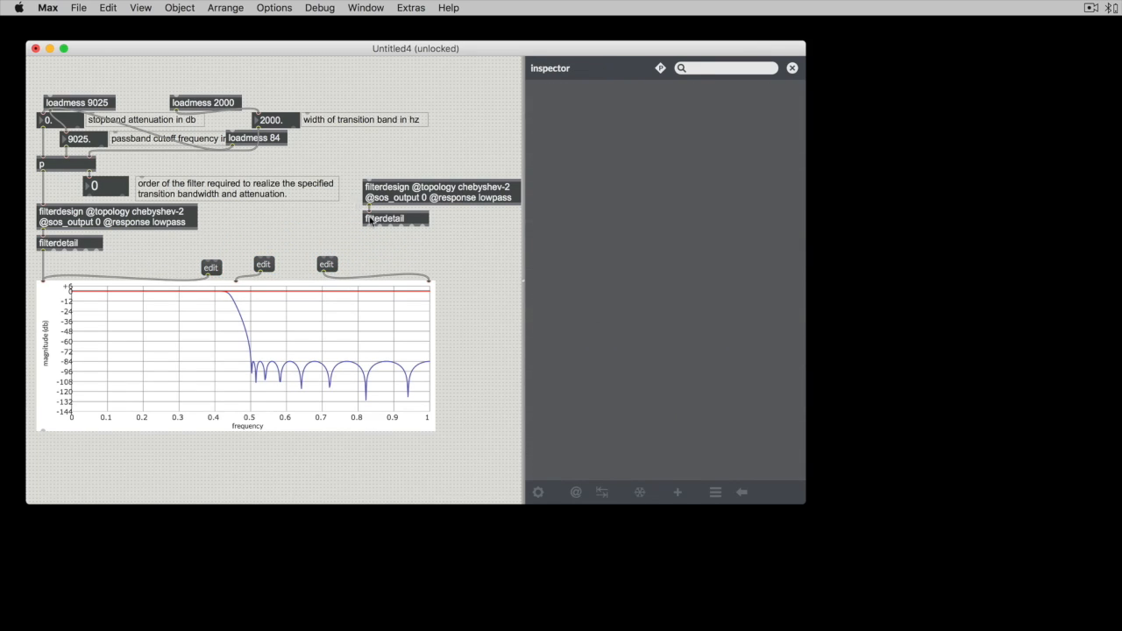
{"action": "left_click", "coordinate": [280, 217]}
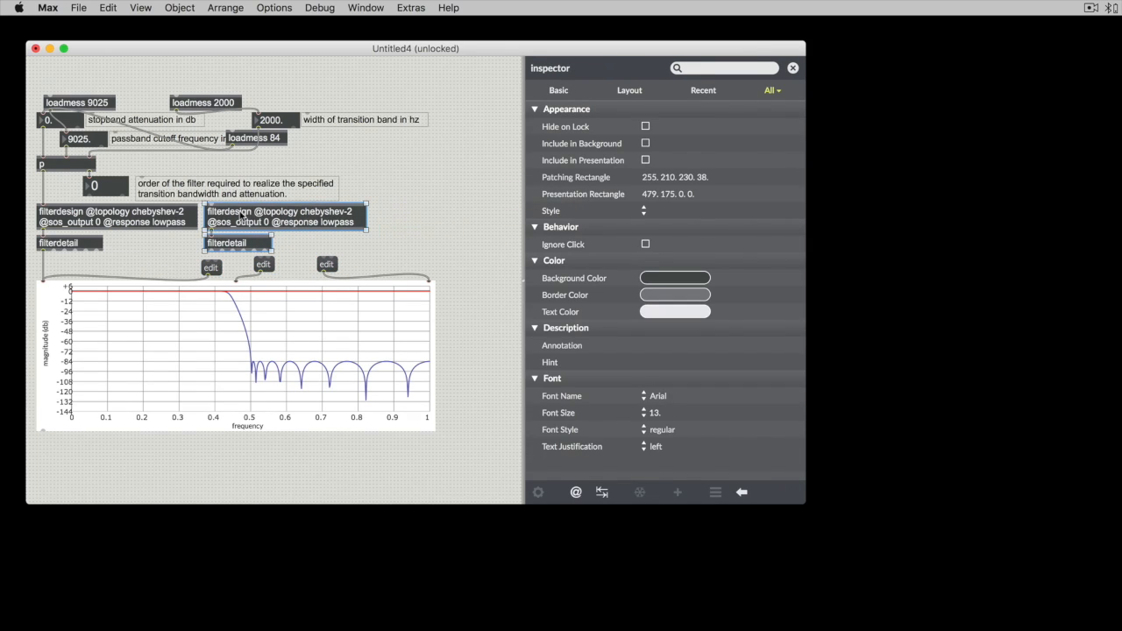
{"action": "left_click_drag", "start_coordinate": [281, 214], "coordinate": [442, 214]}
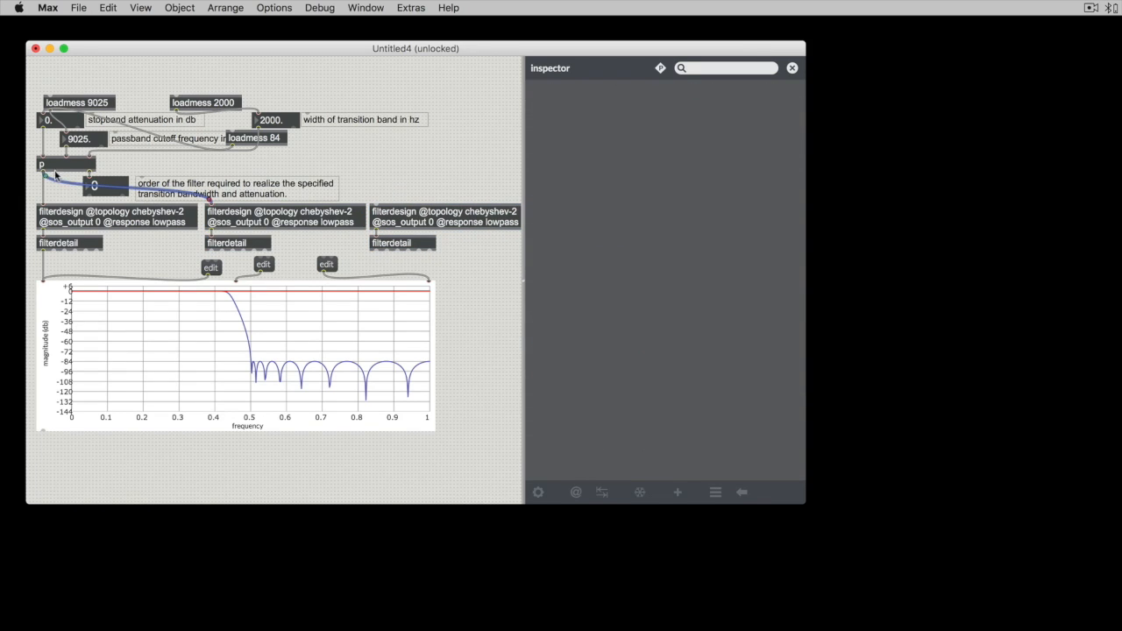
{"action": "left_click", "coordinate": [280, 217]}
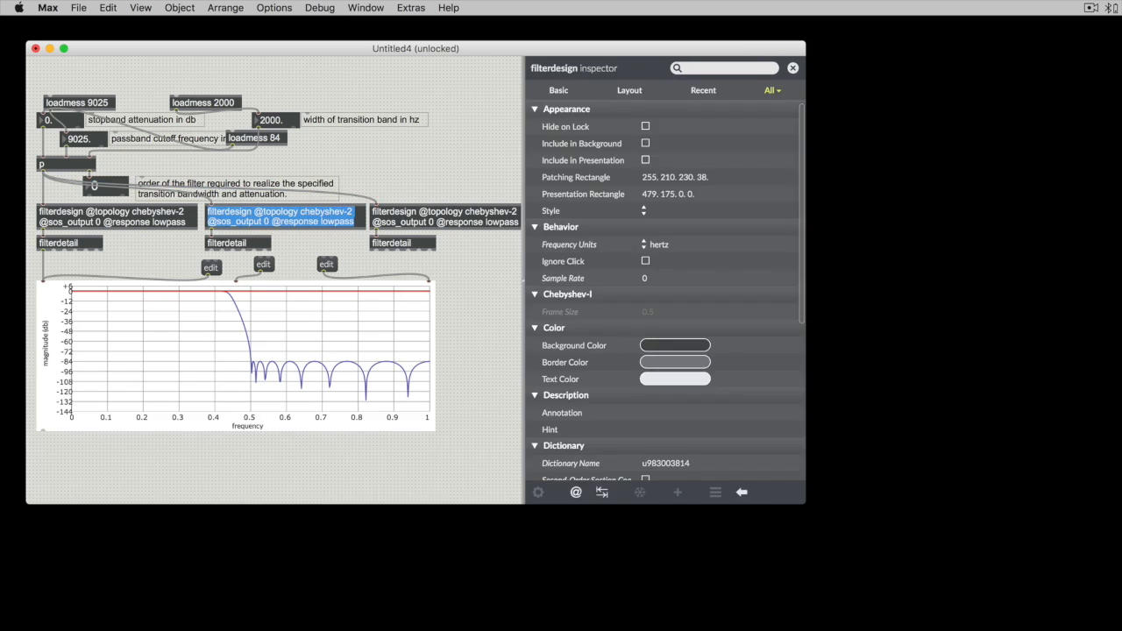
{"action": "left_click", "coordinate": [281, 217]}
{"action": "type", "text": "1"}
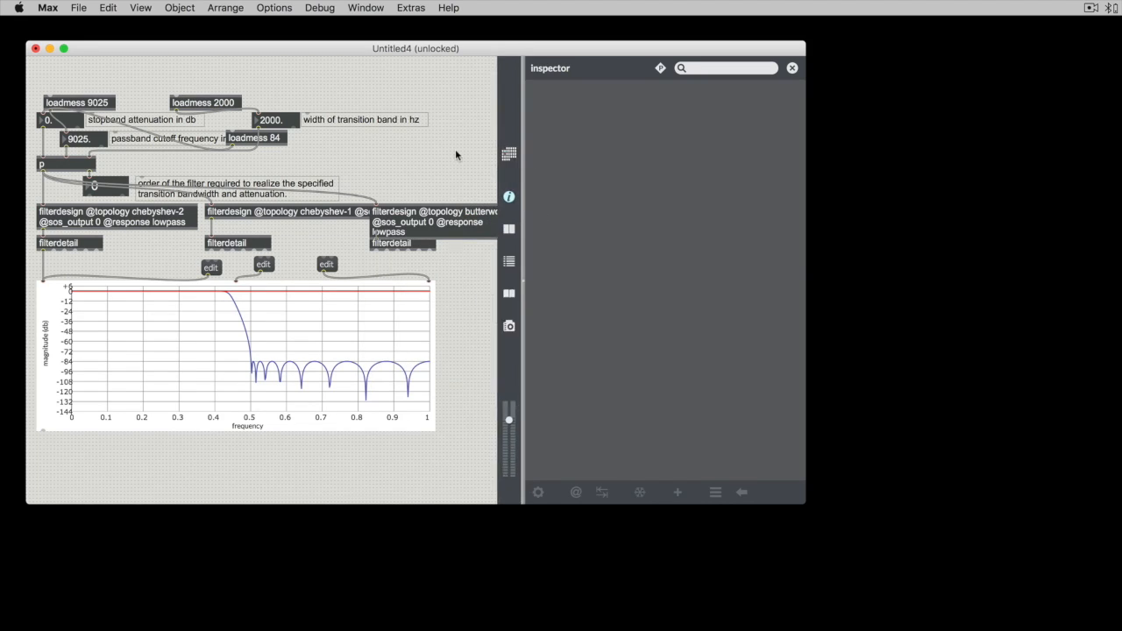
{"action": "left_click_drag", "start_coordinate": [435, 221], "coordinate": [453, 191]}
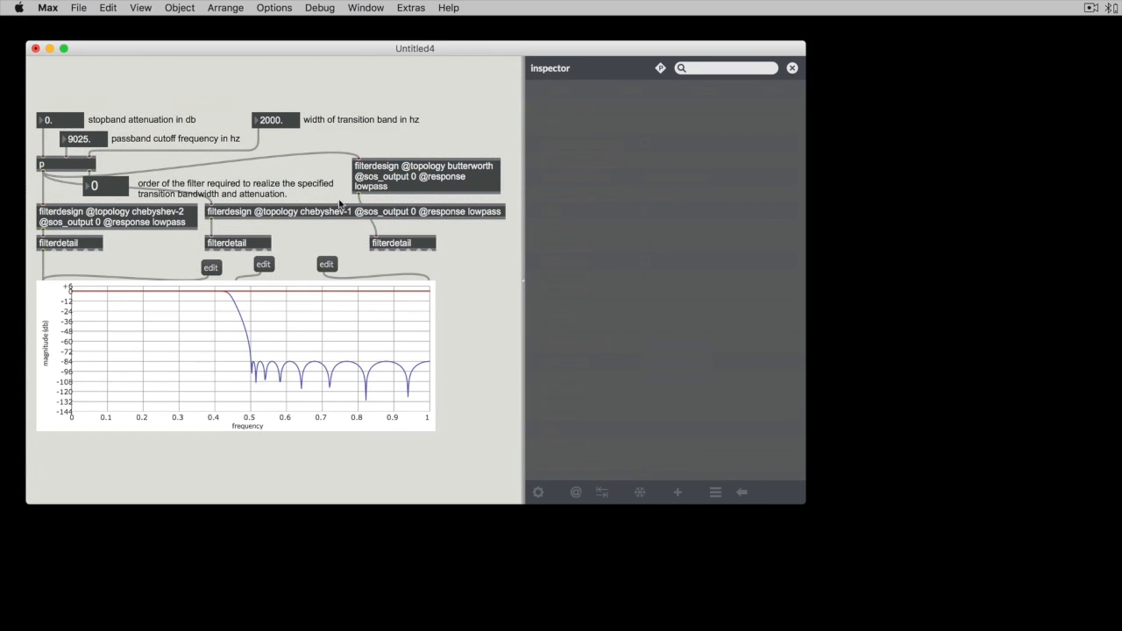
{"action": "mouse_move", "coordinate": [226, 137]}
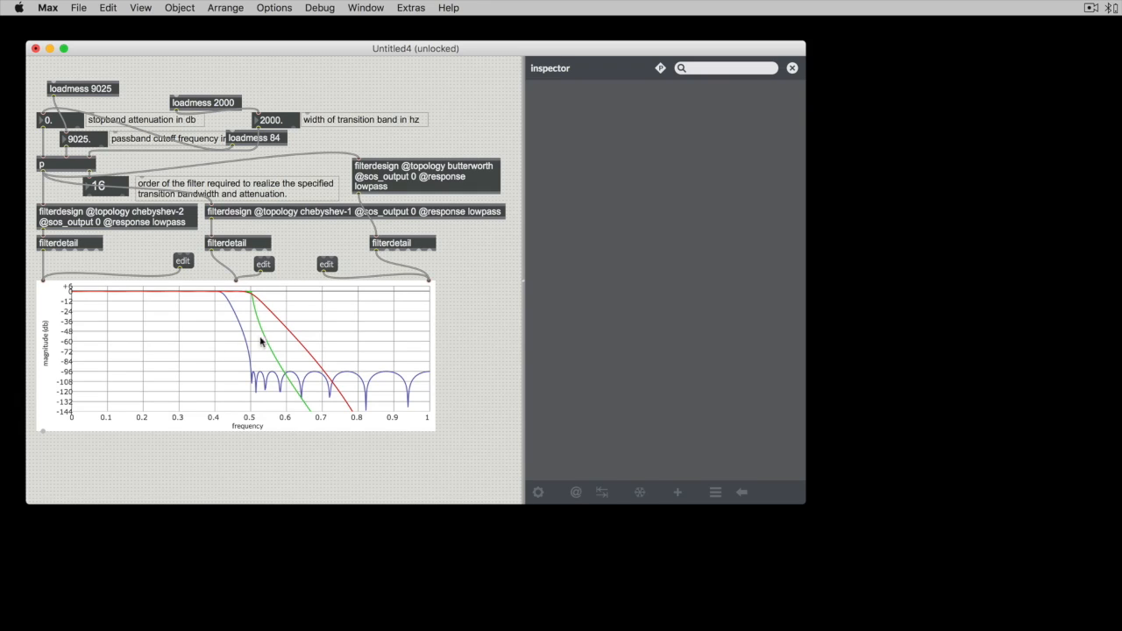
{"action": "mouse_move", "coordinate": [428, 287]}
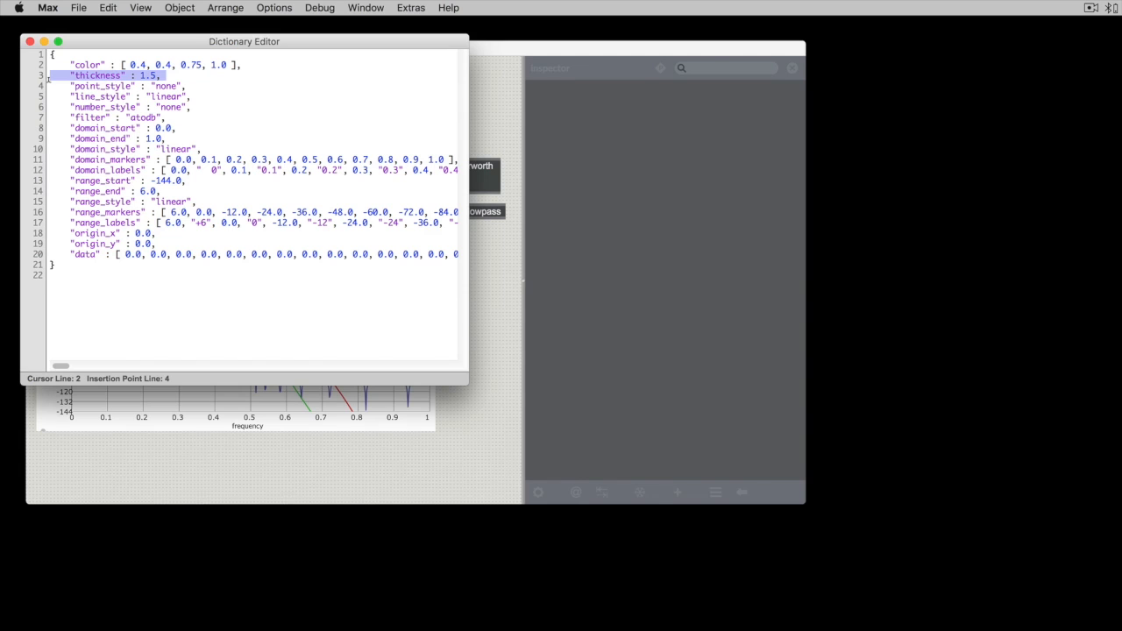
Select the point_style entry in the first subplot's dictionary and return to the plot~ help example
{"action": "left_click", "coordinate": [114, 84]}
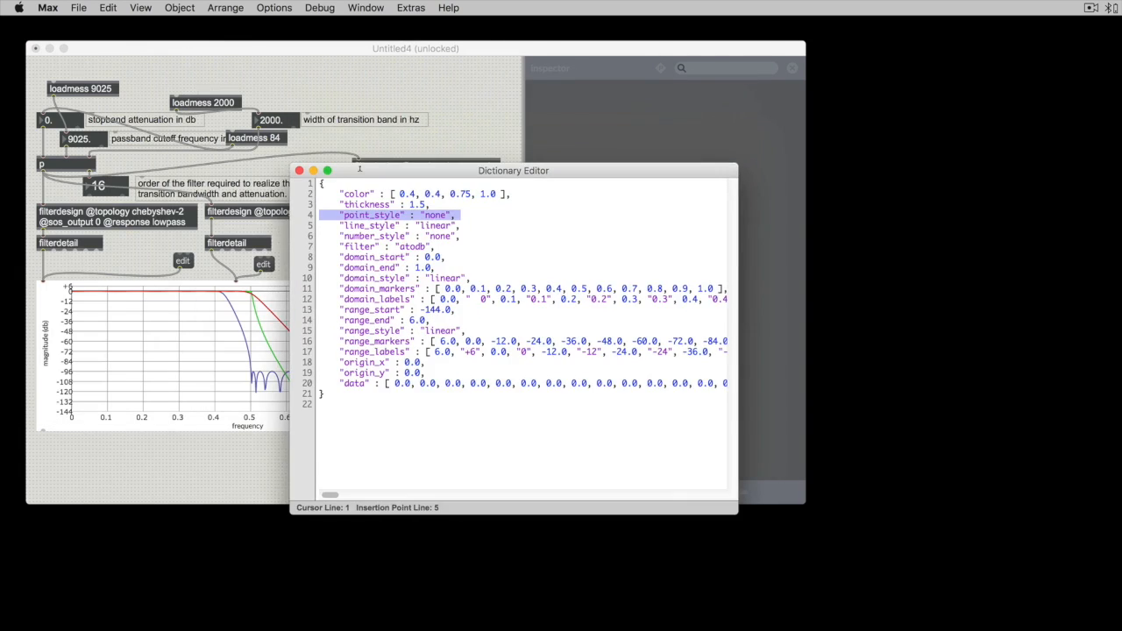
{"action": "left_click_drag", "start_coordinate": [512, 170], "coordinate": [557, 221]}
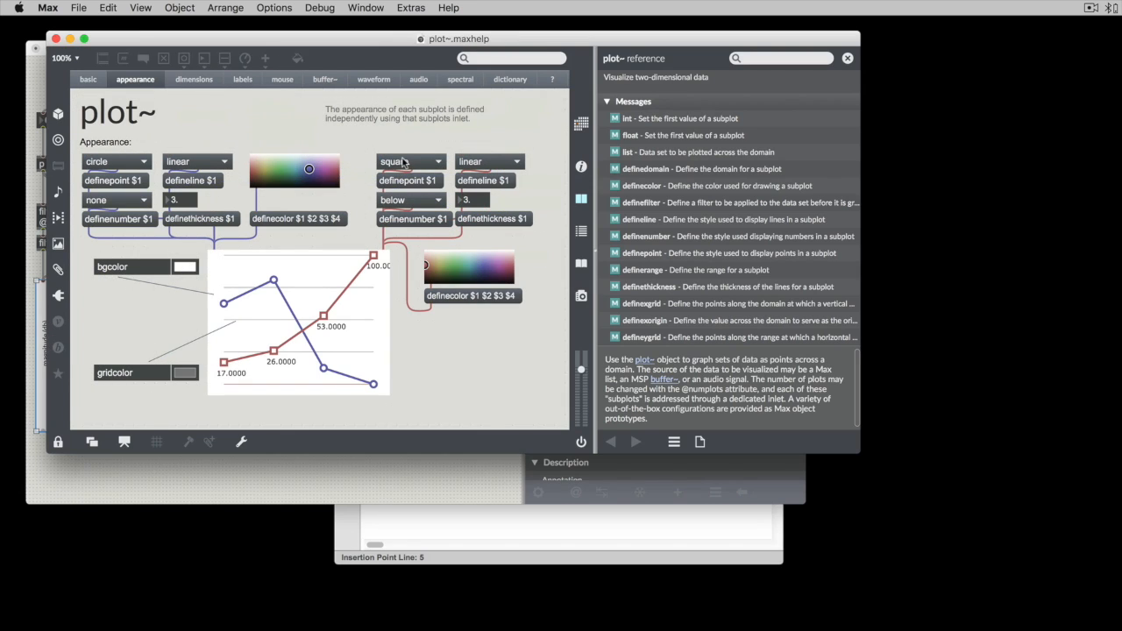
Try the second subplot's point style as dot, then circle, then leave it at none
{"action": "left_click", "coordinate": [408, 161]}
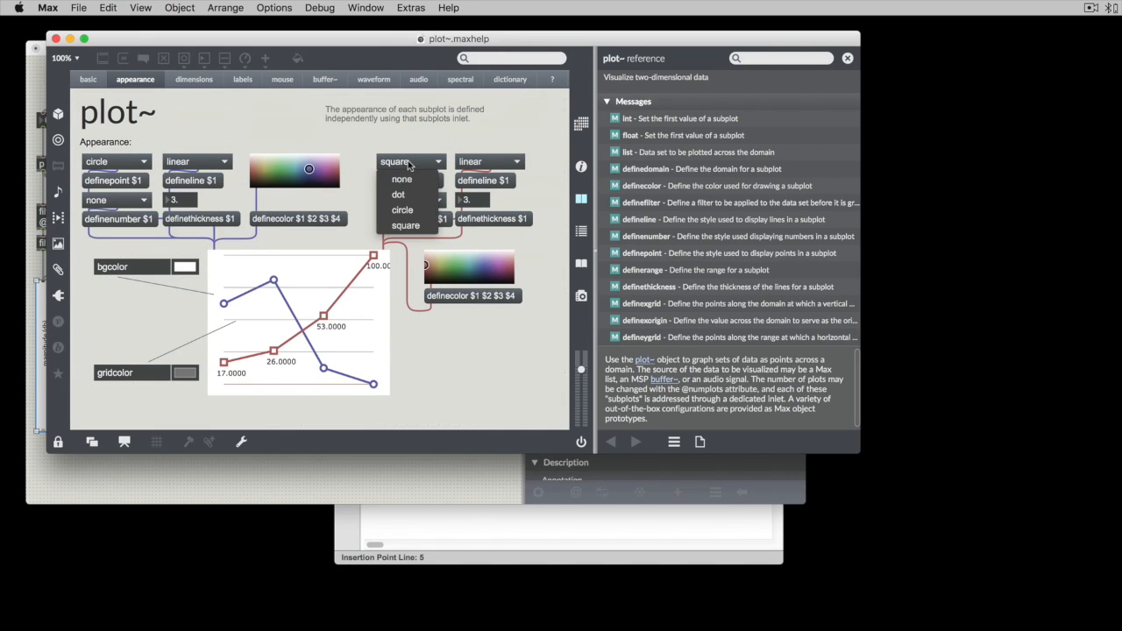
{"action": "left_click", "coordinate": [398, 193]}
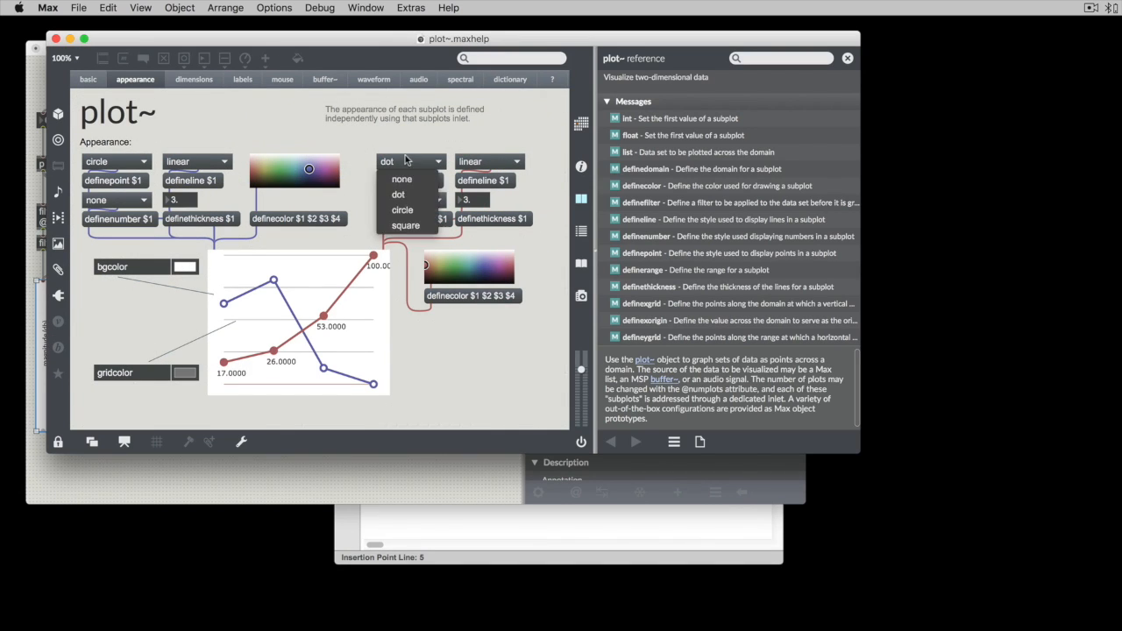
{"action": "left_click", "coordinate": [401, 211]}
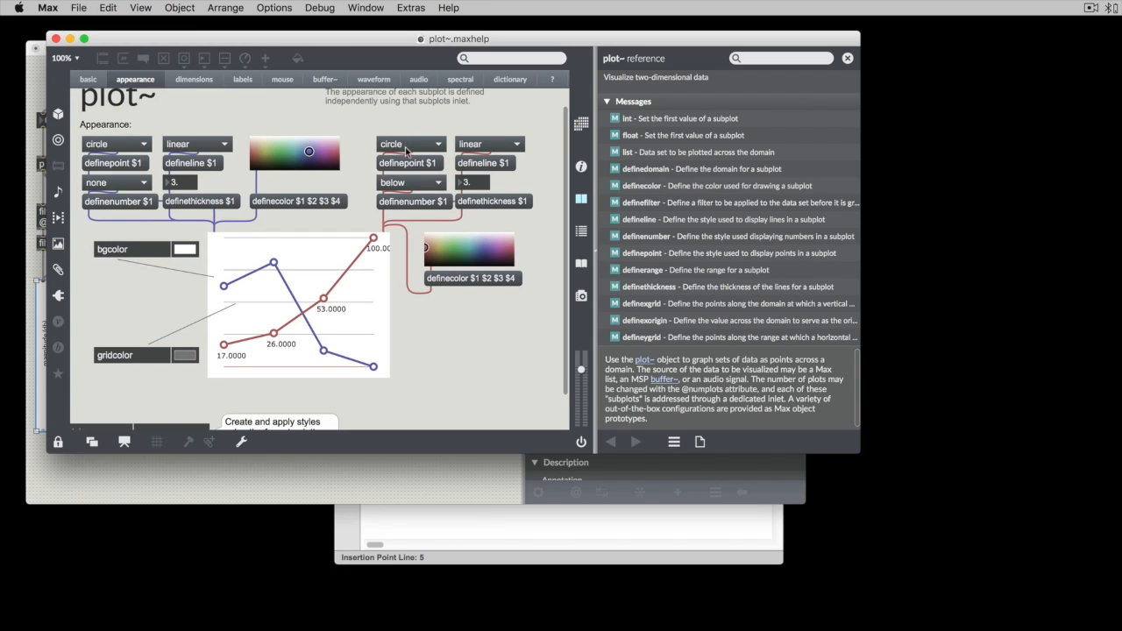
{"action": "left_click", "coordinate": [410, 144]}
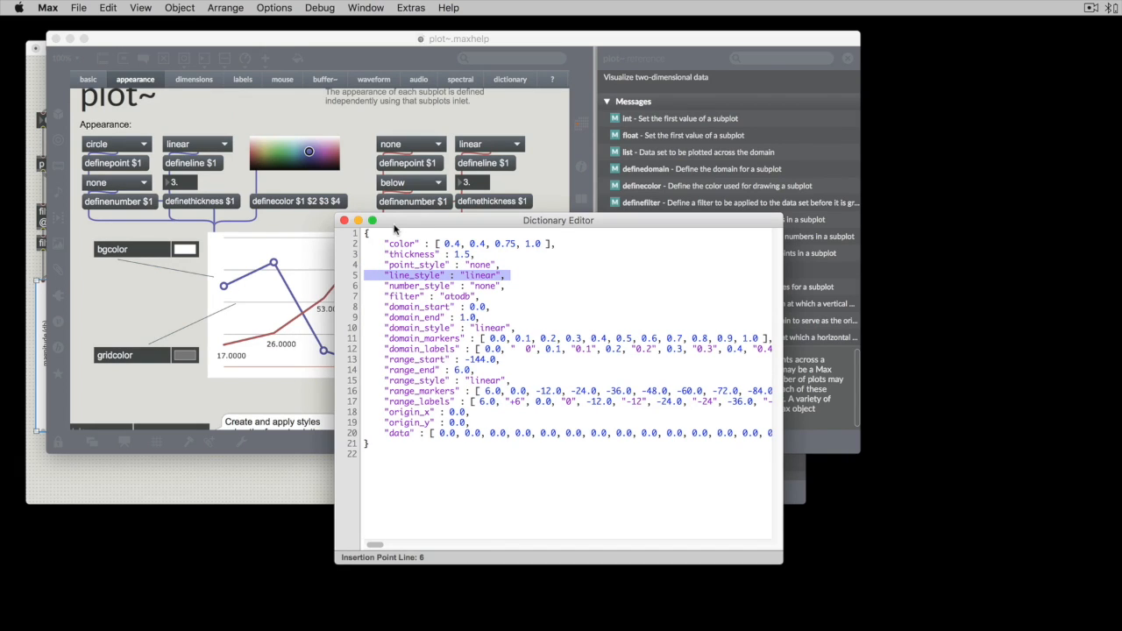
{"action": "mouse_move", "coordinate": [480, 156]}
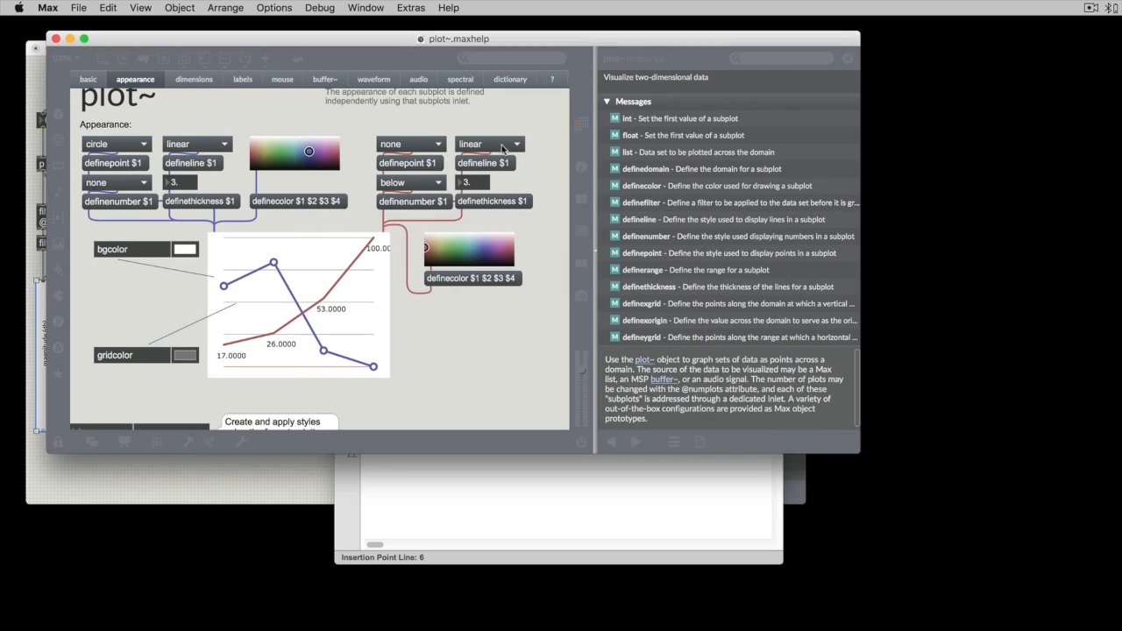
Try origin and linear line styles for the red subplot, then settle on curve
{"action": "left_click", "coordinate": [488, 144]}
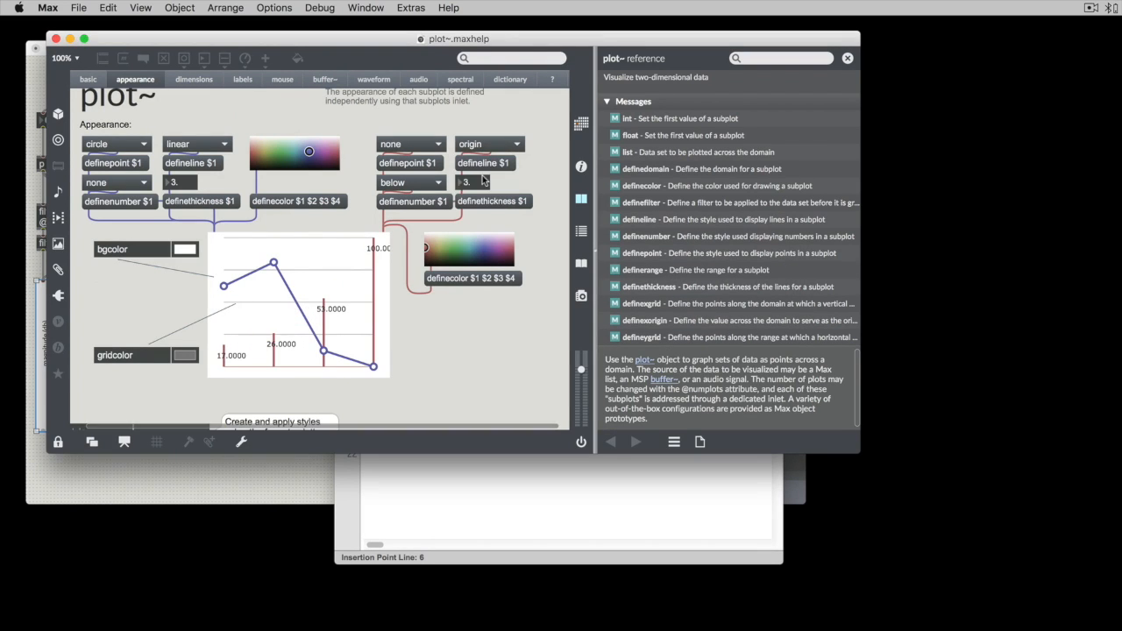
{"action": "left_click", "coordinate": [489, 144]}
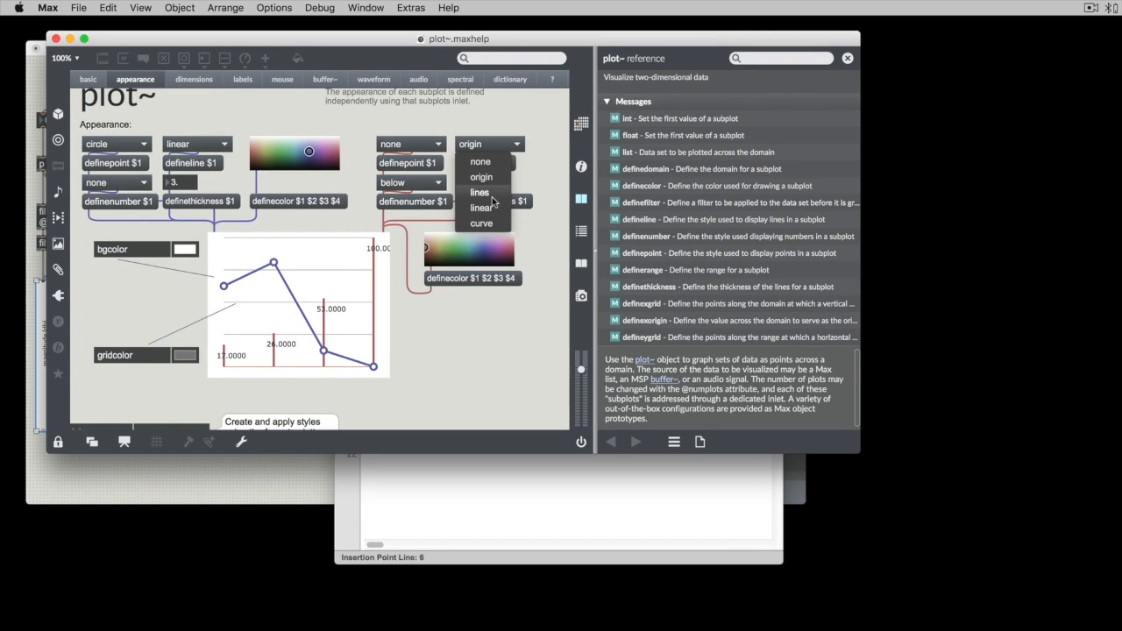
{"action": "left_click", "coordinate": [479, 191]}
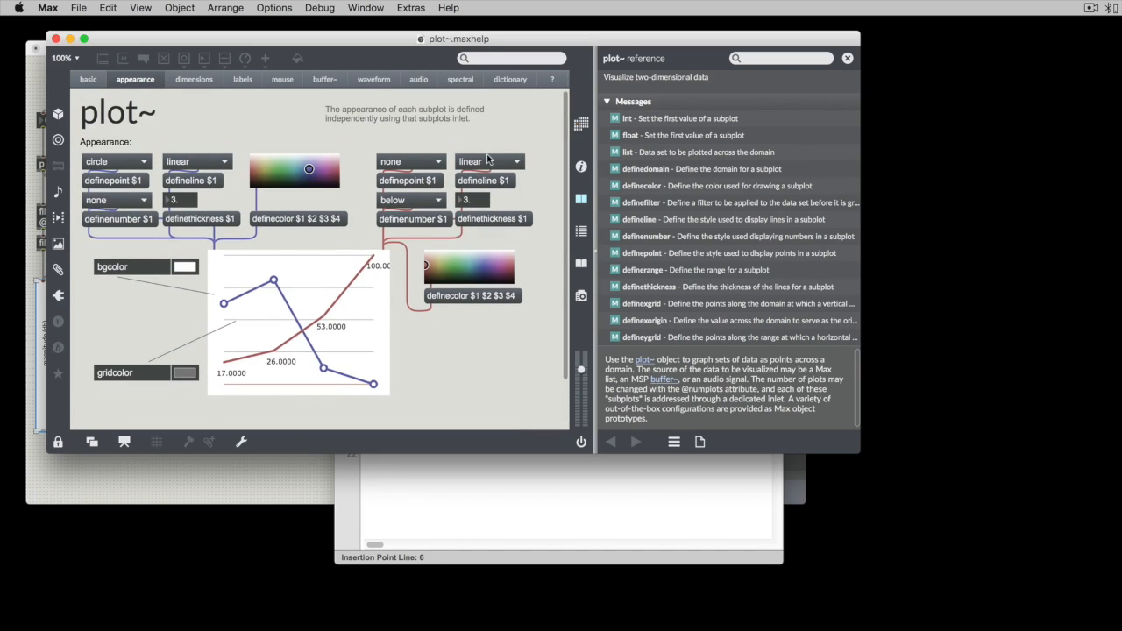
{"action": "left_click", "coordinate": [515, 161]}
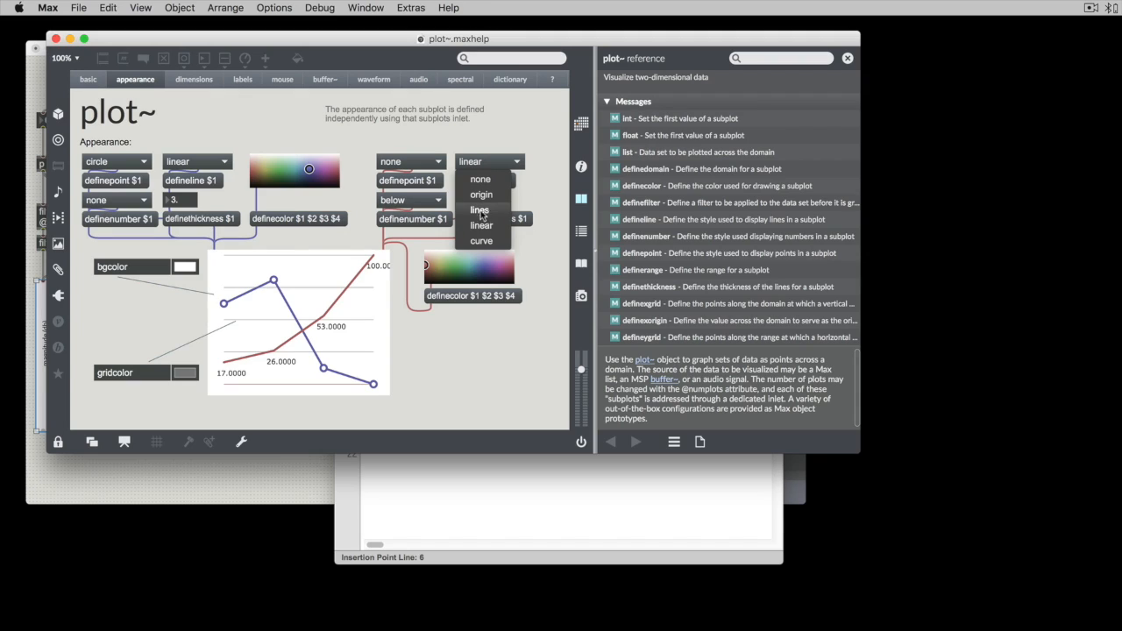
{"action": "mouse_move", "coordinate": [492, 237]}
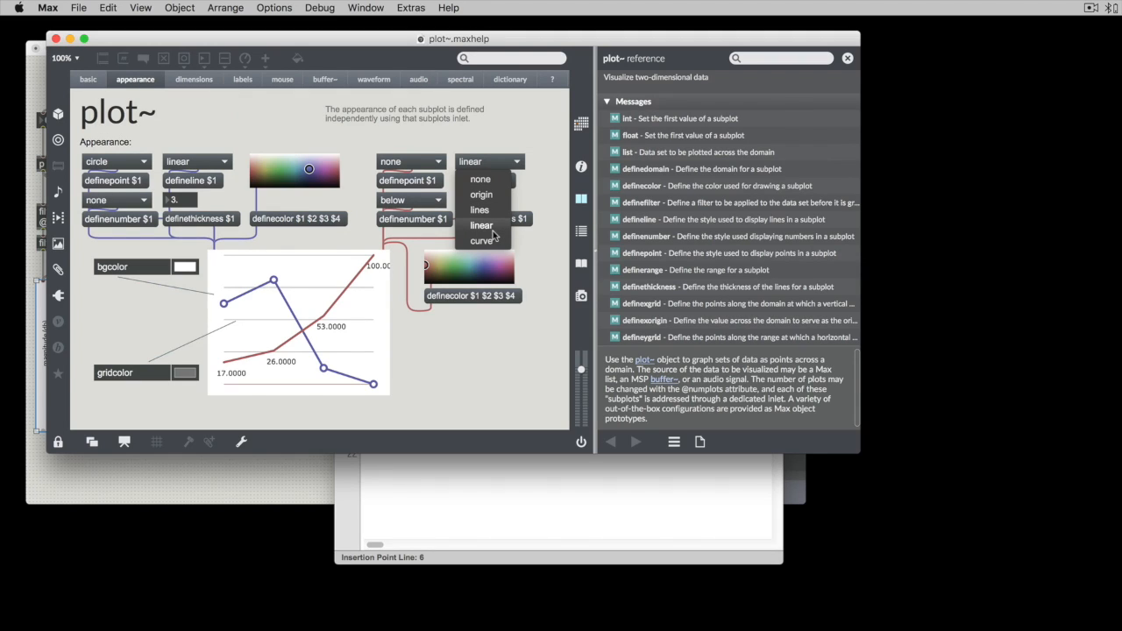
{"action": "left_click", "coordinate": [484, 240]}
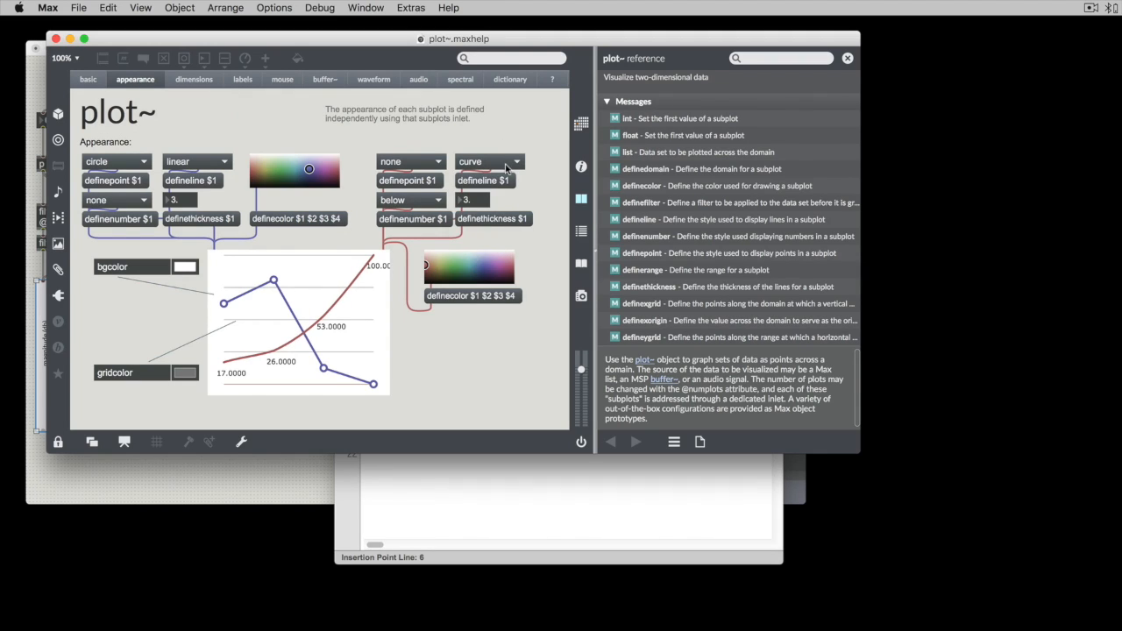
{"action": "mouse_move", "coordinate": [316, 342]}
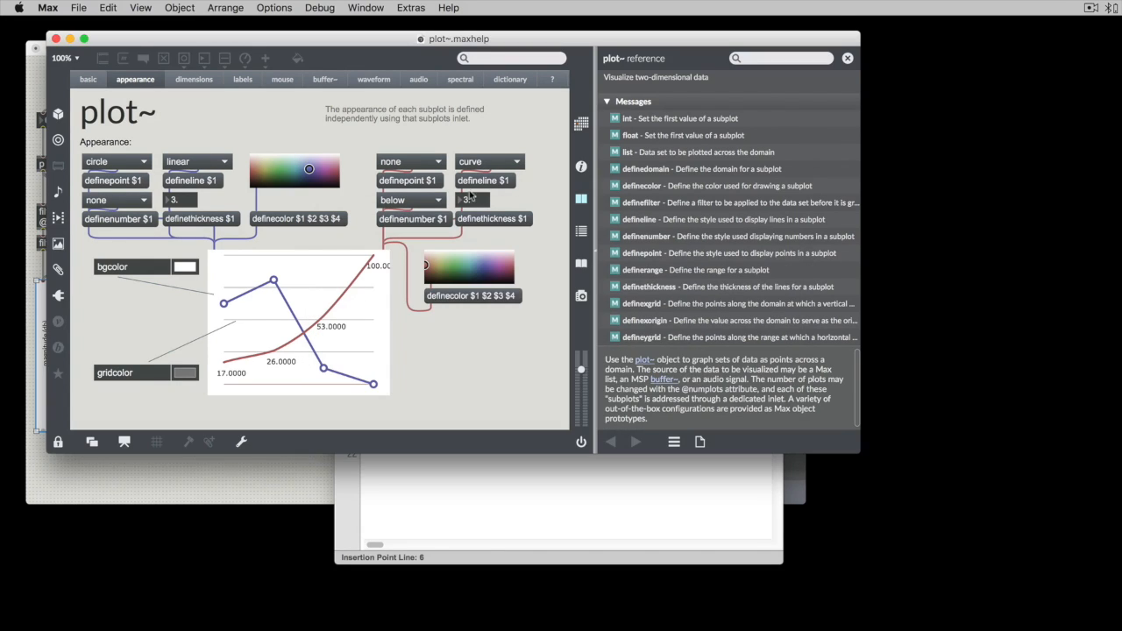
{"action": "left_click", "coordinate": [410, 200]}
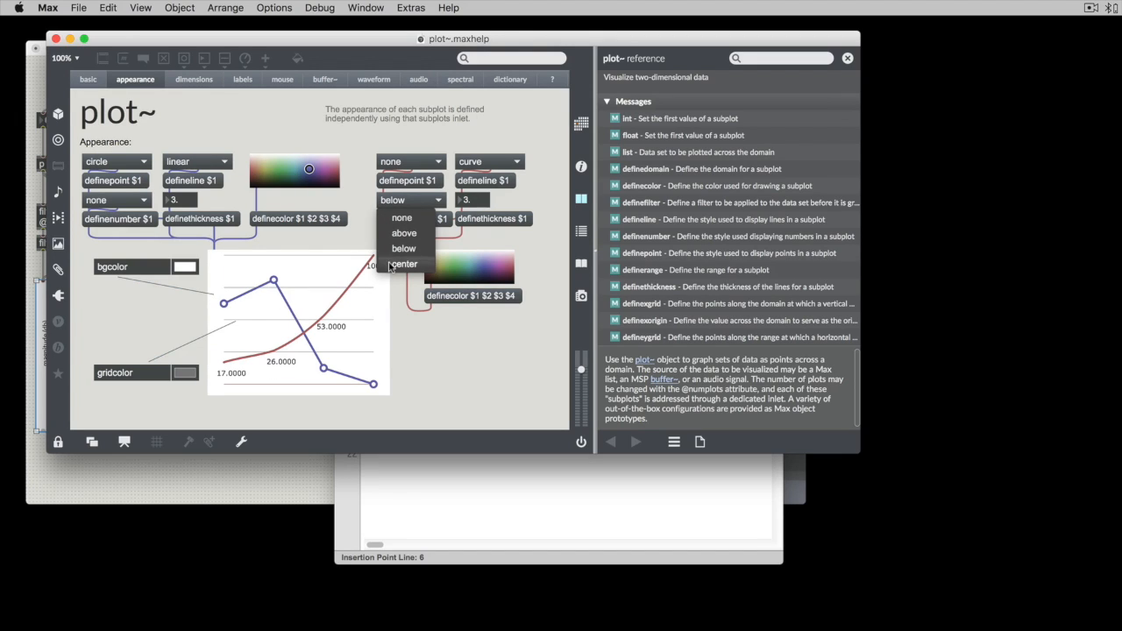
{"action": "mouse_move", "coordinate": [403, 233]}
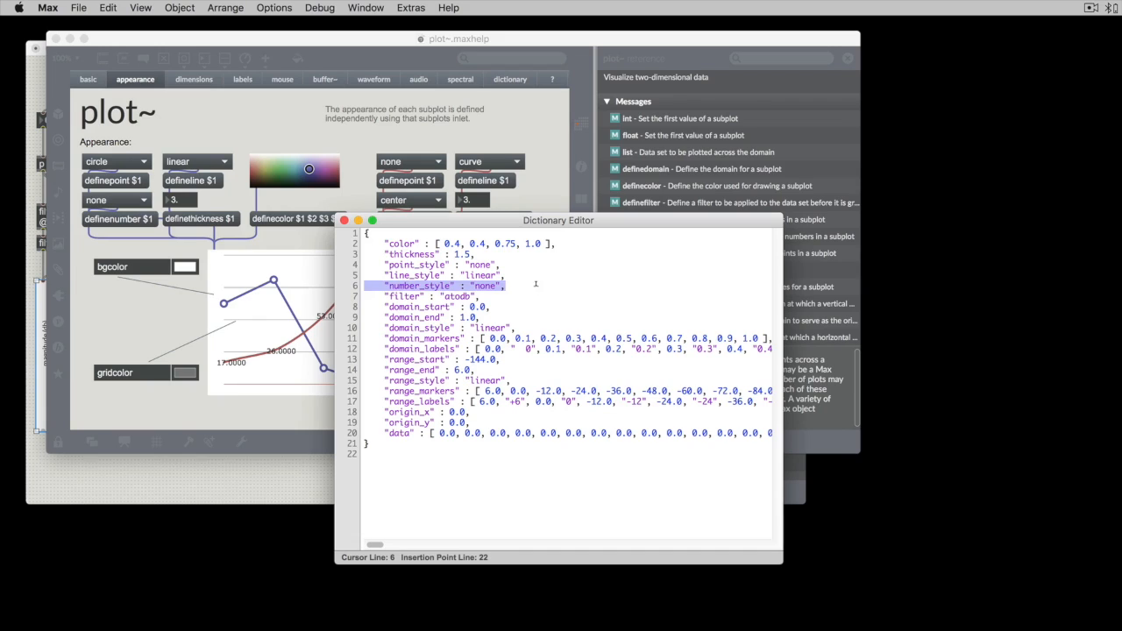
Set the red subplot's number style to center, then close the Dictionary Editor
{"action": "left_click", "coordinate": [430, 297]}
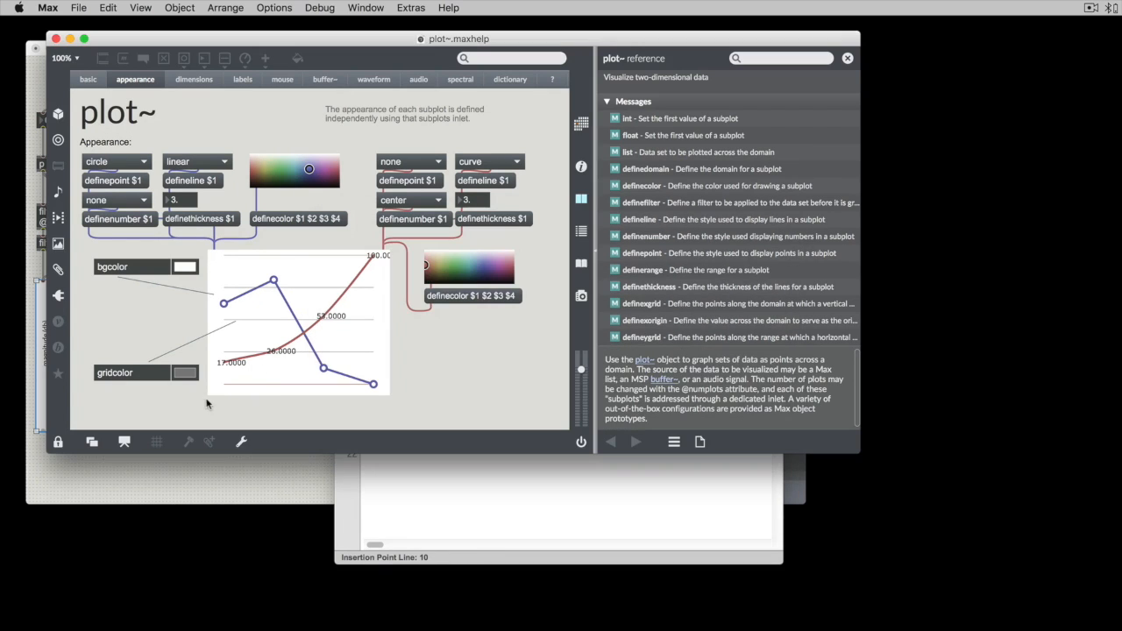
{"action": "left_click", "coordinate": [193, 79]}
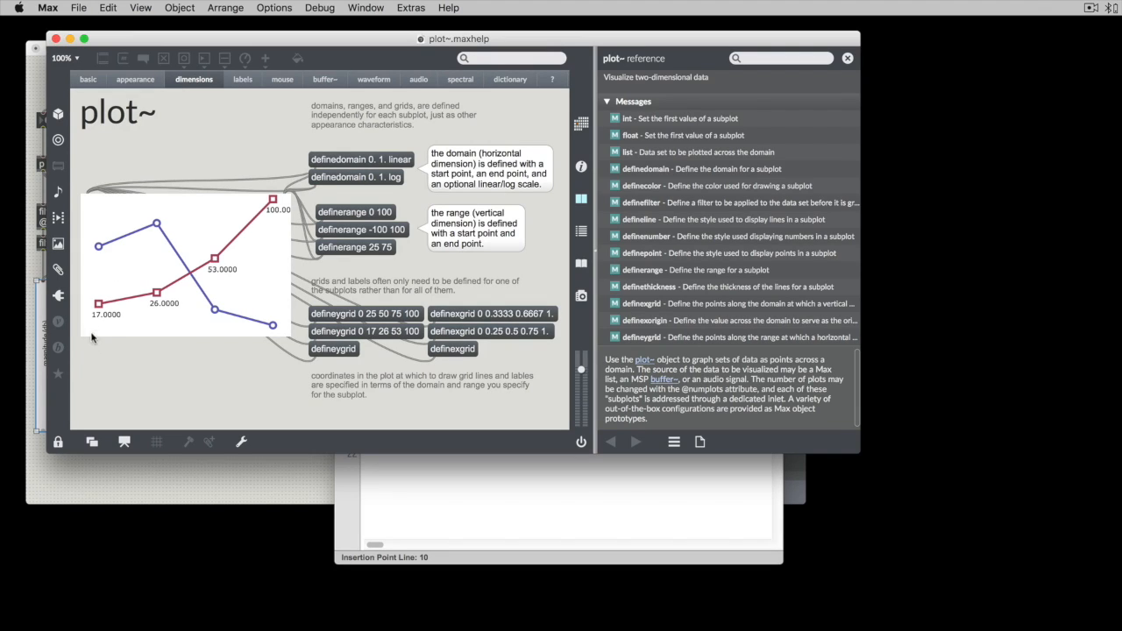
{"action": "mouse_move", "coordinate": [109, 342]}
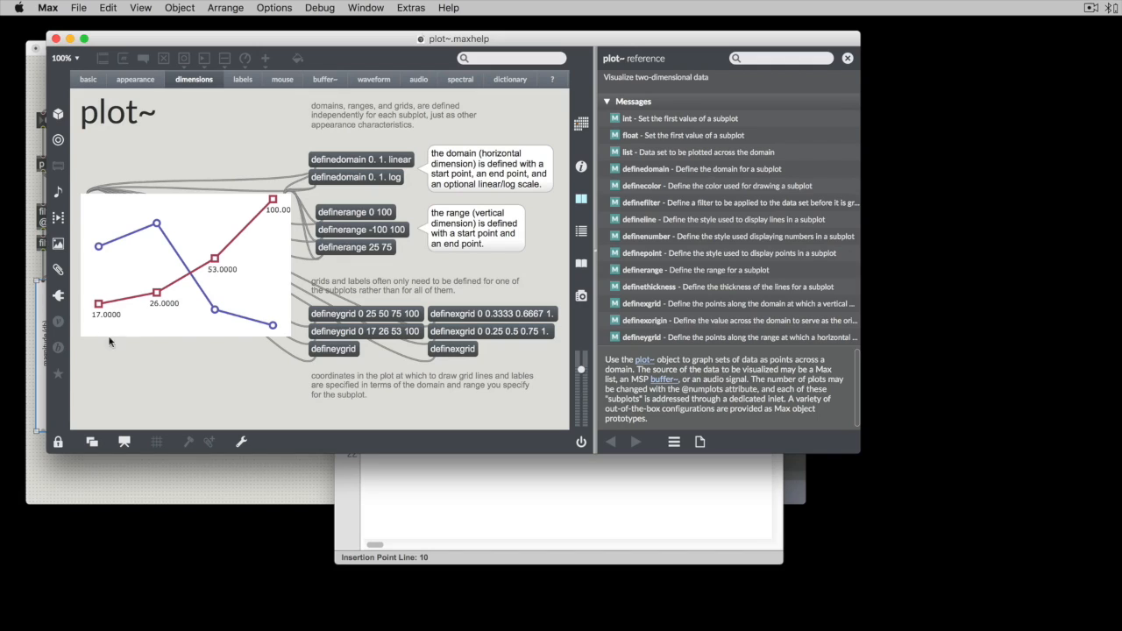
{"action": "mouse_move", "coordinate": [282, 343]}
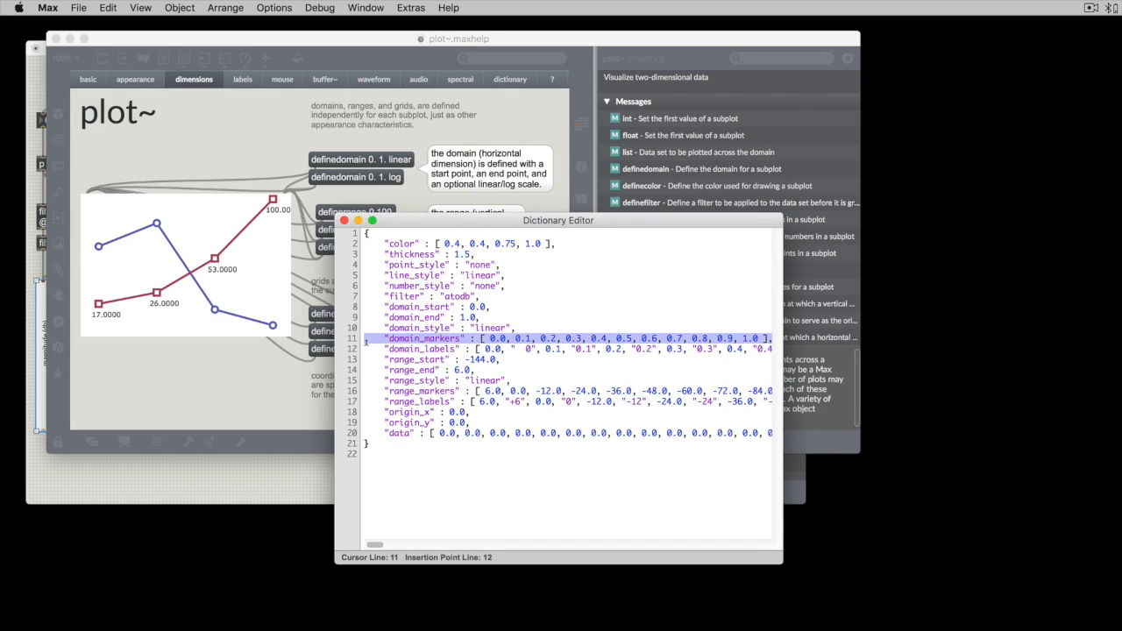
Return to the Untitled4 patch showing the three filter responses
{"action": "left_click", "coordinate": [491, 338]}
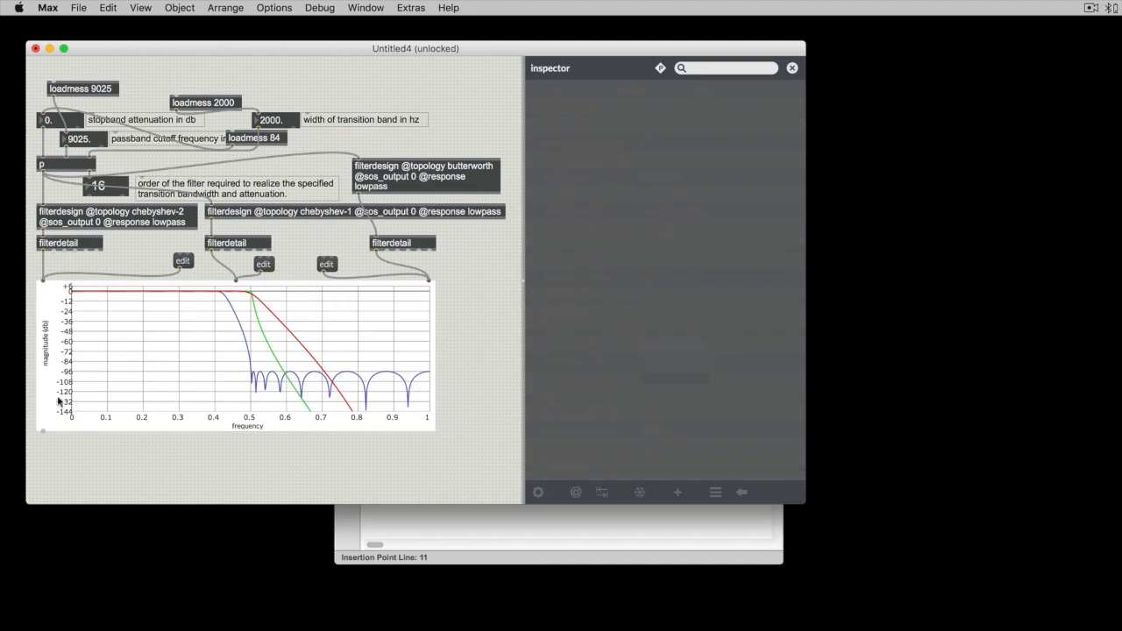
{"action": "mouse_move", "coordinate": [266, 441]}
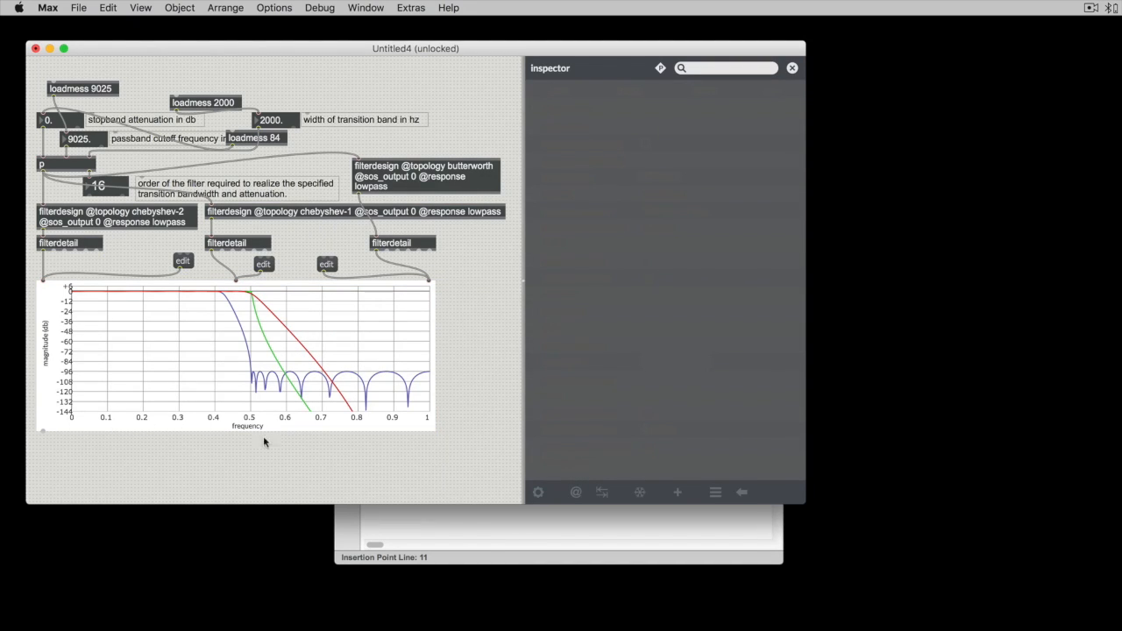
Change the domain_labels 0.2 entry to "2/10" in the subplot dictionary and close the editor
{"action": "left_click", "coordinate": [326, 263]}
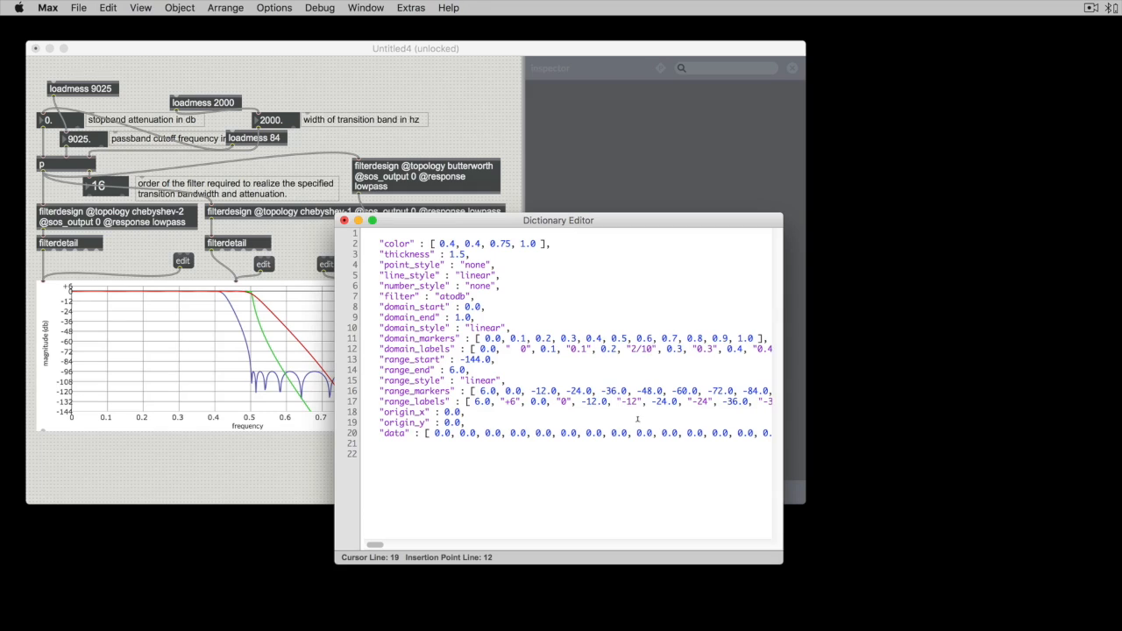
{"action": "left_click", "coordinate": [600, 359]}
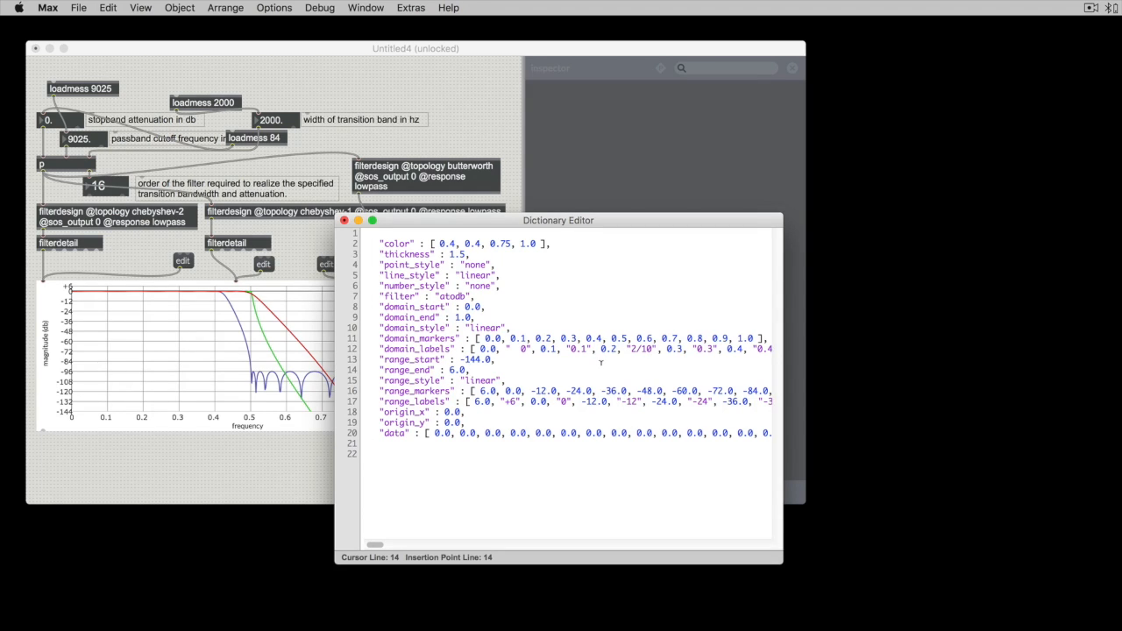
{"action": "left_click", "coordinate": [344, 221]}
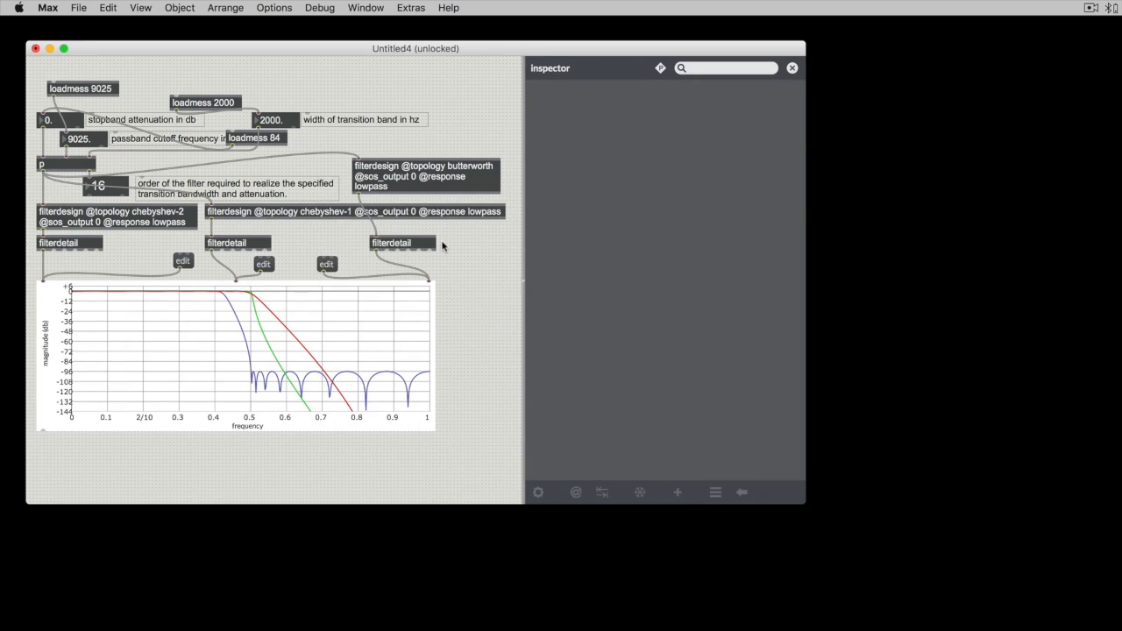
{"action": "mouse_move", "coordinate": [144, 430]}
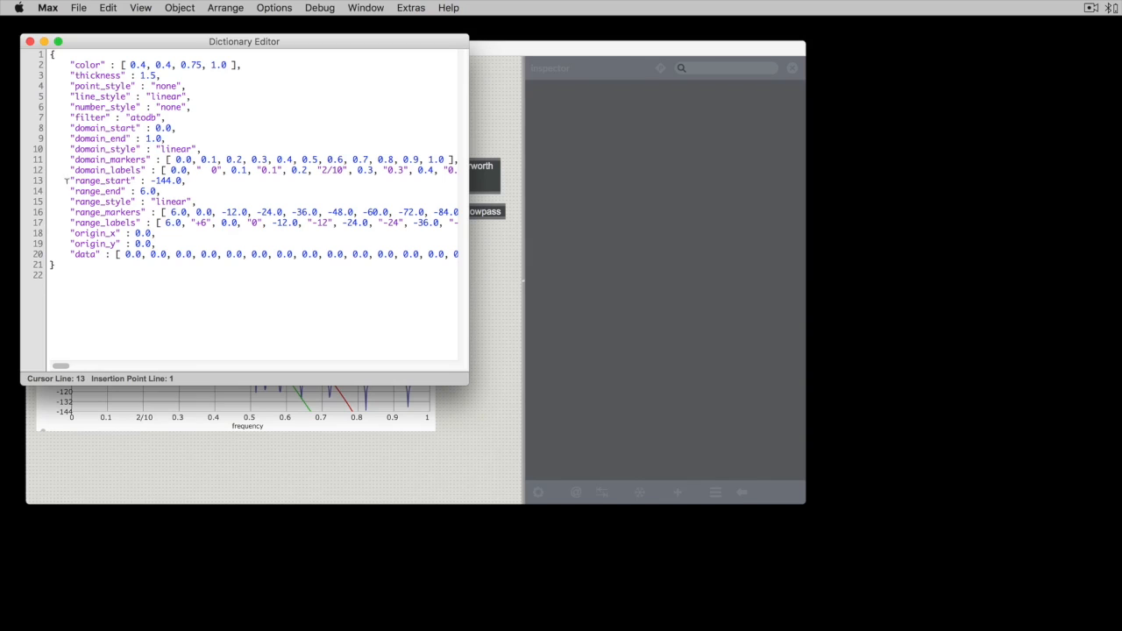
{"action": "left_click_drag", "start_coordinate": [73, 178], "coordinate": [456, 212]}
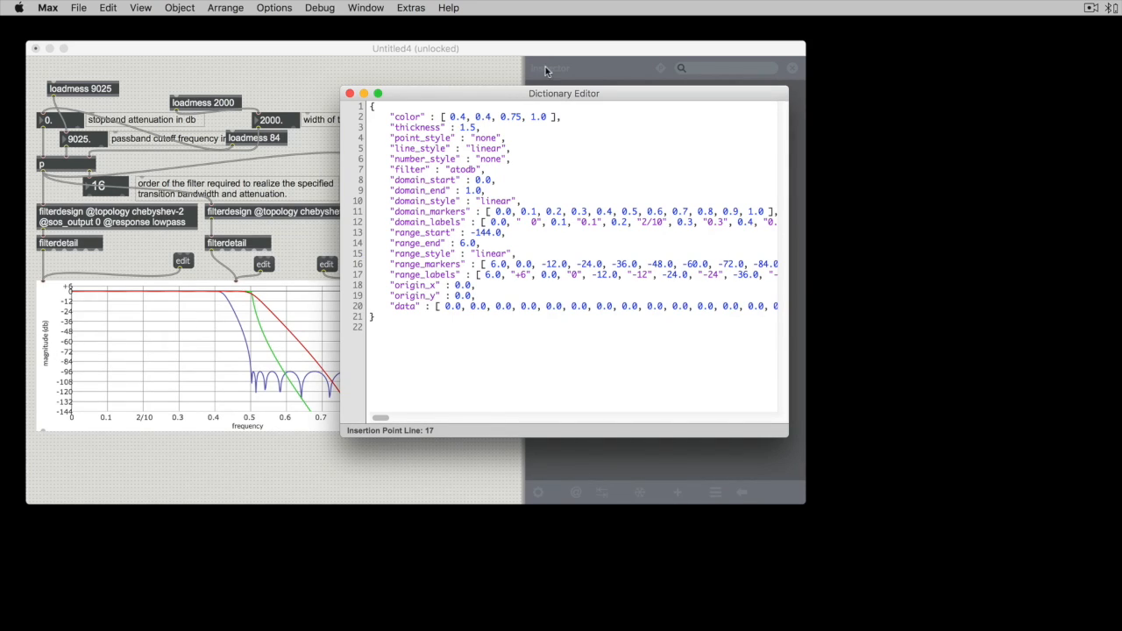
{"action": "left_click", "coordinate": [680, 274]}
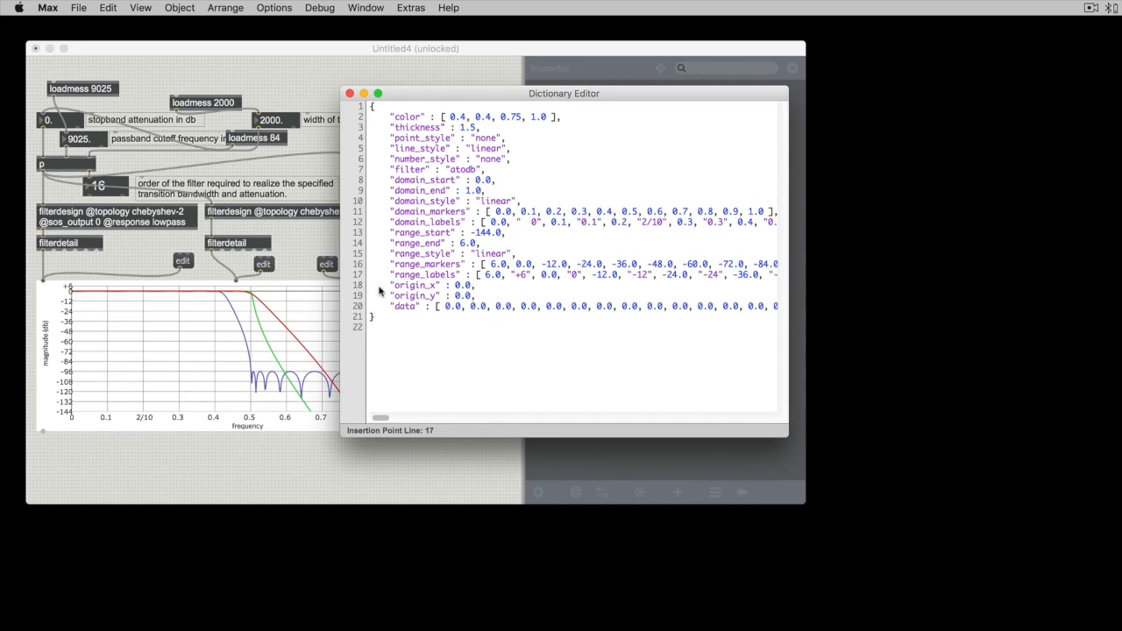
{"action": "left_click", "coordinate": [405, 294]}
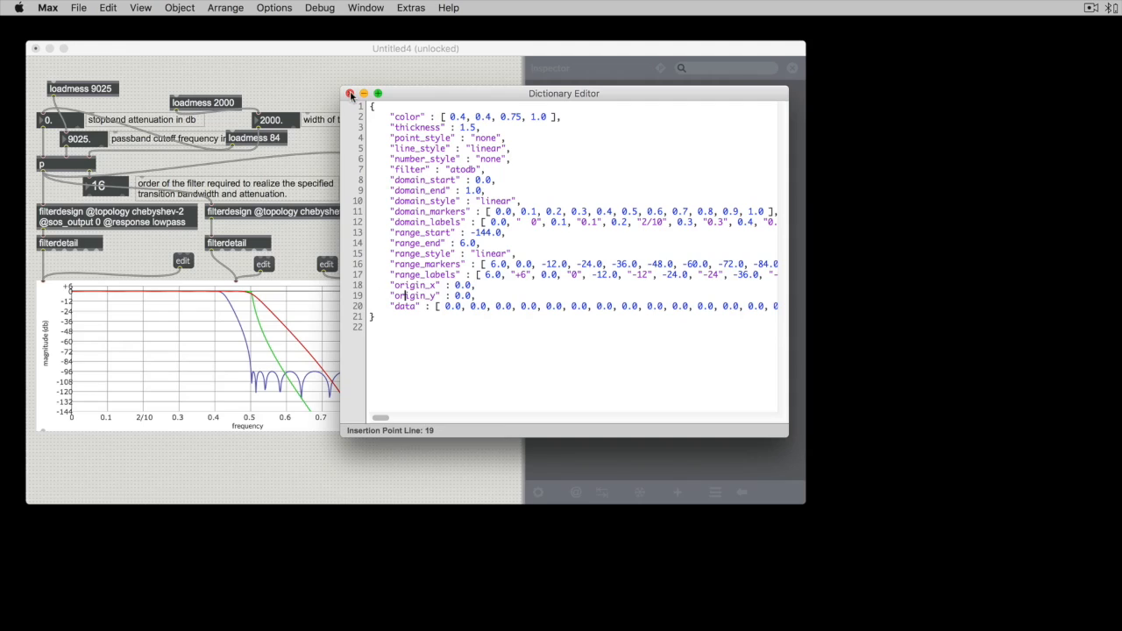
{"action": "left_click", "coordinate": [351, 95]}
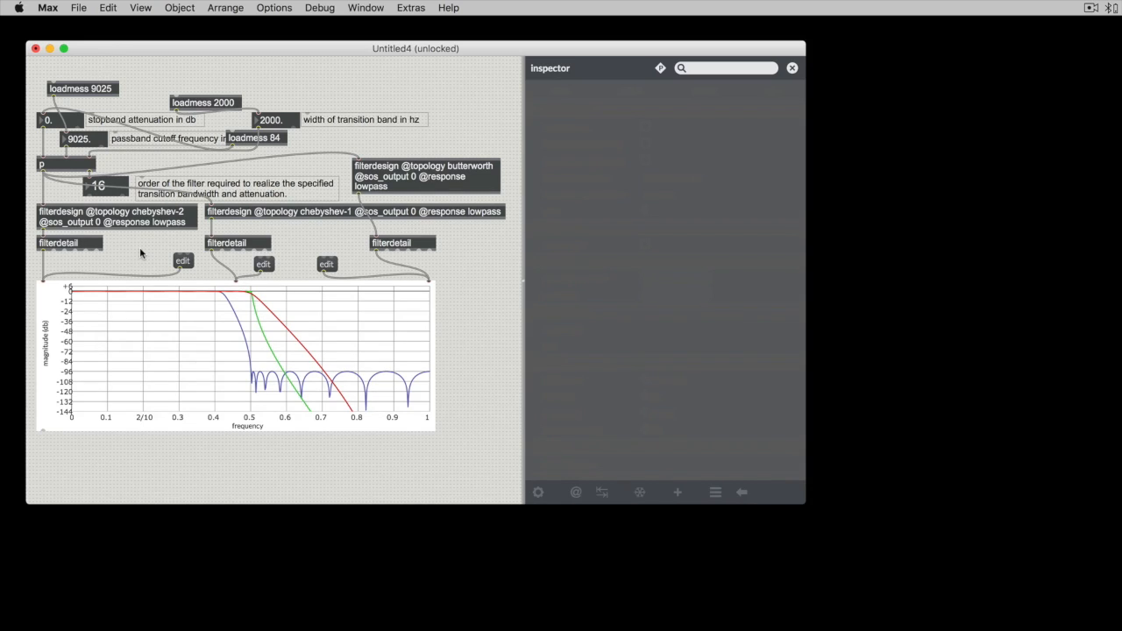
{"action": "mouse_move", "coordinate": [160, 340]}
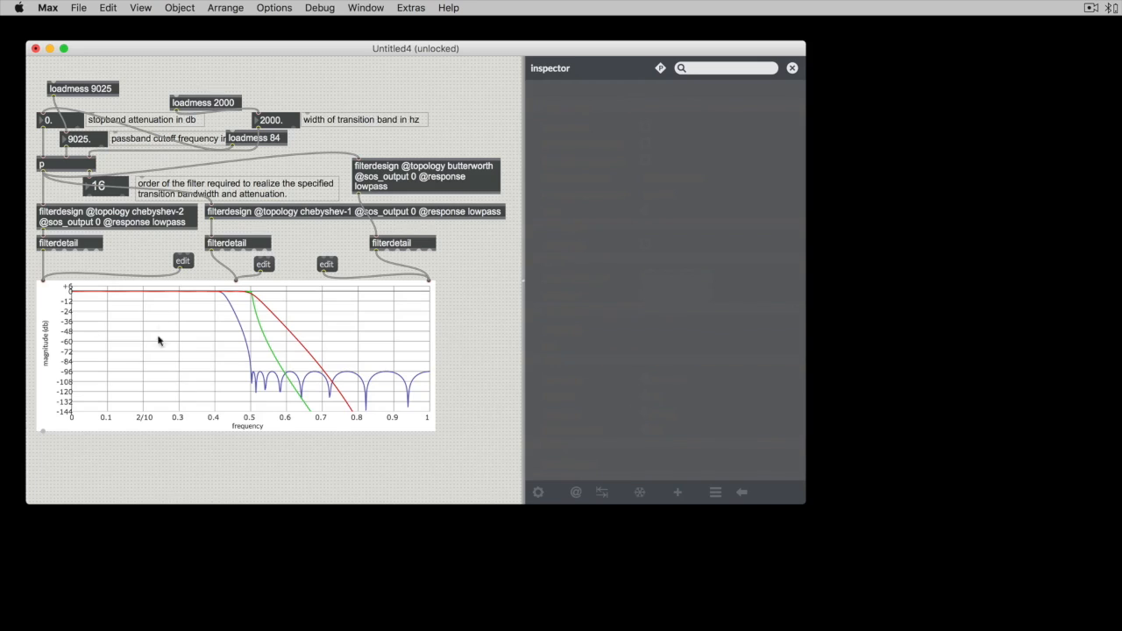
{"action": "mouse_move", "coordinate": [131, 295]}
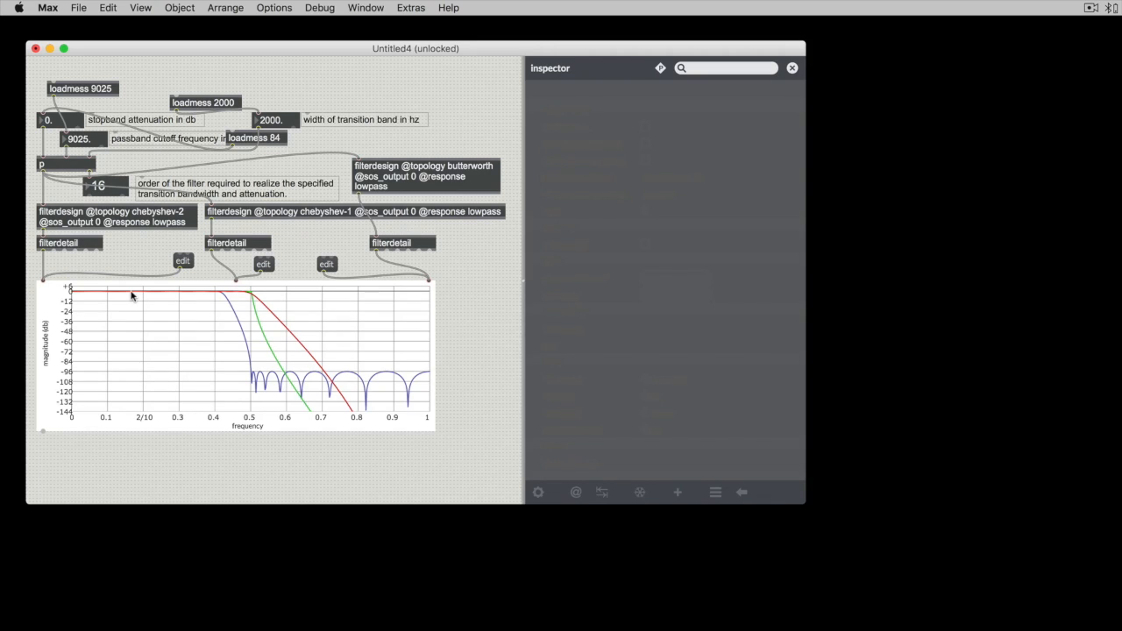
{"action": "mouse_move", "coordinate": [184, 270]}
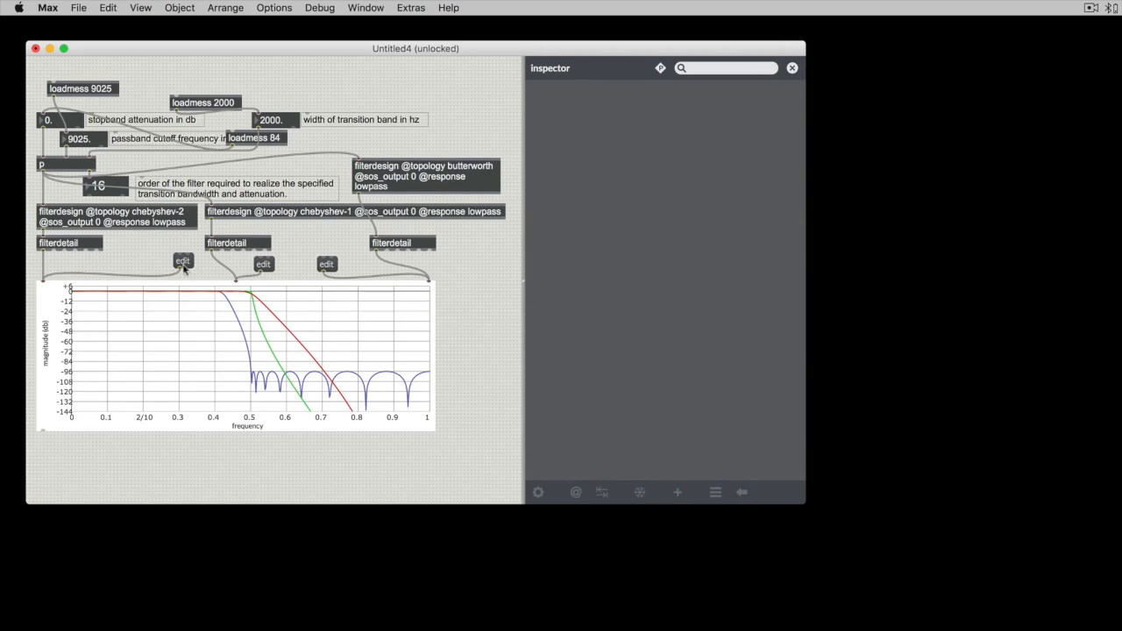
{"action": "left_click", "coordinate": [182, 260]}
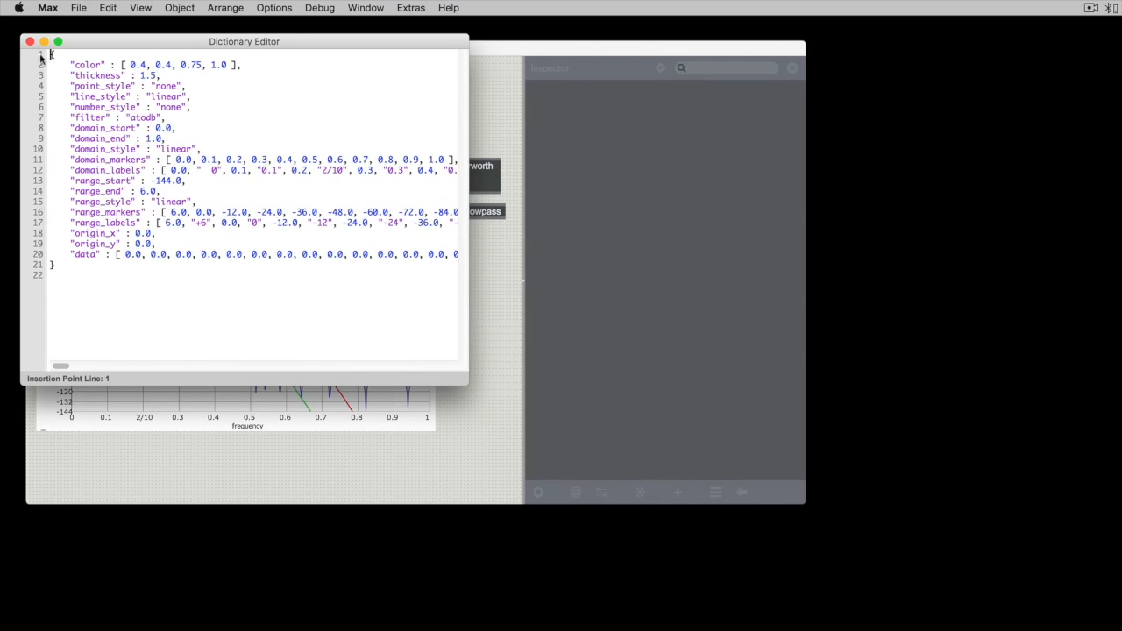
{"action": "left_click", "coordinate": [30, 42]}
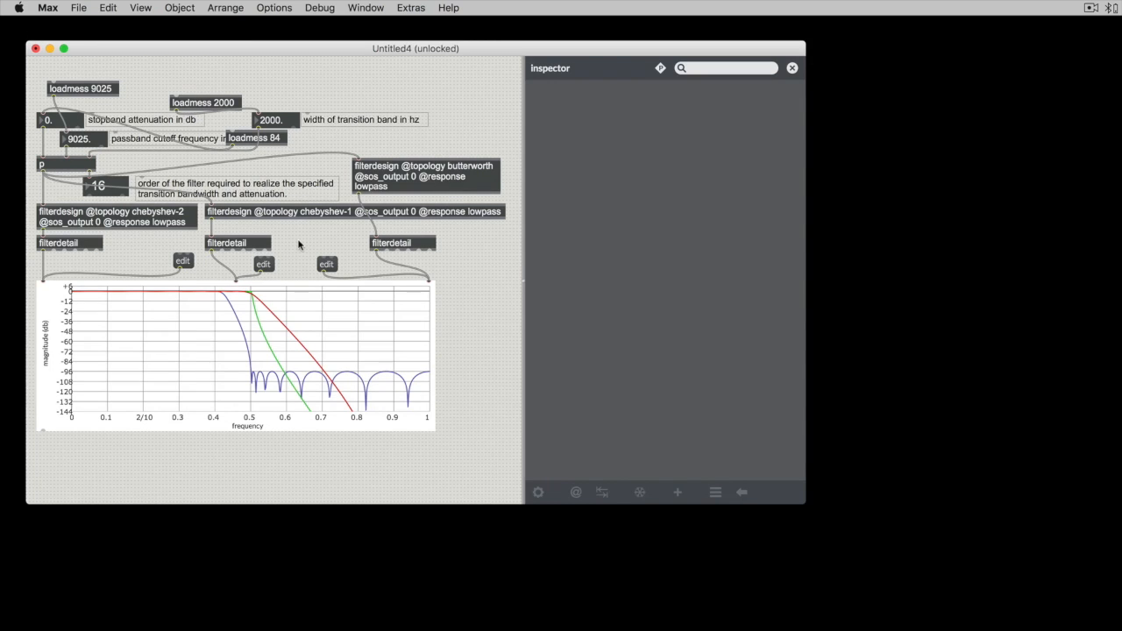